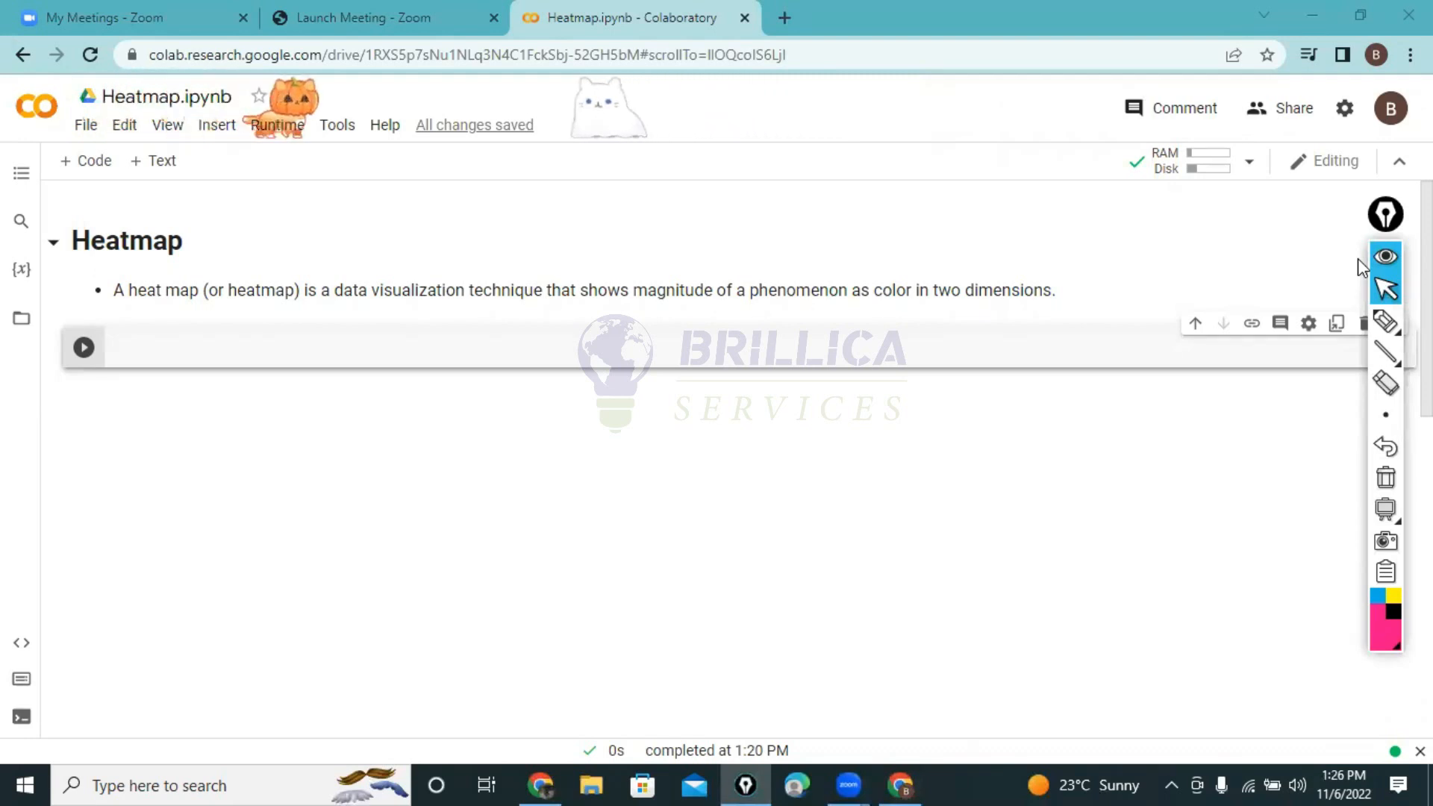
# Step: Annotate the heat map definition with underlines and a sketched grid with an arrow below the cell
pyautogui.click(1386, 321)
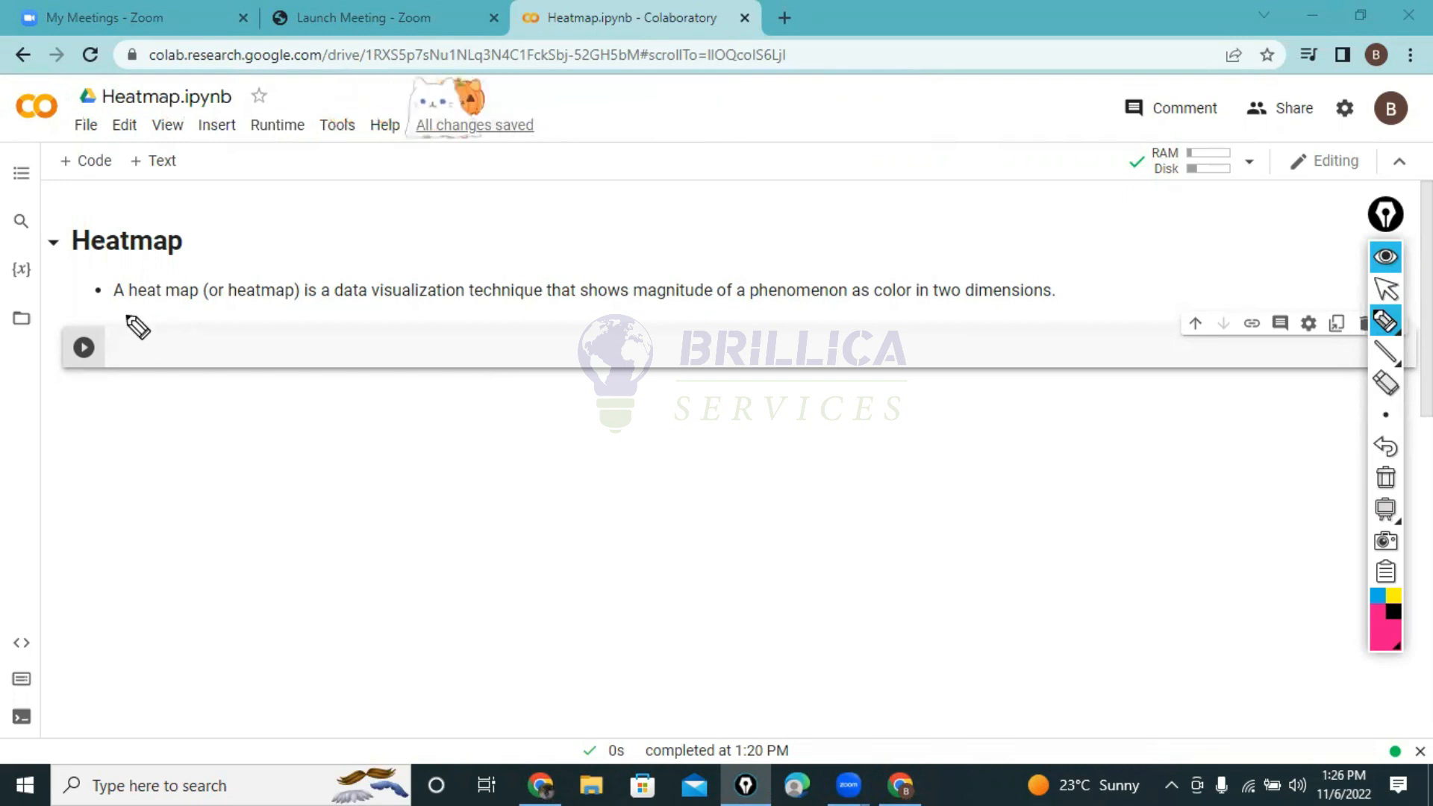
pyautogui.moveTo(115, 312); pyautogui.dragTo(185, 309)
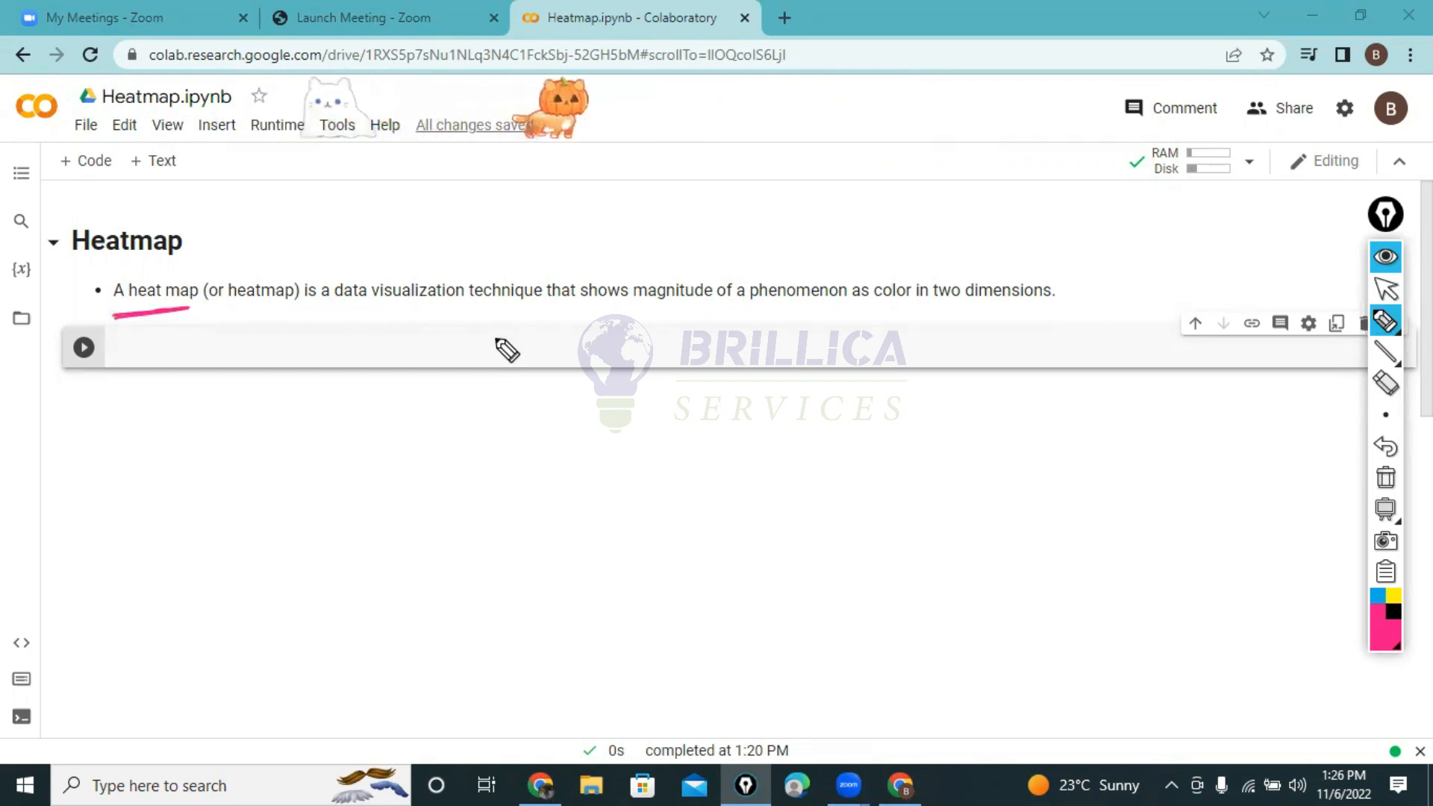
pyautogui.moveTo(582, 309); pyautogui.dragTo(699, 309)
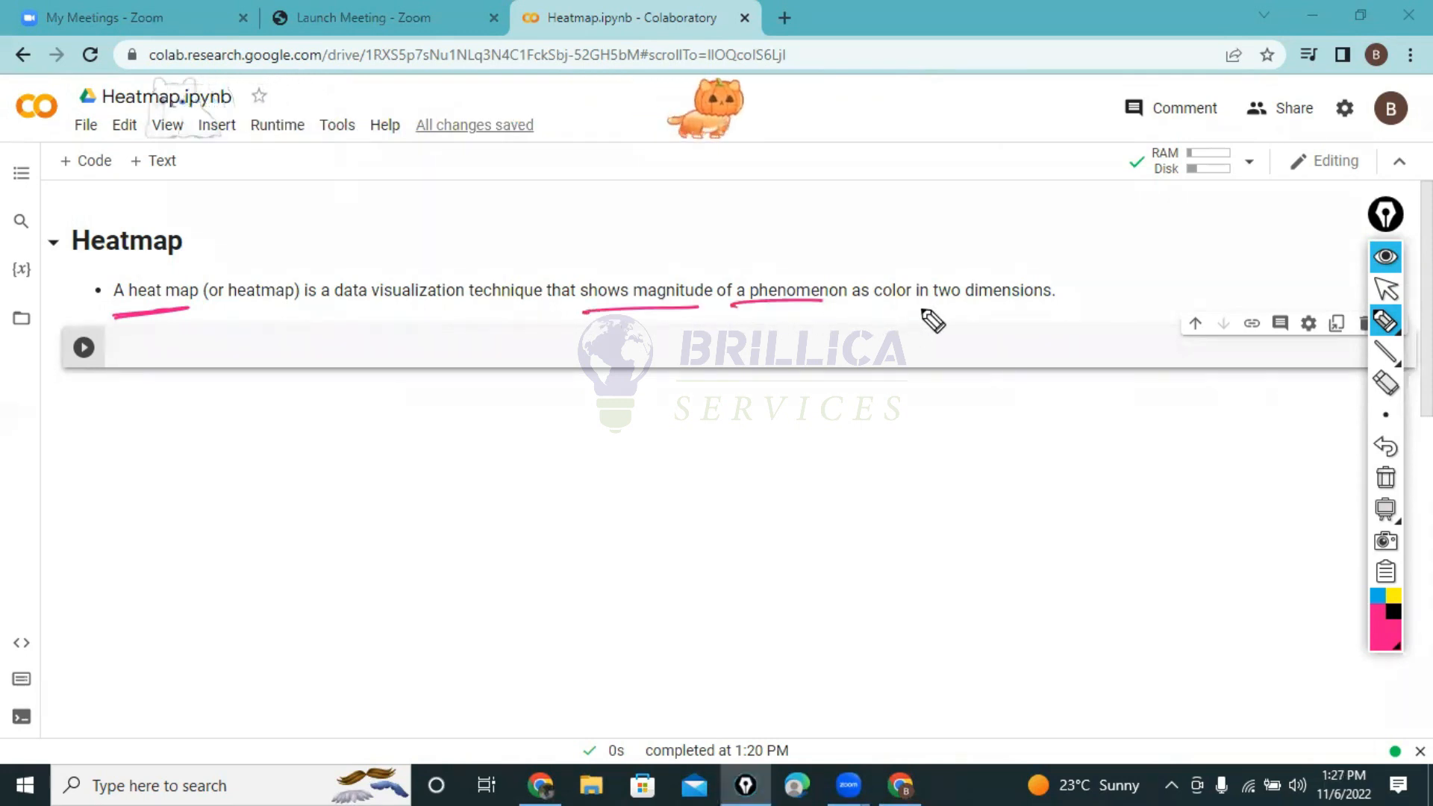
pyautogui.moveTo(869, 306); pyautogui.dragTo(1042, 305)
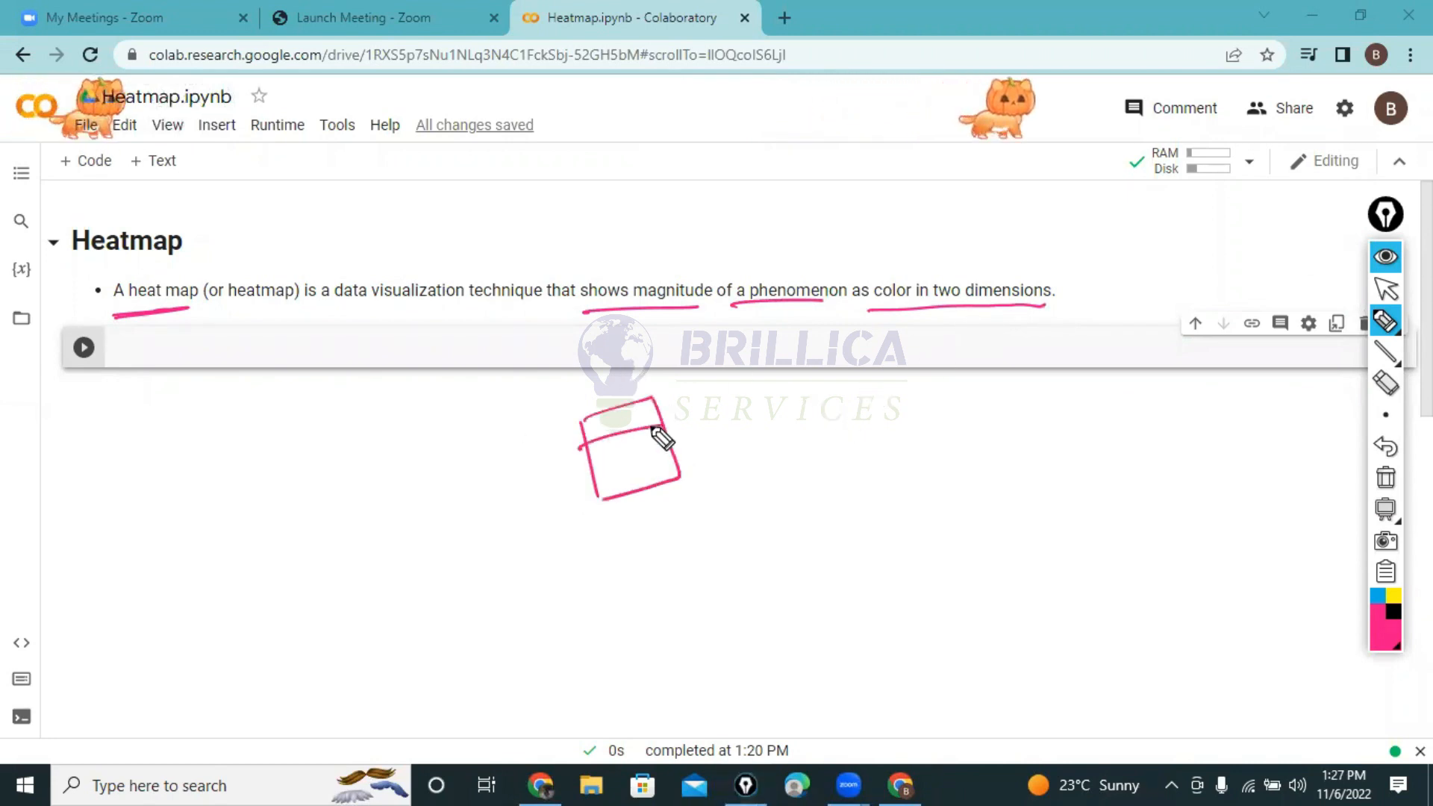
pyautogui.moveTo(641, 412); pyautogui.dragTo(640, 494)
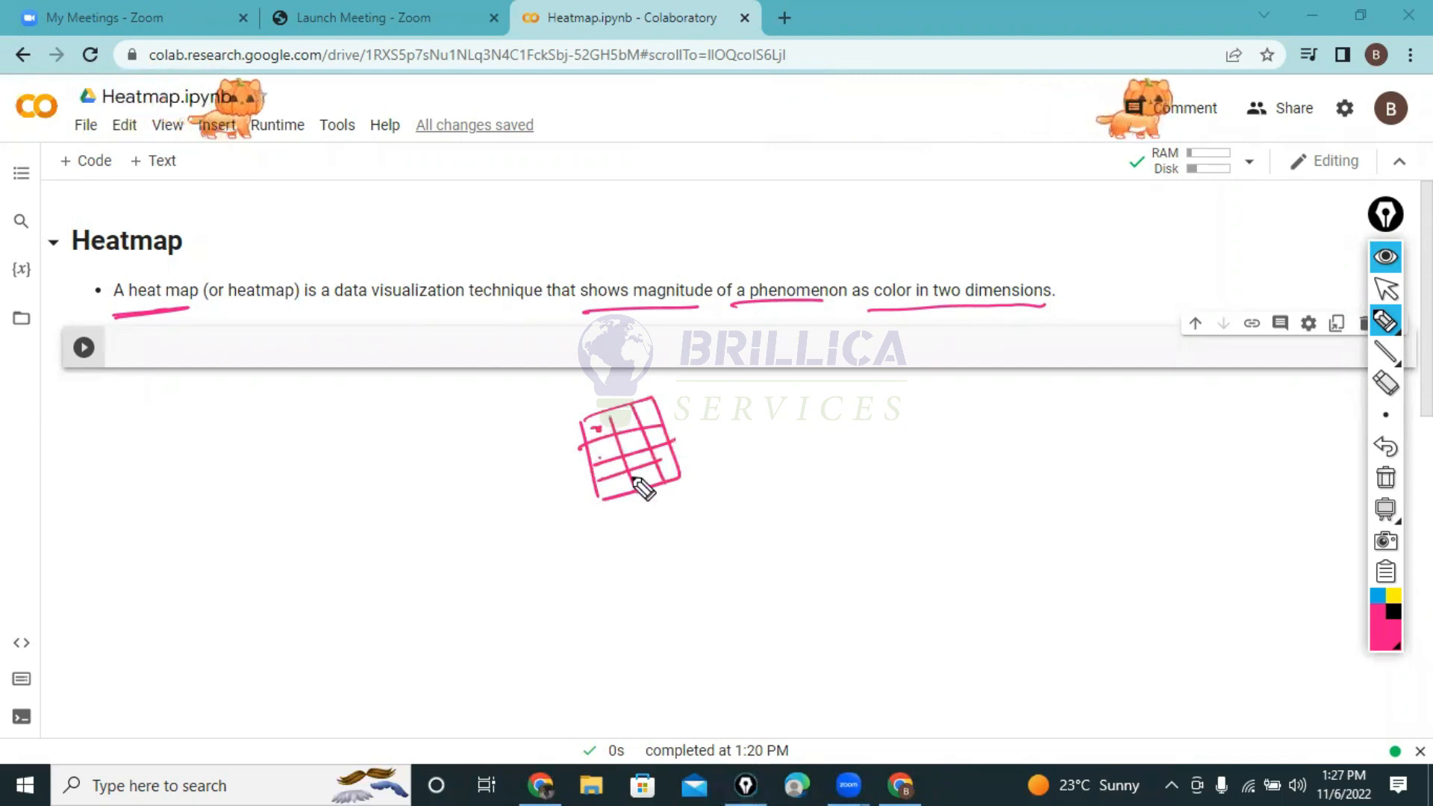
pyautogui.moveTo(641, 489); pyautogui.dragTo(776, 421)
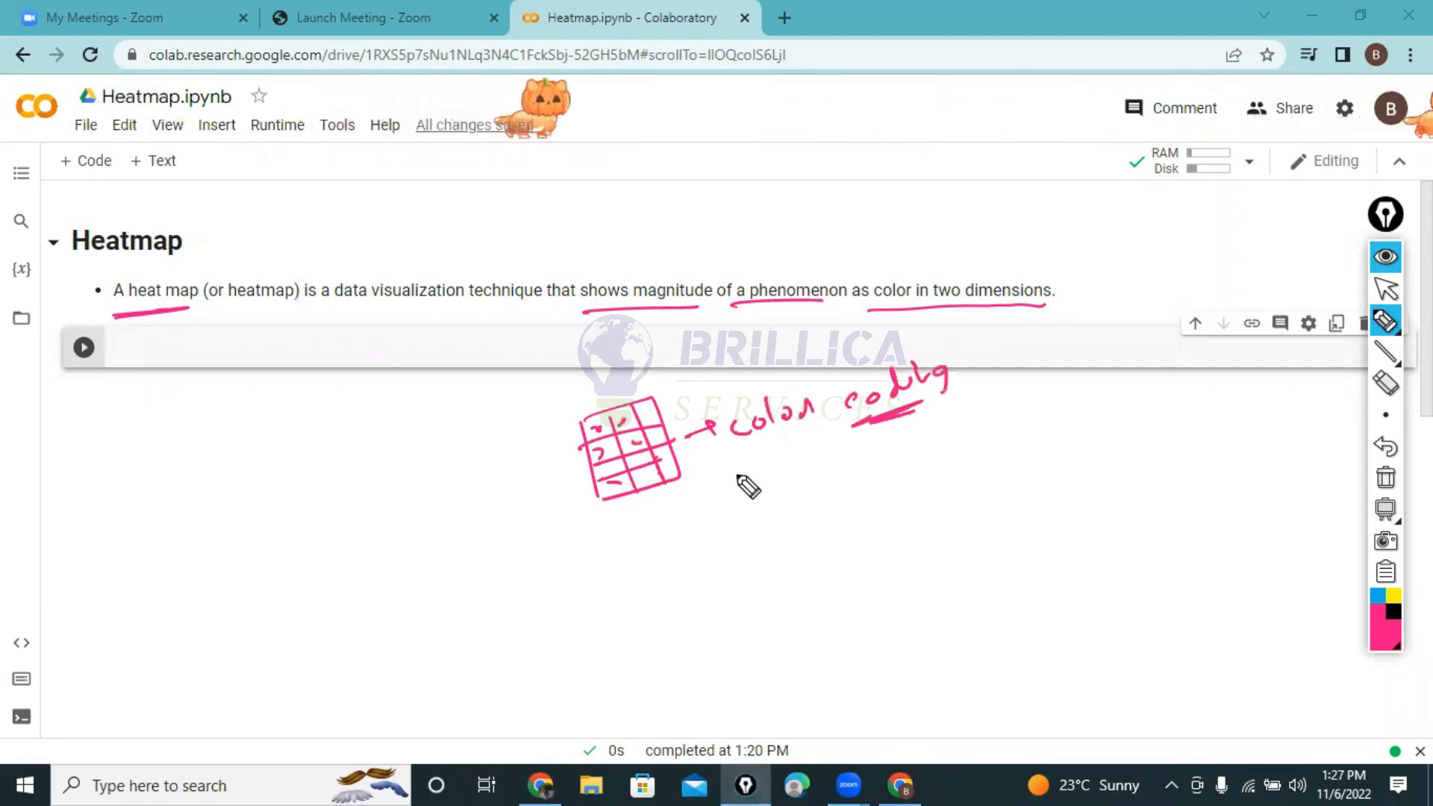
pyautogui.moveTo(469, 459)
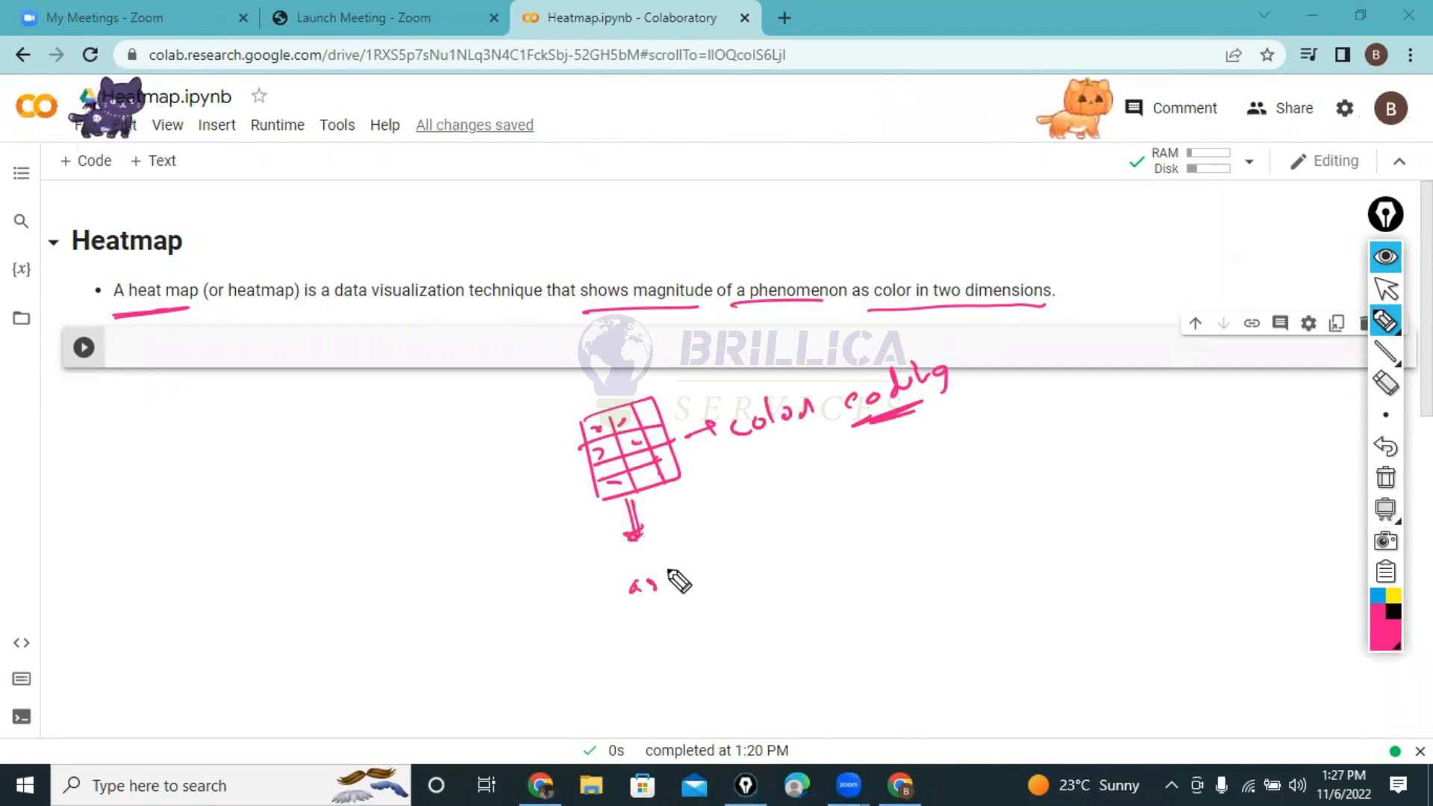
pyautogui.moveTo(631, 585); pyautogui.dragTo(713, 604)
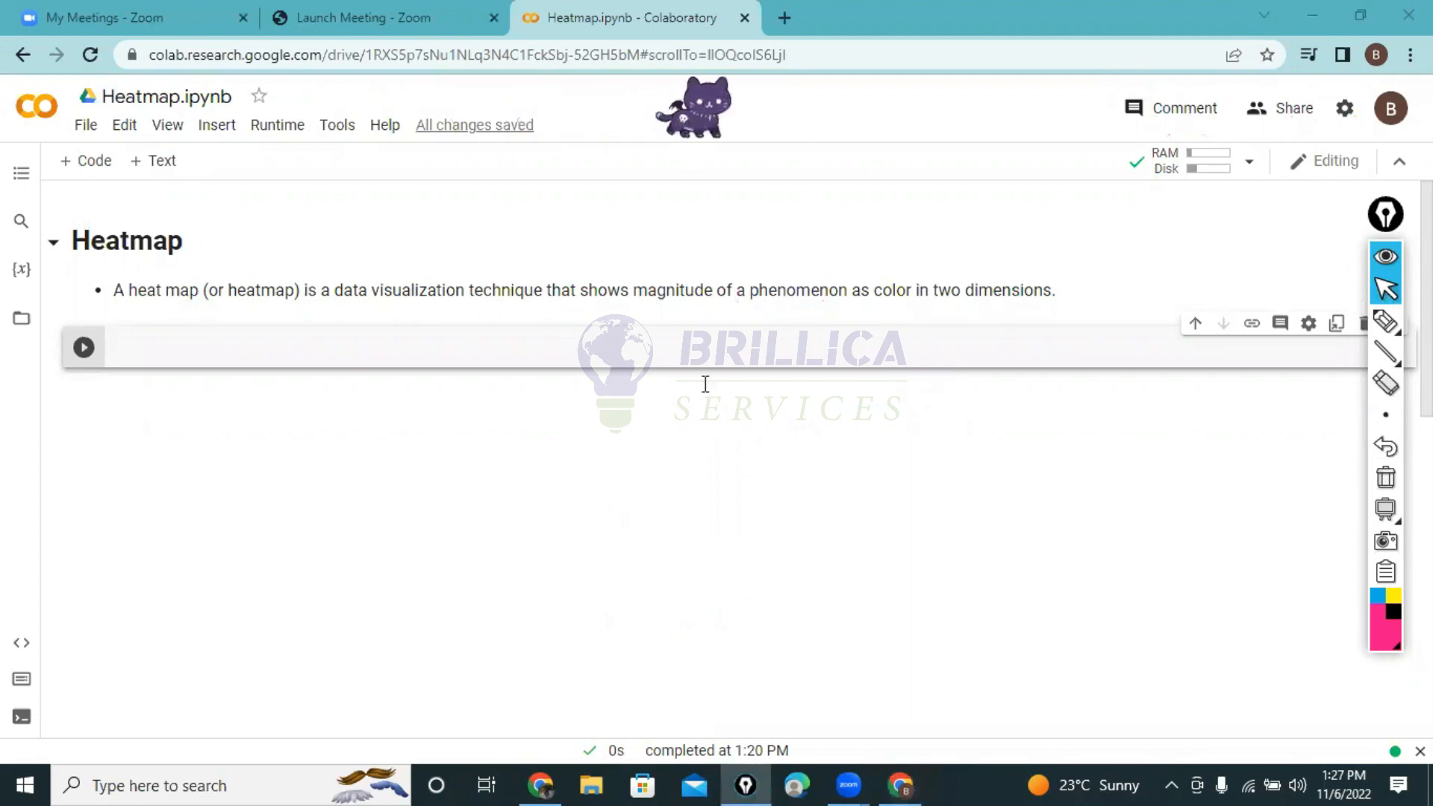
# Step: Start the cell with a '# creating 2d datas' comment and the NumPy import
pyautogui.write('@')
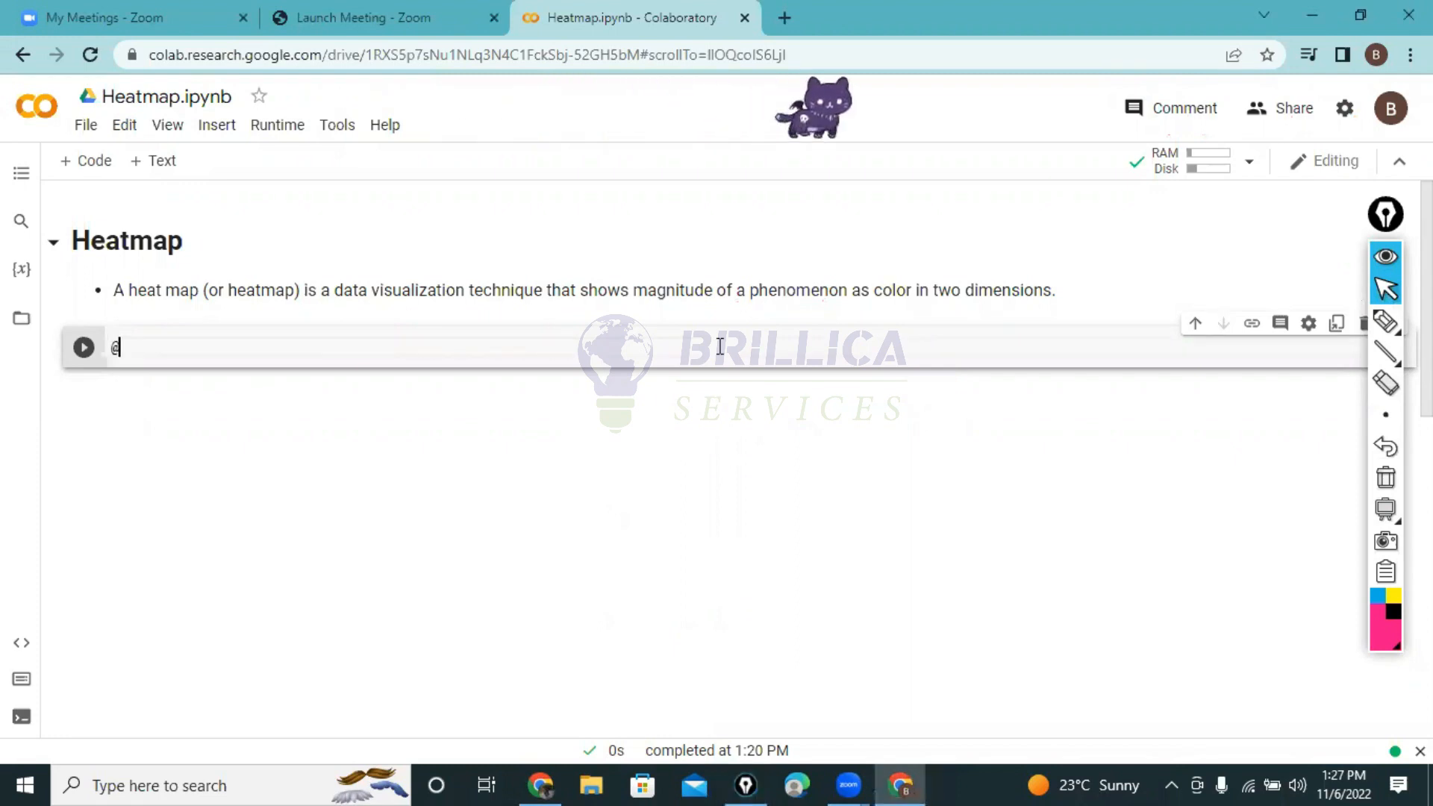
pyautogui.press('Backspace')
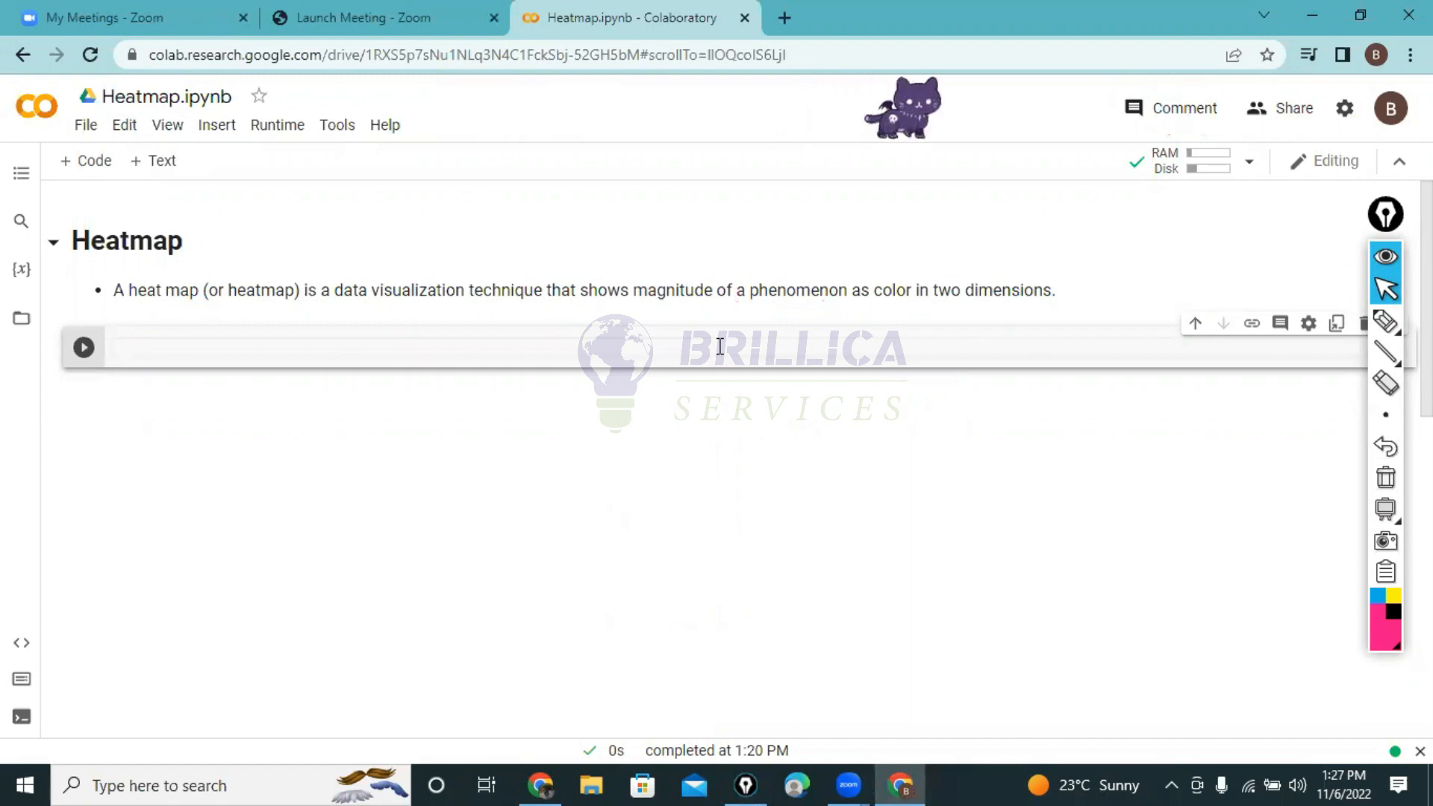
pyautogui.write('# creating')
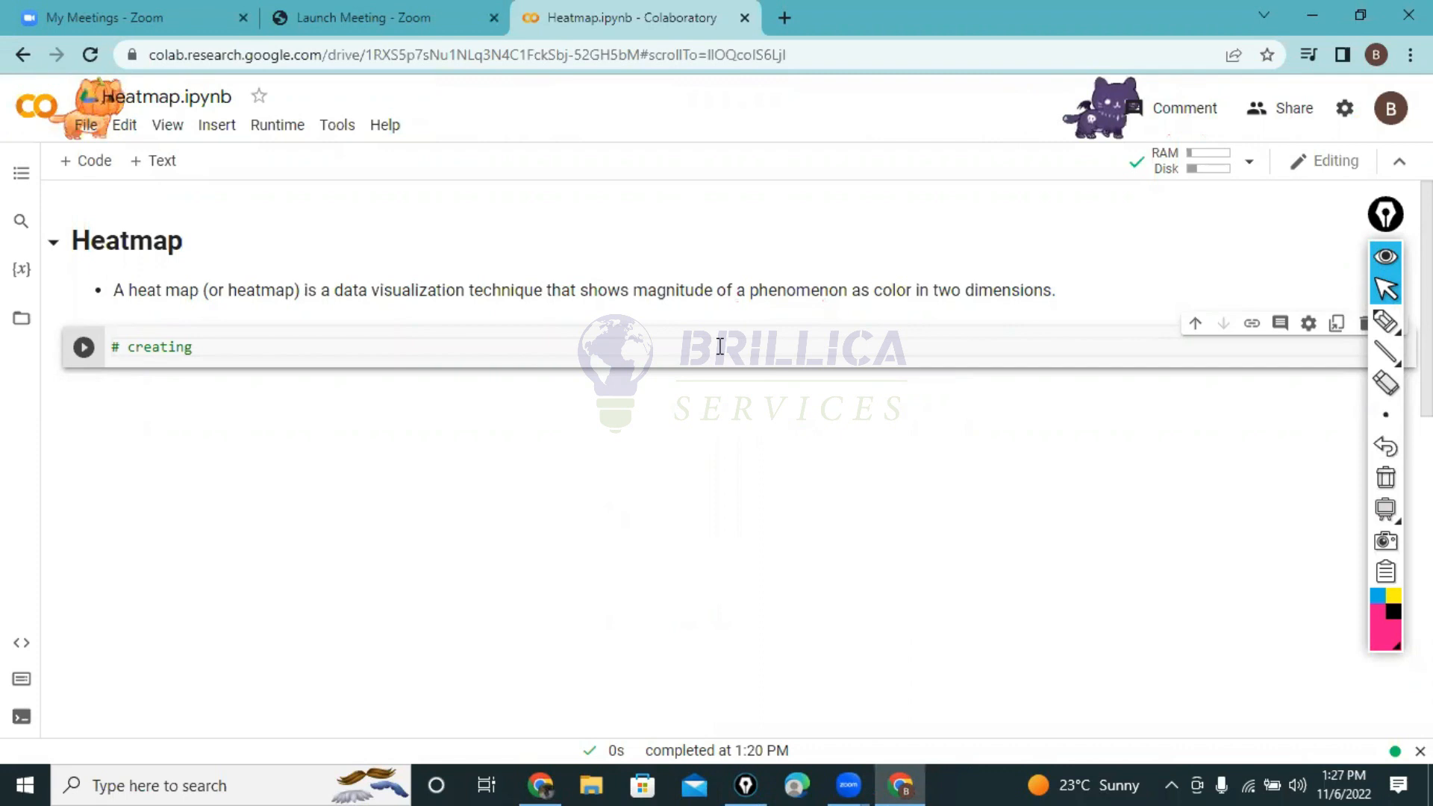
pyautogui.write('2d dataset')
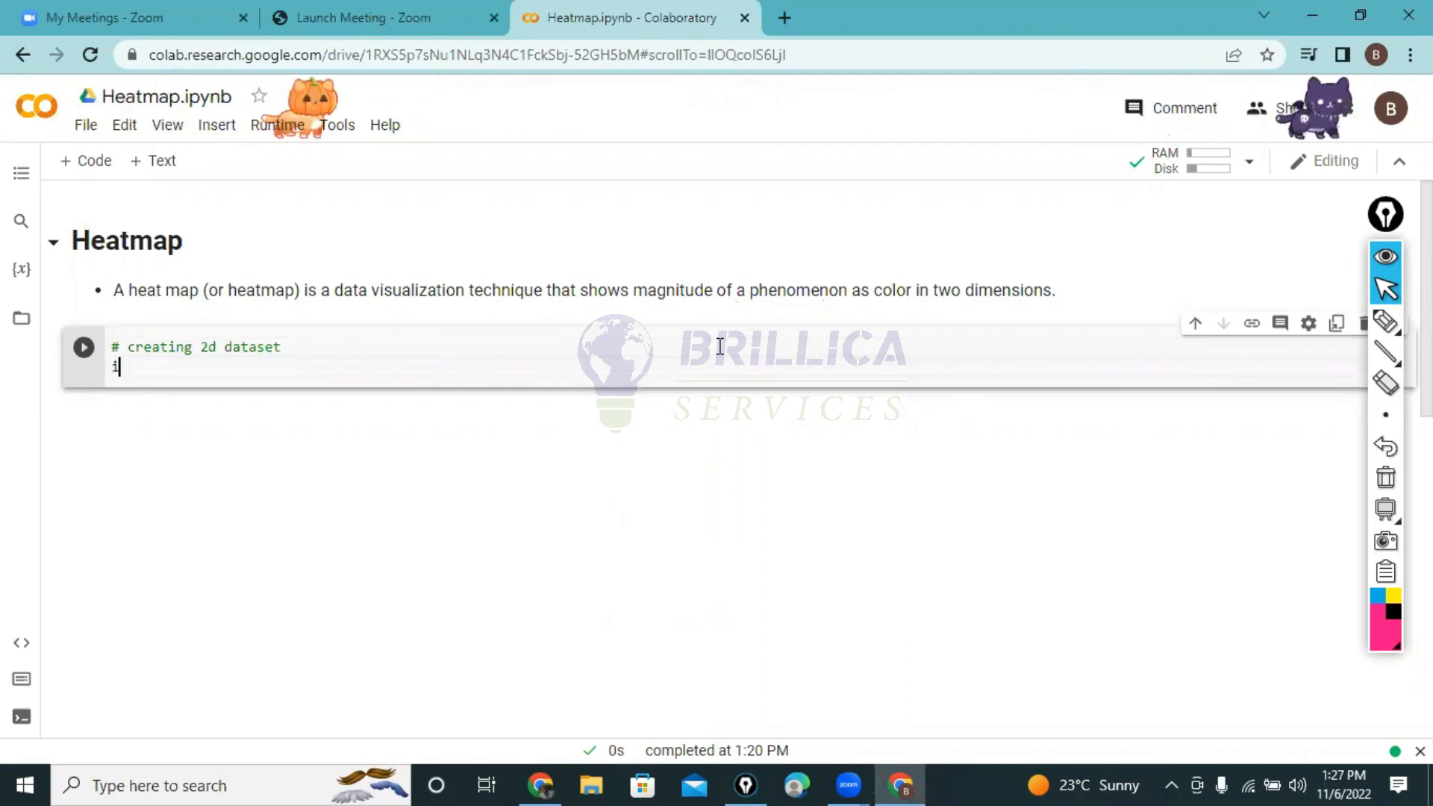
pyautogui.write('import')
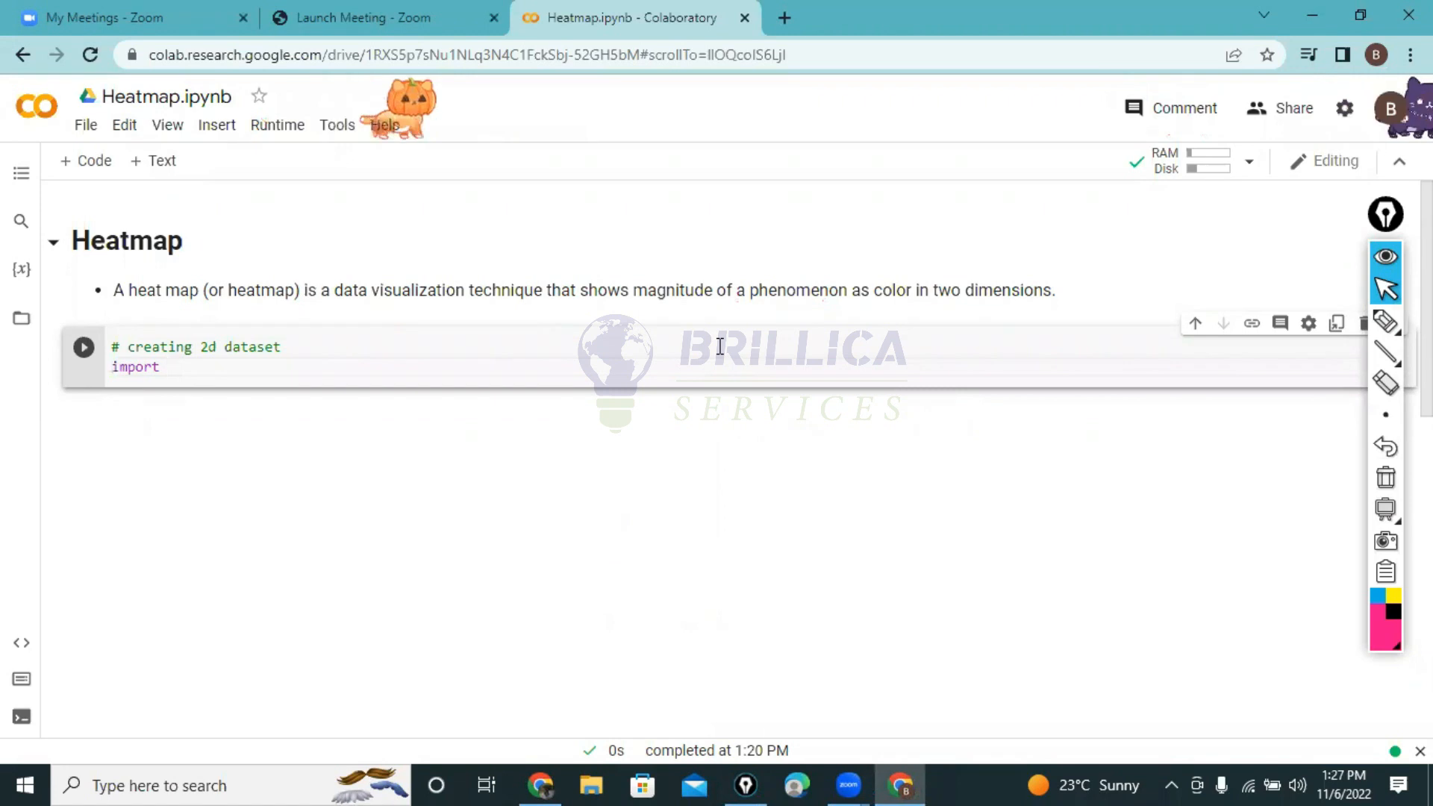
pyautogui.write('numpy as np')
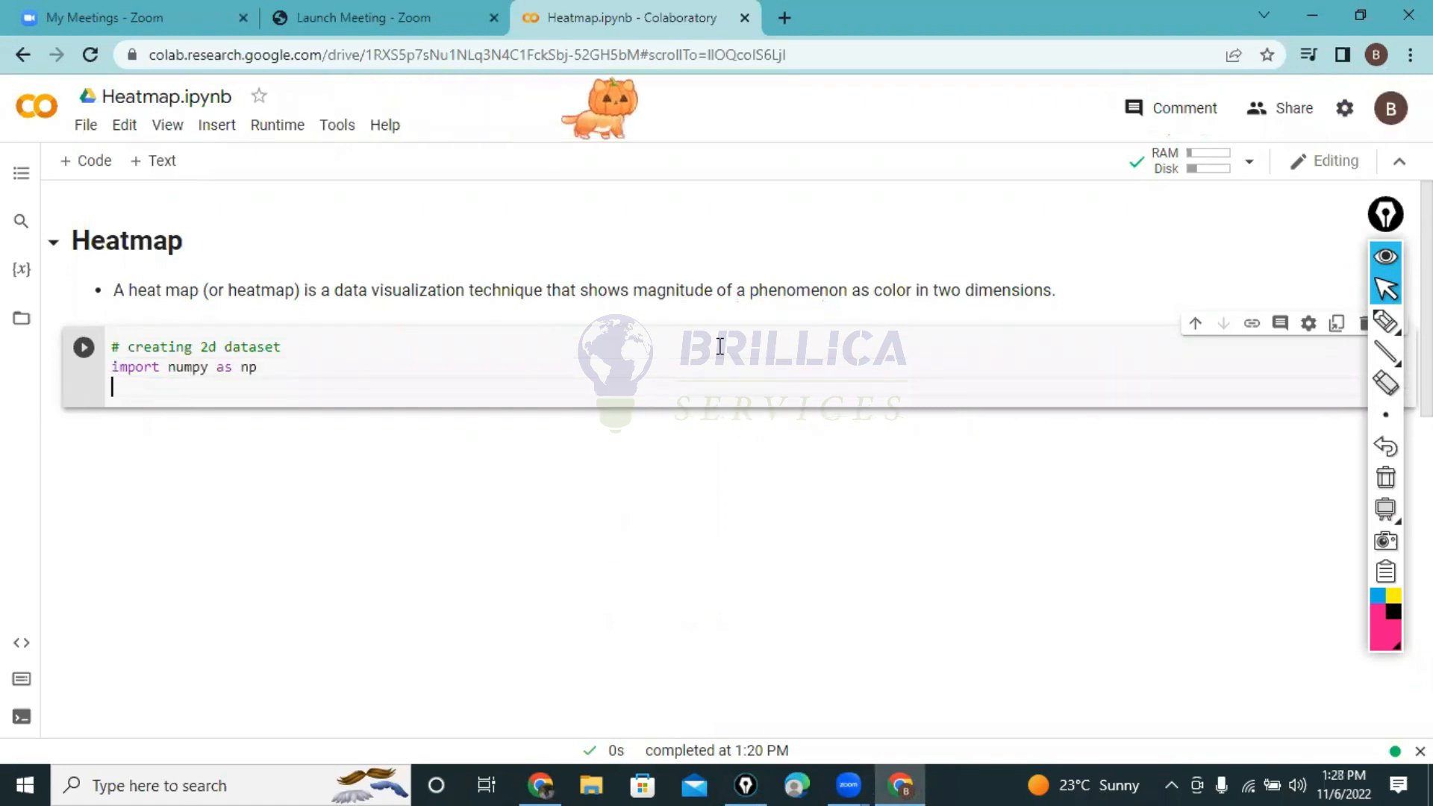
# Step: Add data = np.random.randint(1,10, size=(4,4)) and print(data)
pyautogui.write('data =')
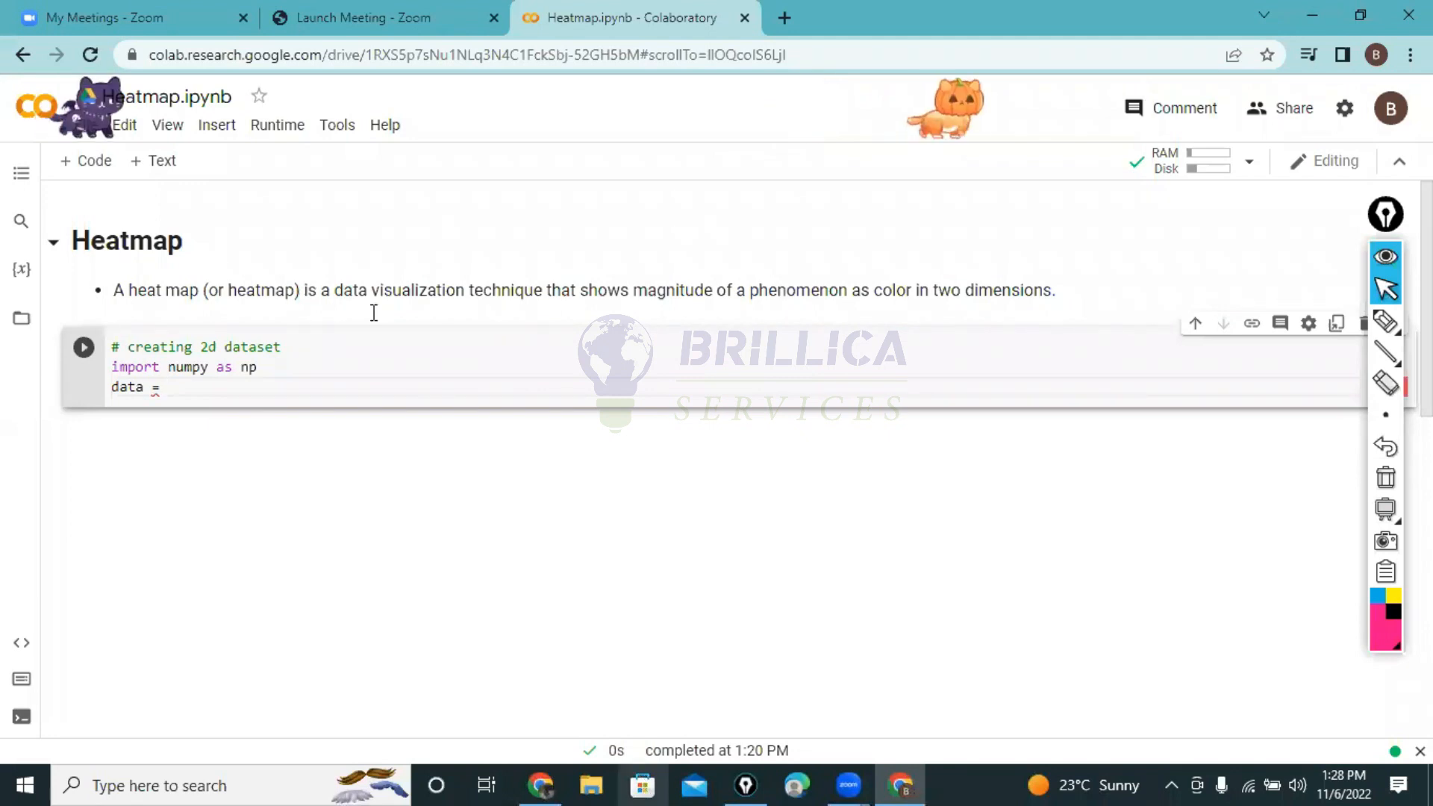
pyautogui.write('np.randomw')
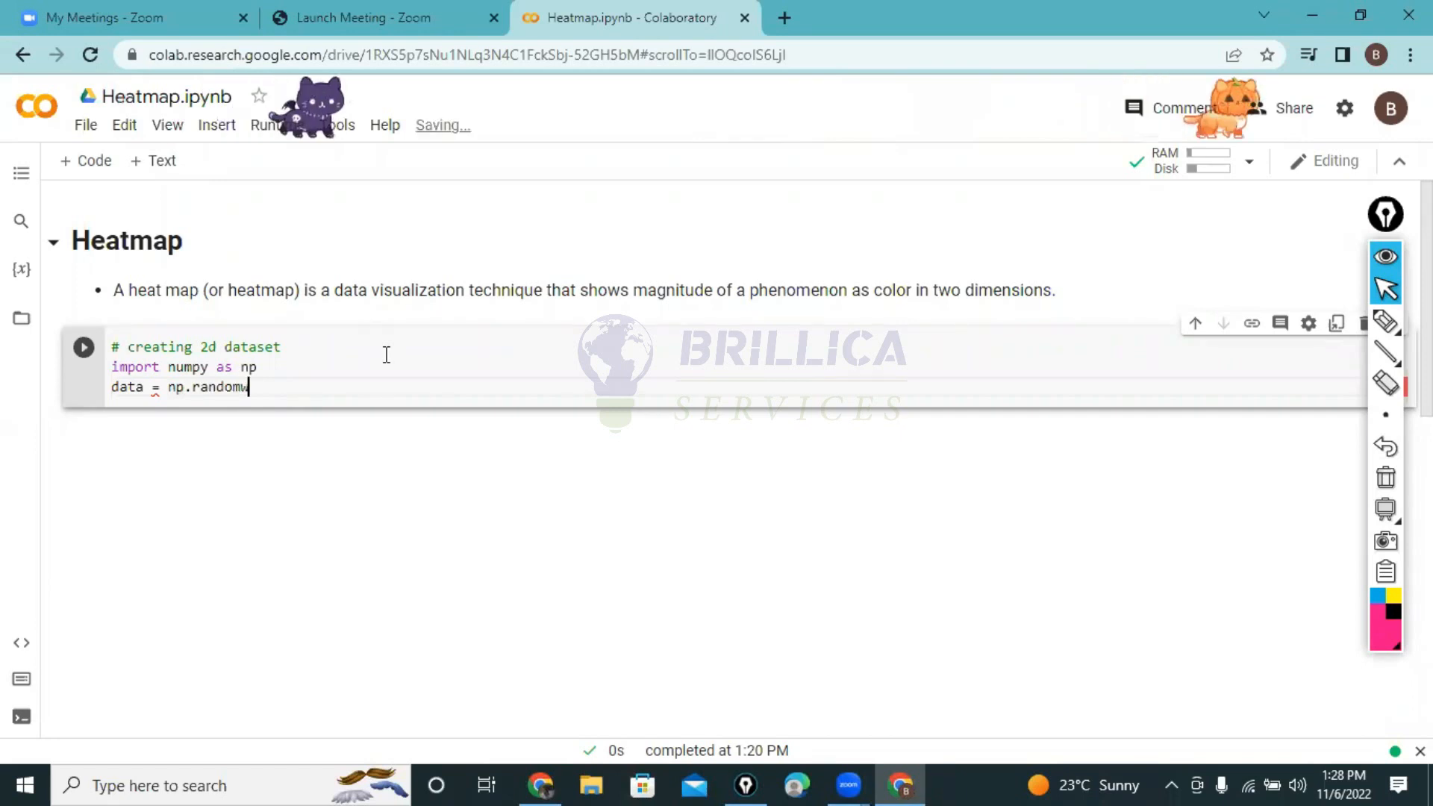
pyautogui.write('.ra')
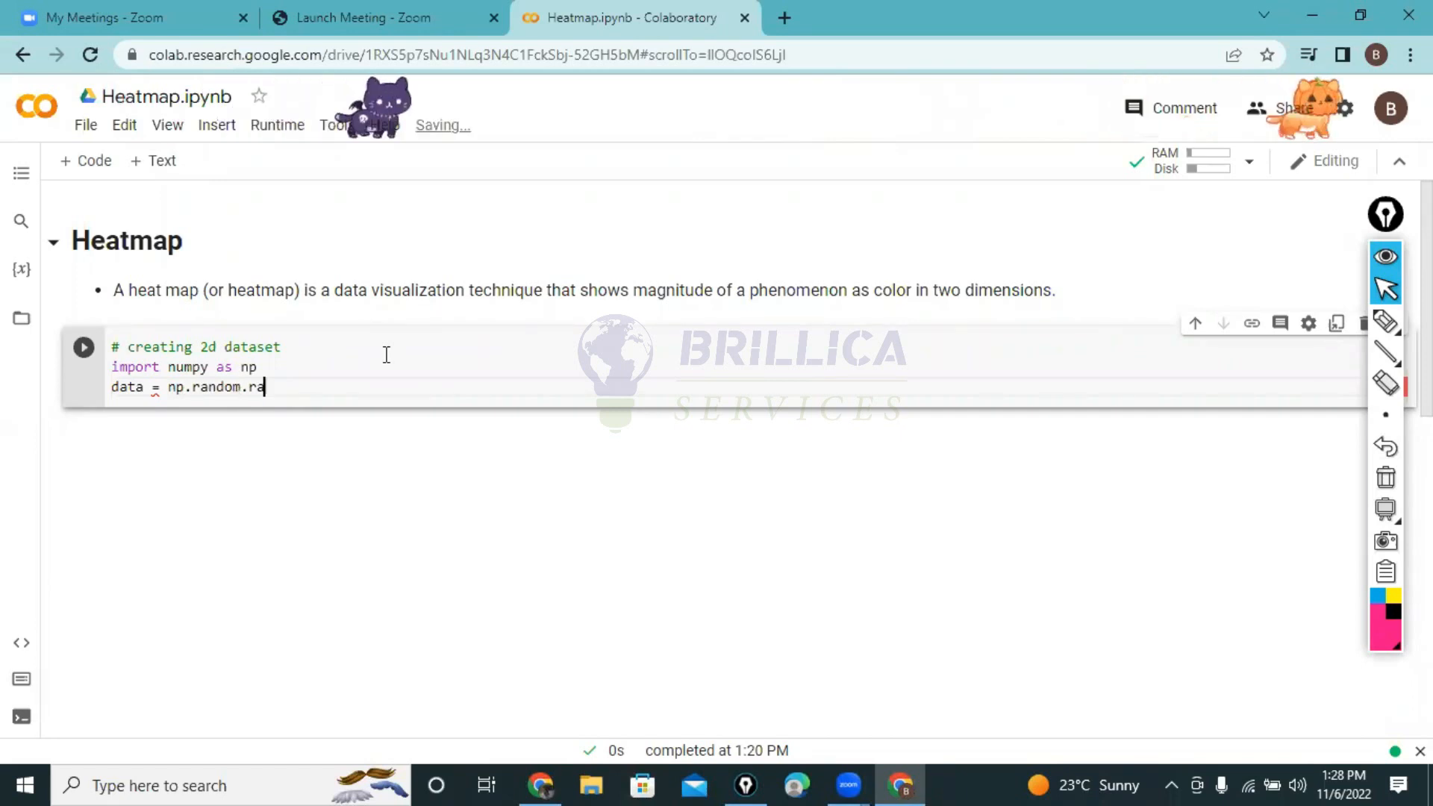
pyautogui.write('nd')
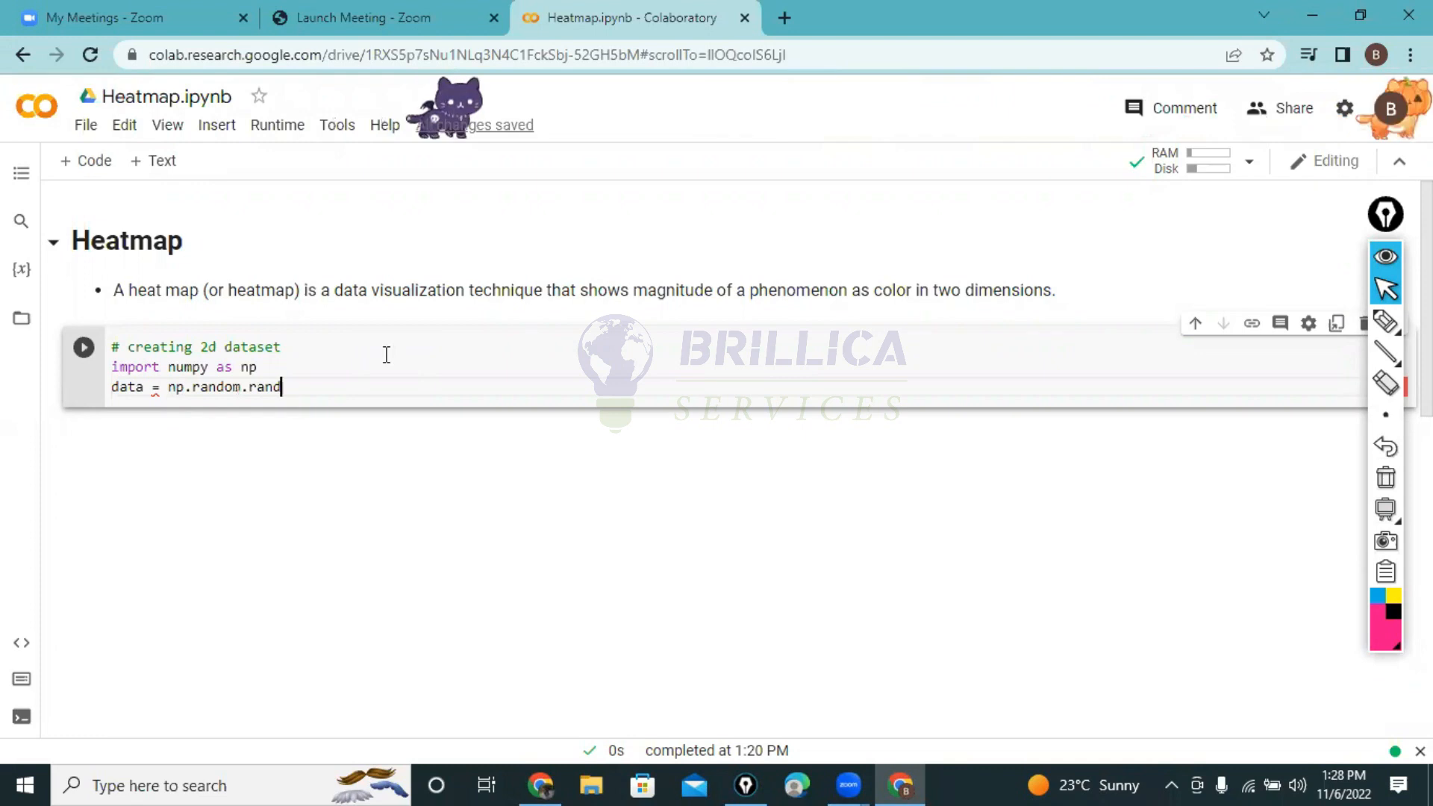
pyautogui.write('int()')
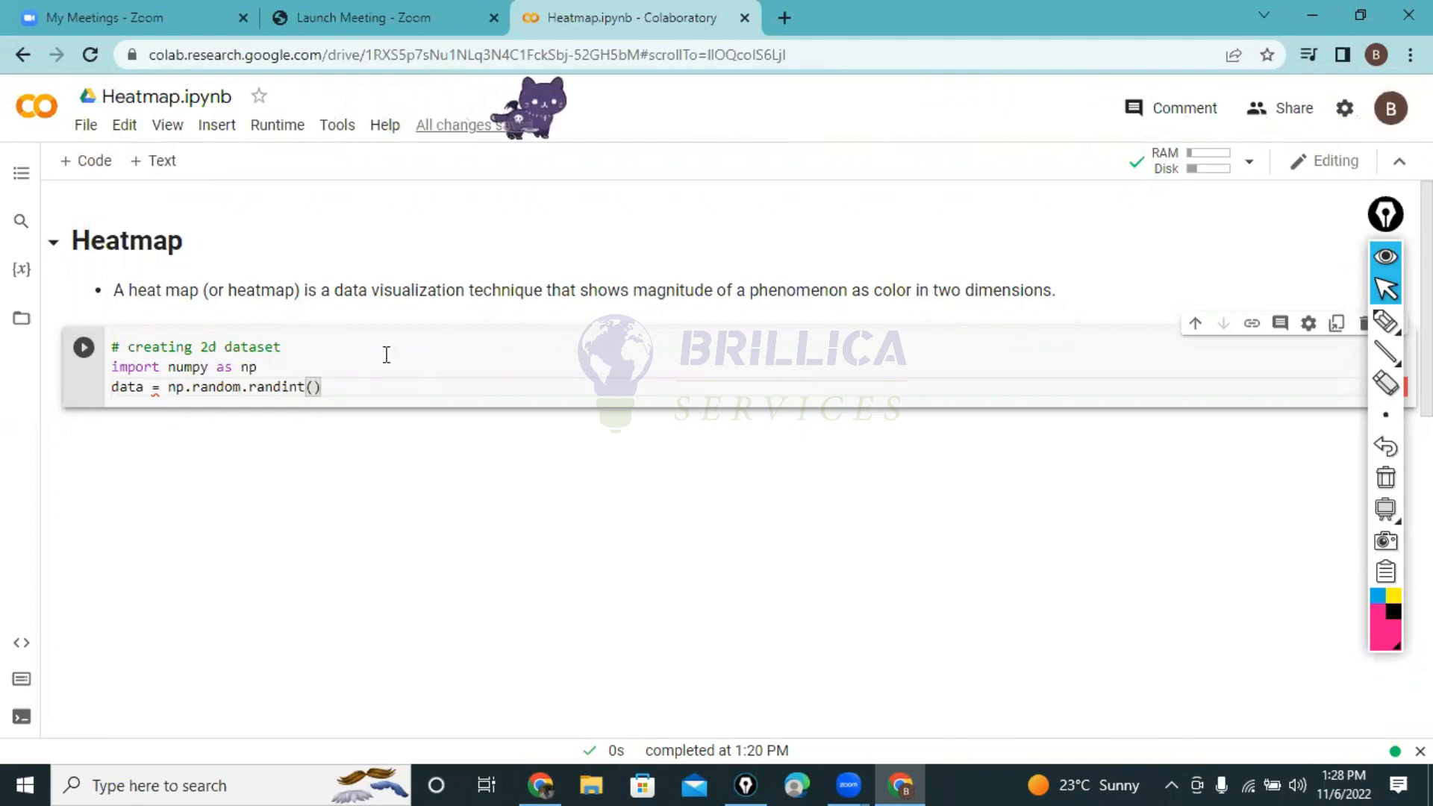
pyautogui.write('1,')
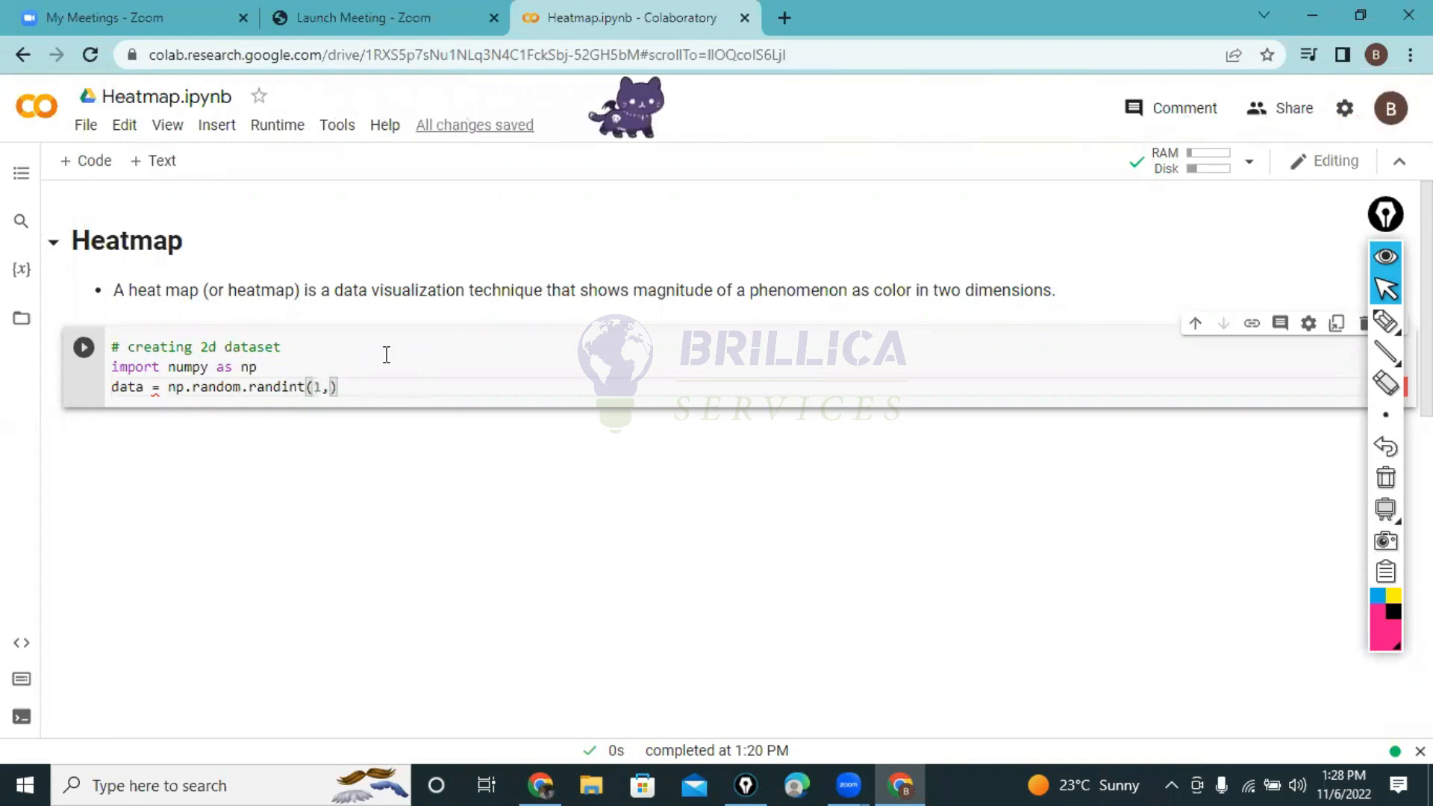
pyautogui.write('10, size = (')
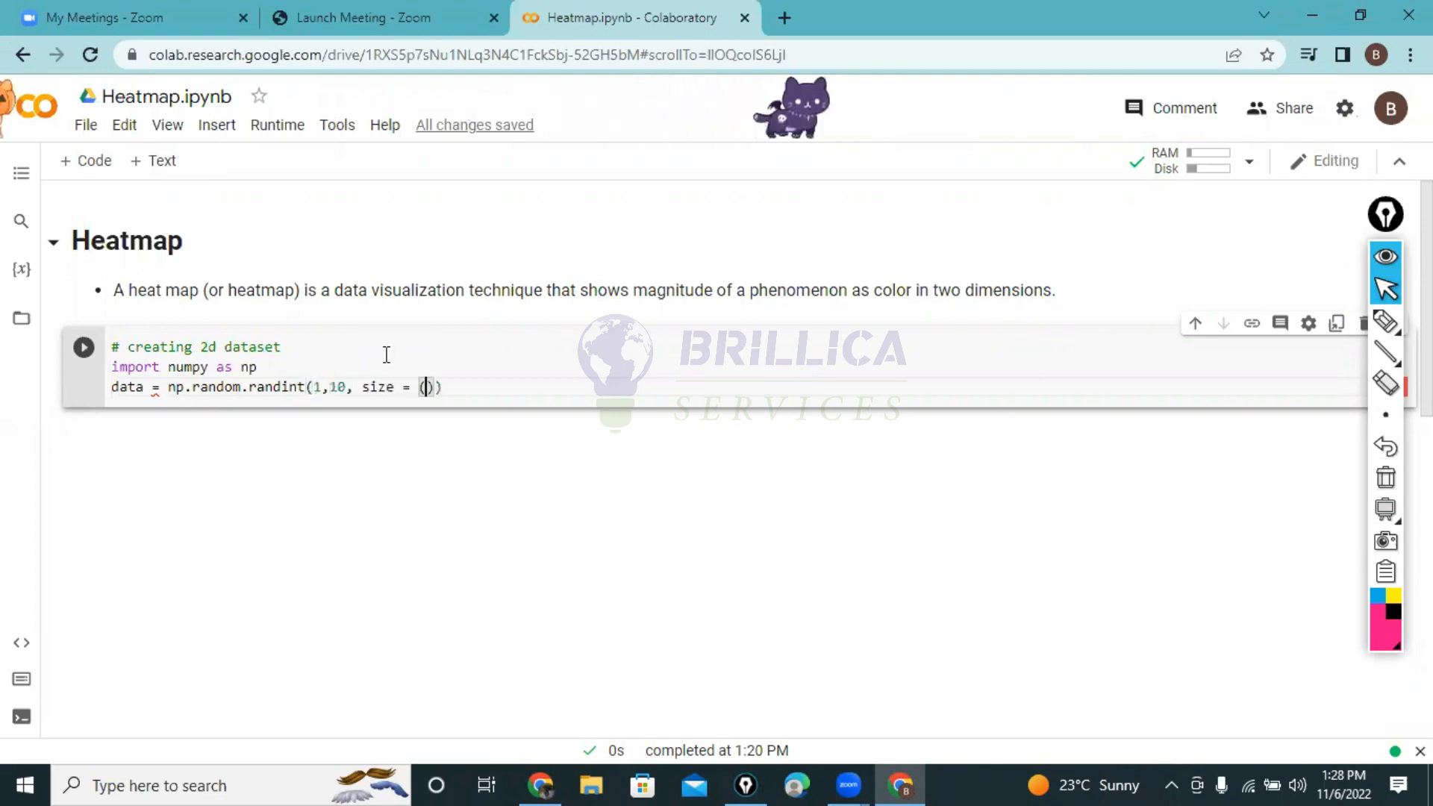
pyautogui.write('4,4')
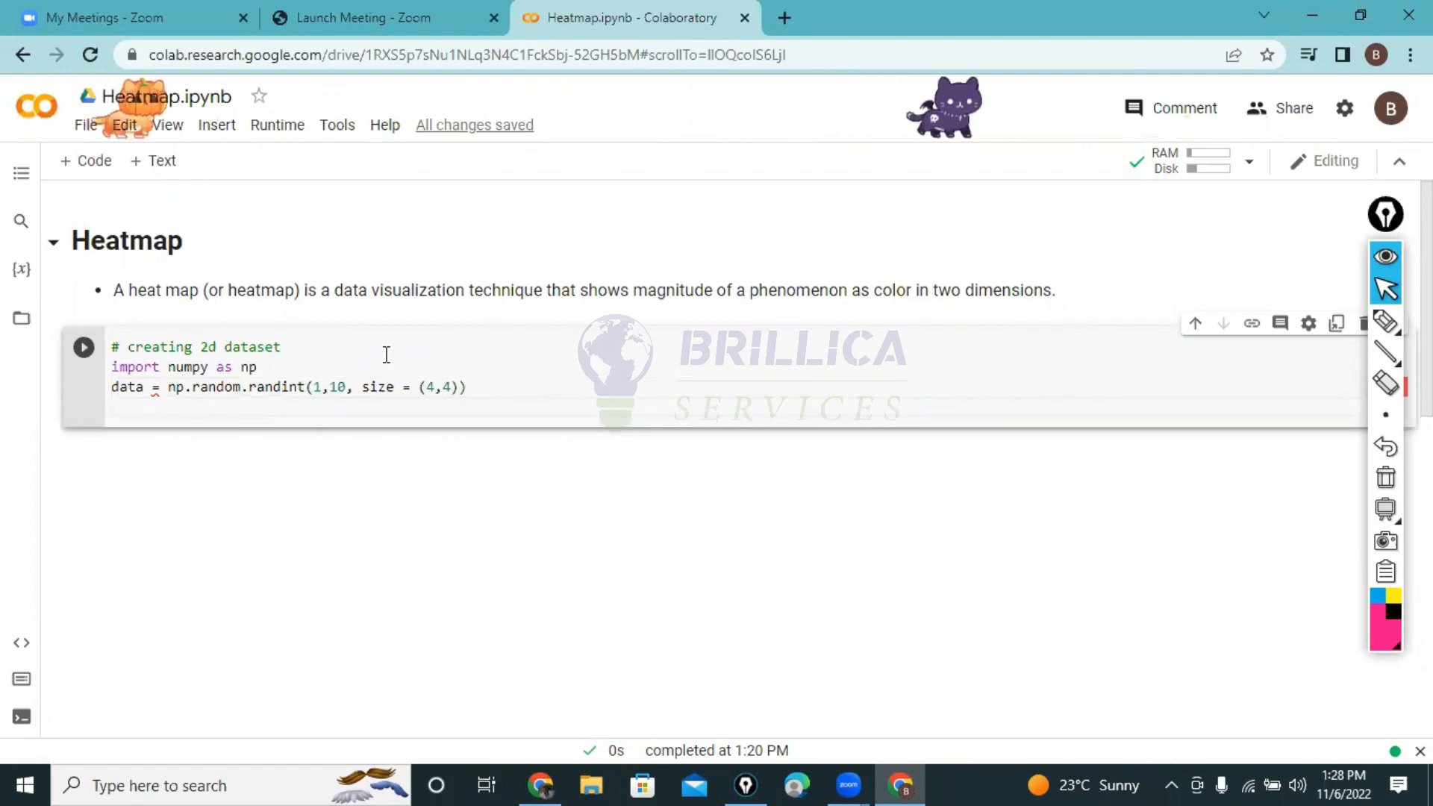
pyautogui.write('print')
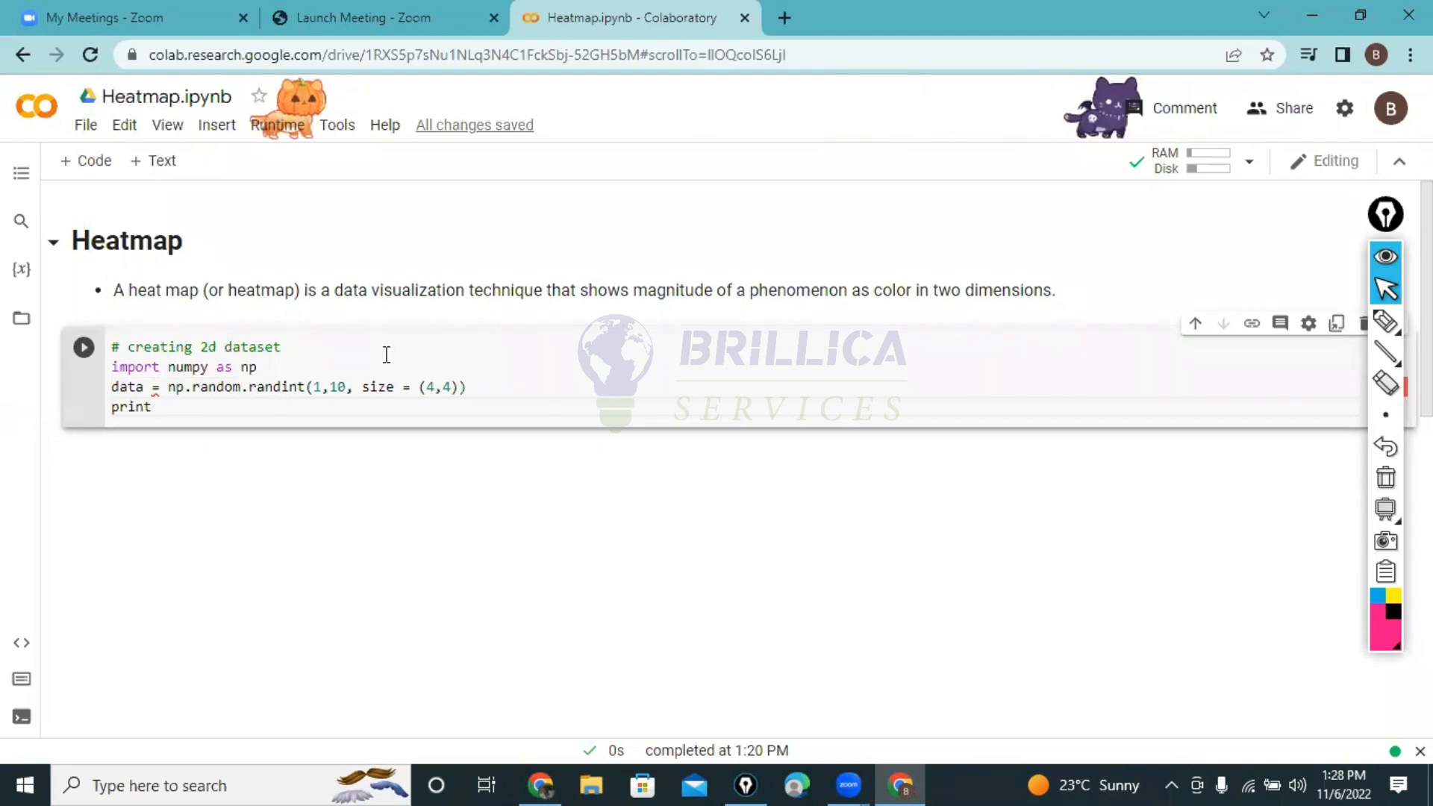
pyautogui.write('(data)')
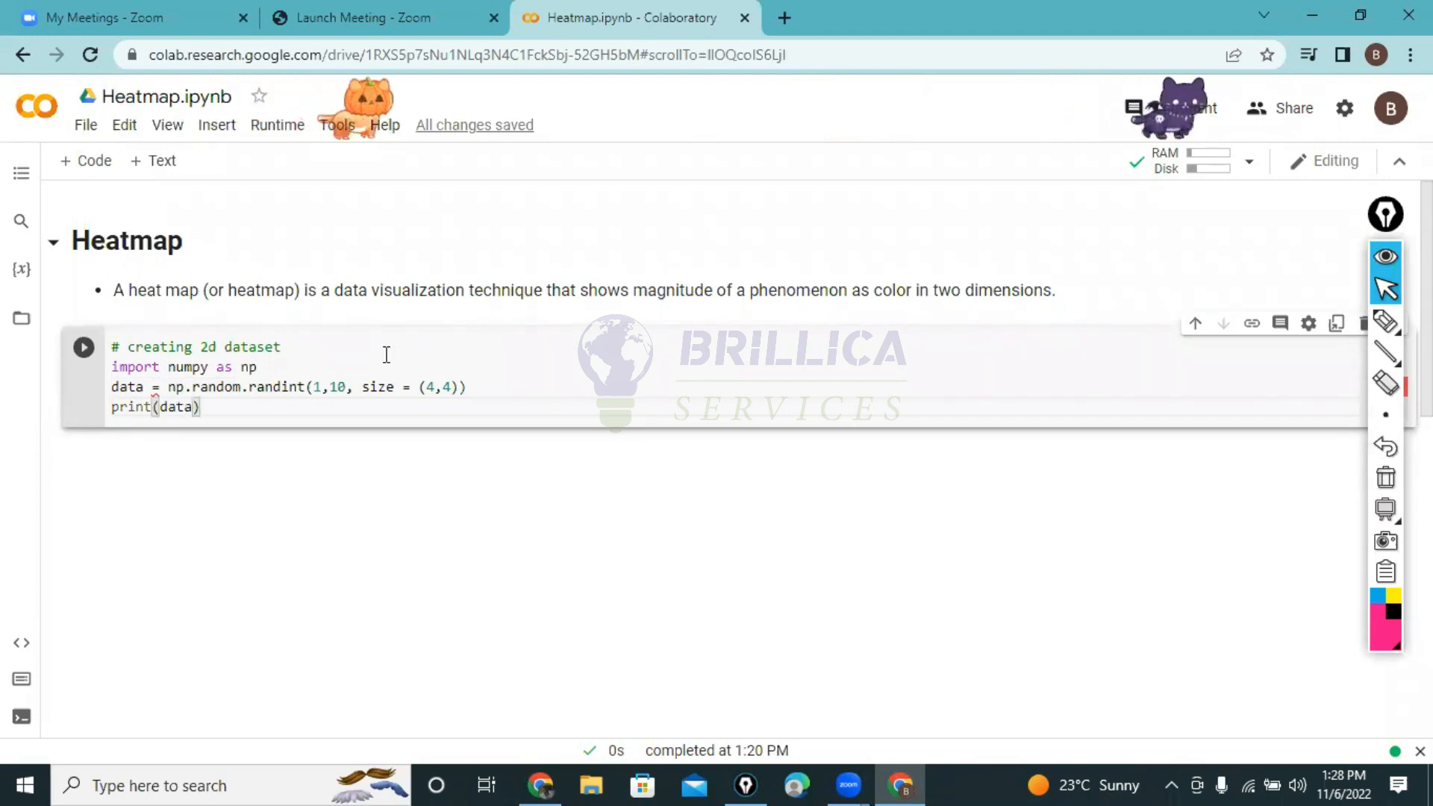
# Step: Run the dataset cell so the random 4x4 array prints, then move into the new empty cell
pyautogui.click(83, 346)
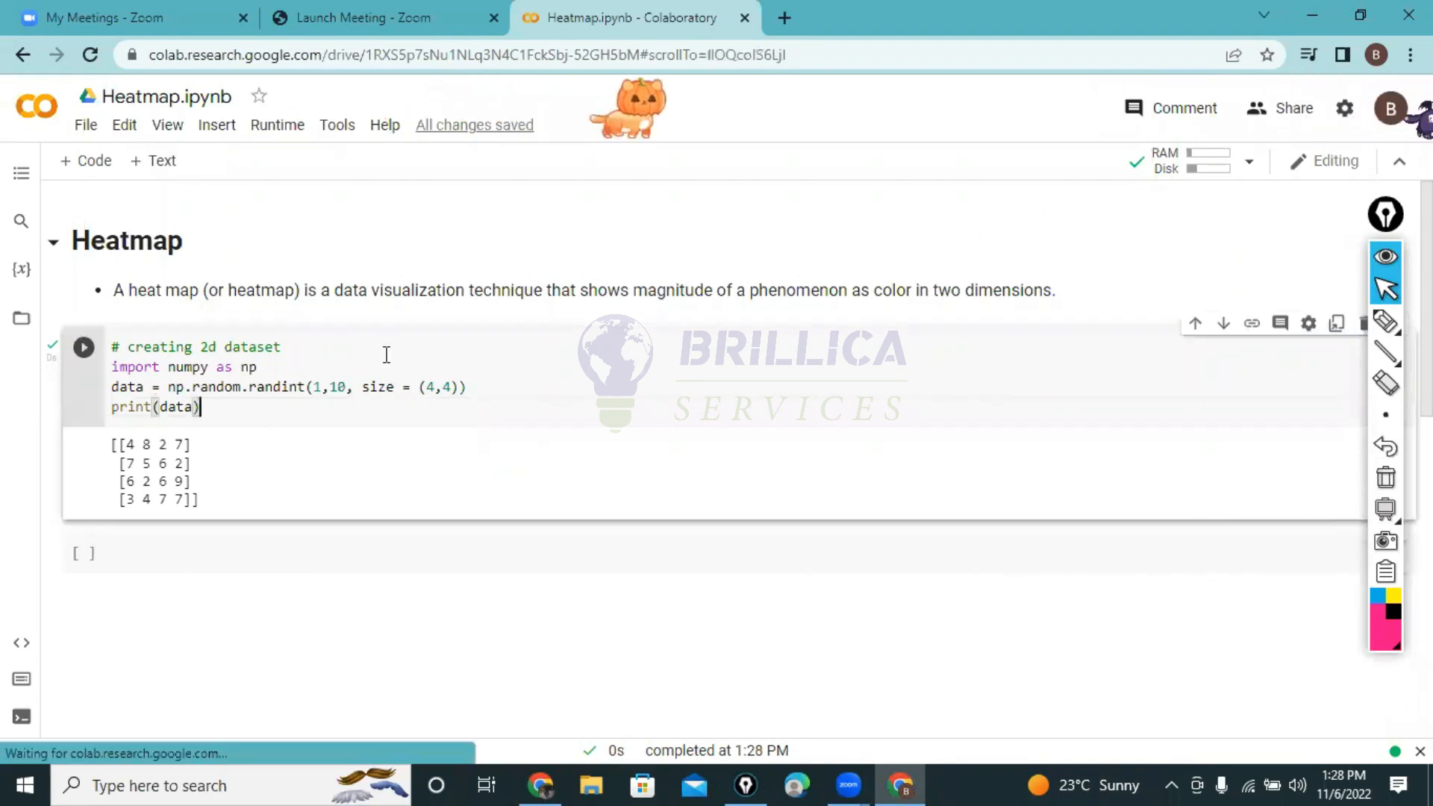
pyautogui.click(84, 347)
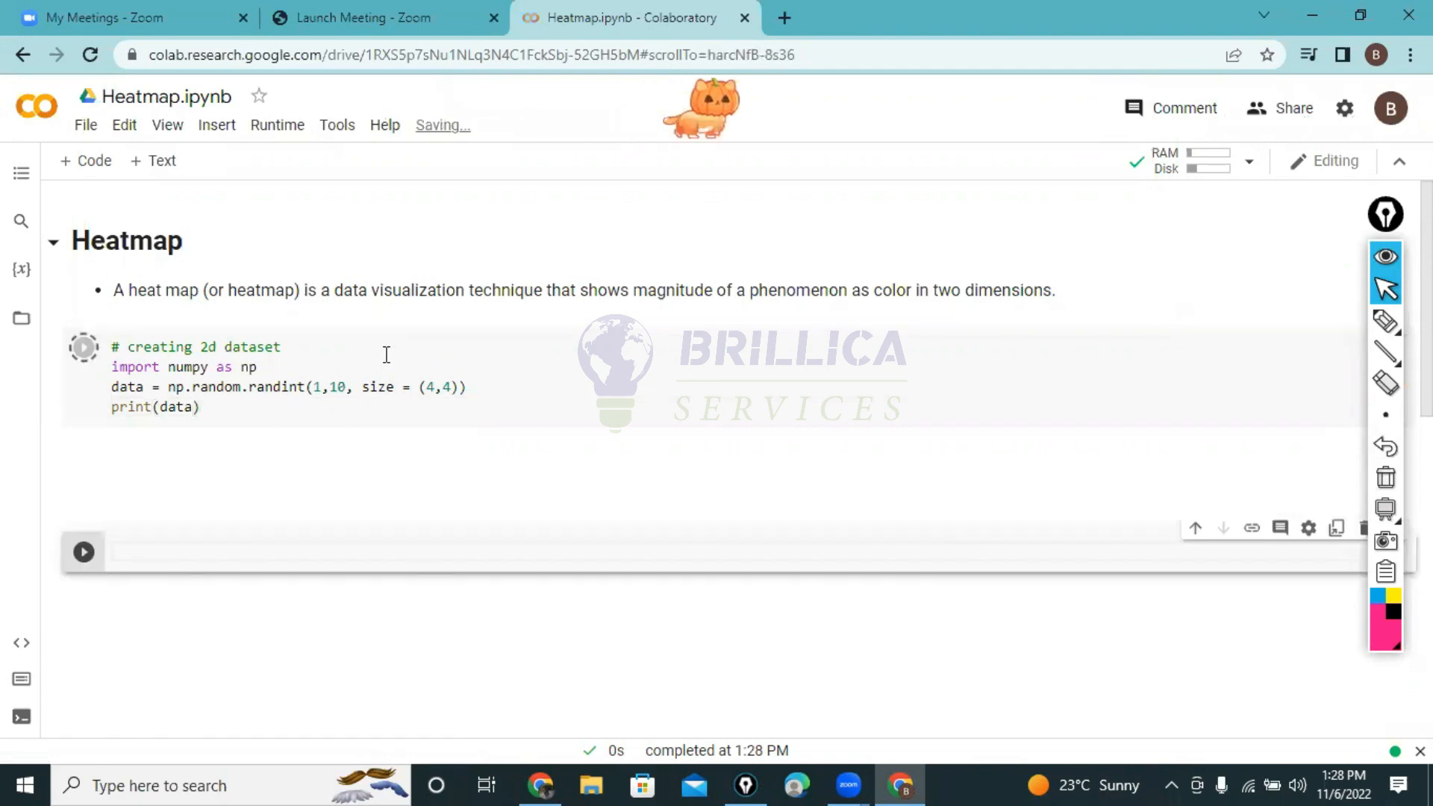
pyautogui.click(84, 346)
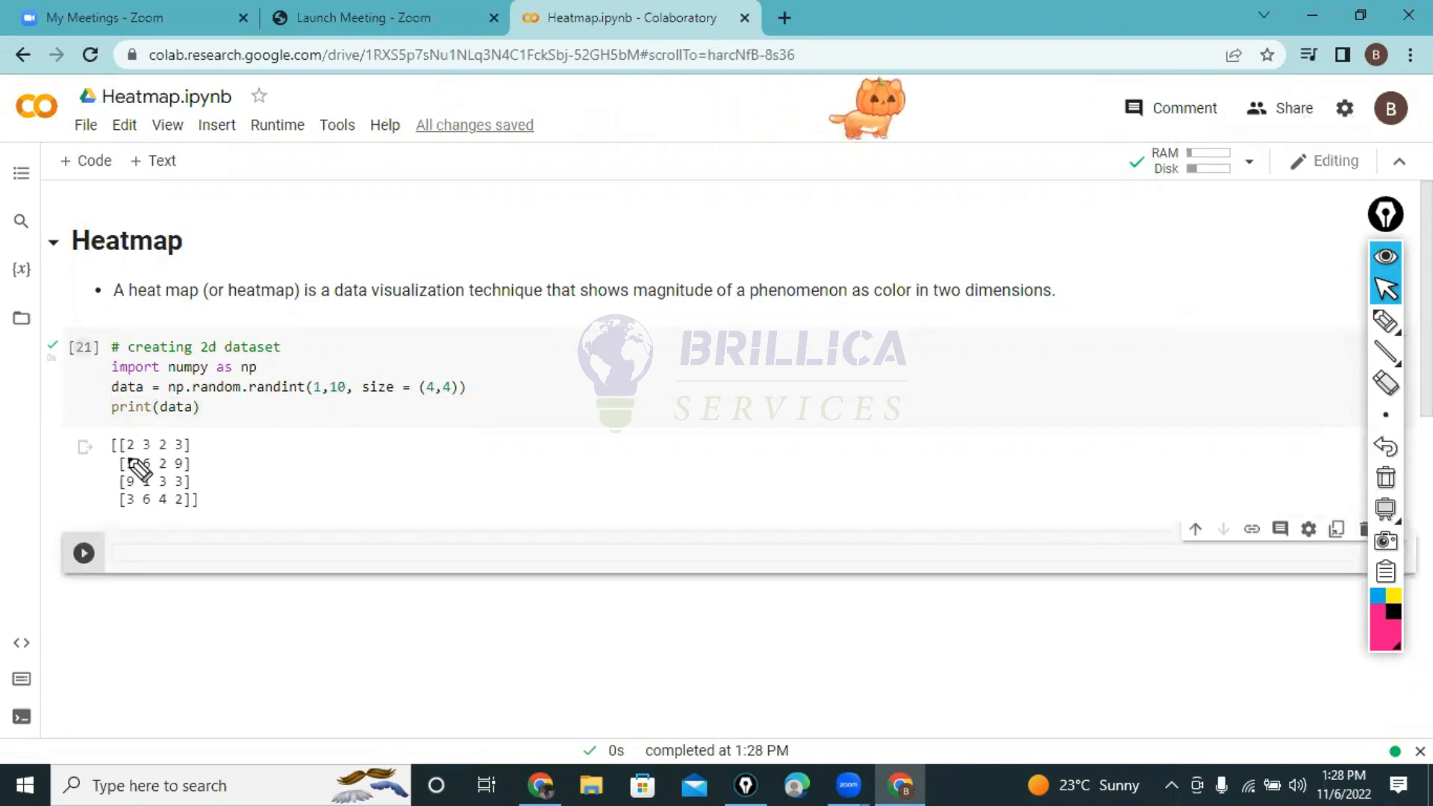
pyautogui.click(1385, 321)
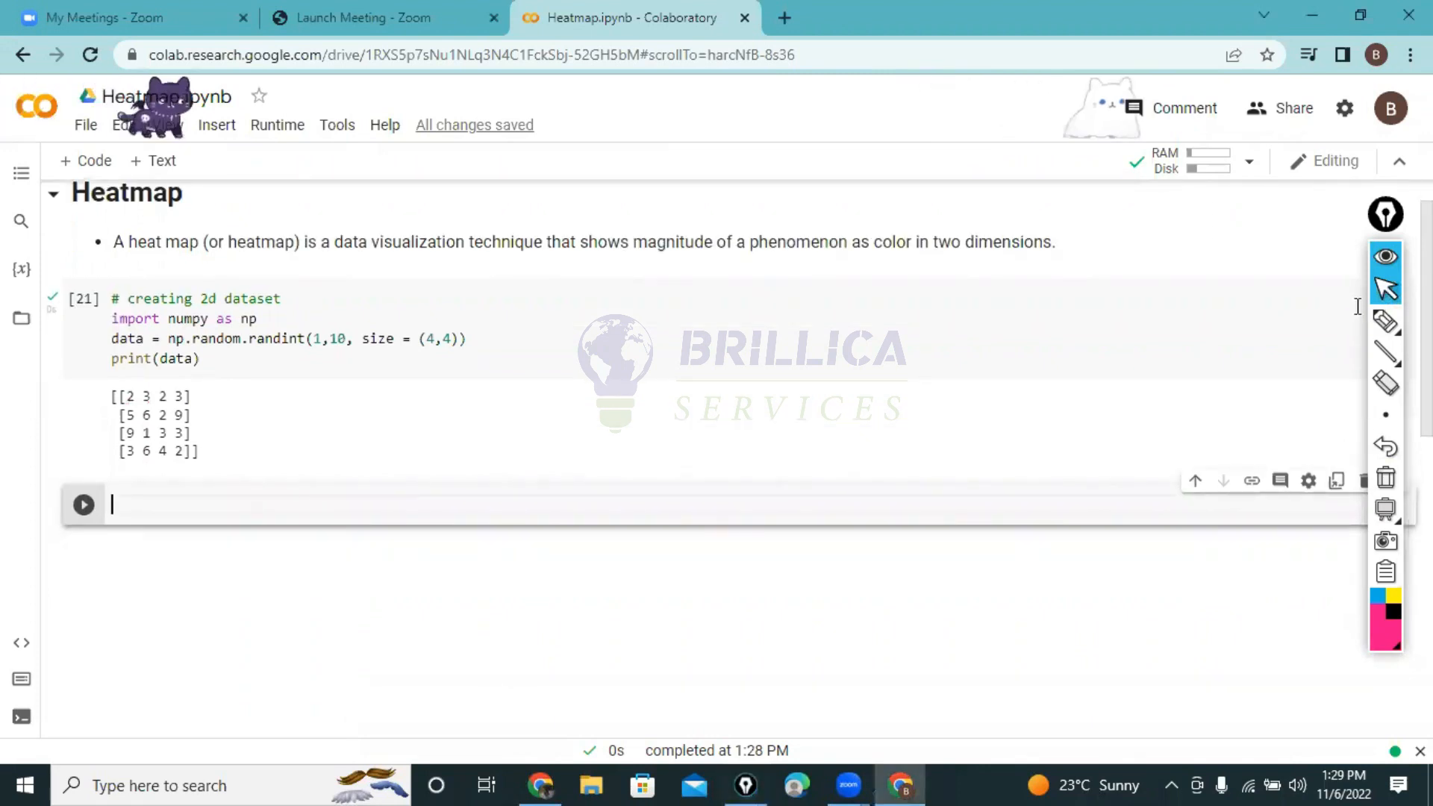
# Step: Write import matplotlib.pyplot as plt and import seaborn as sns, run it and move to the next cell
pyautogui.write('import')
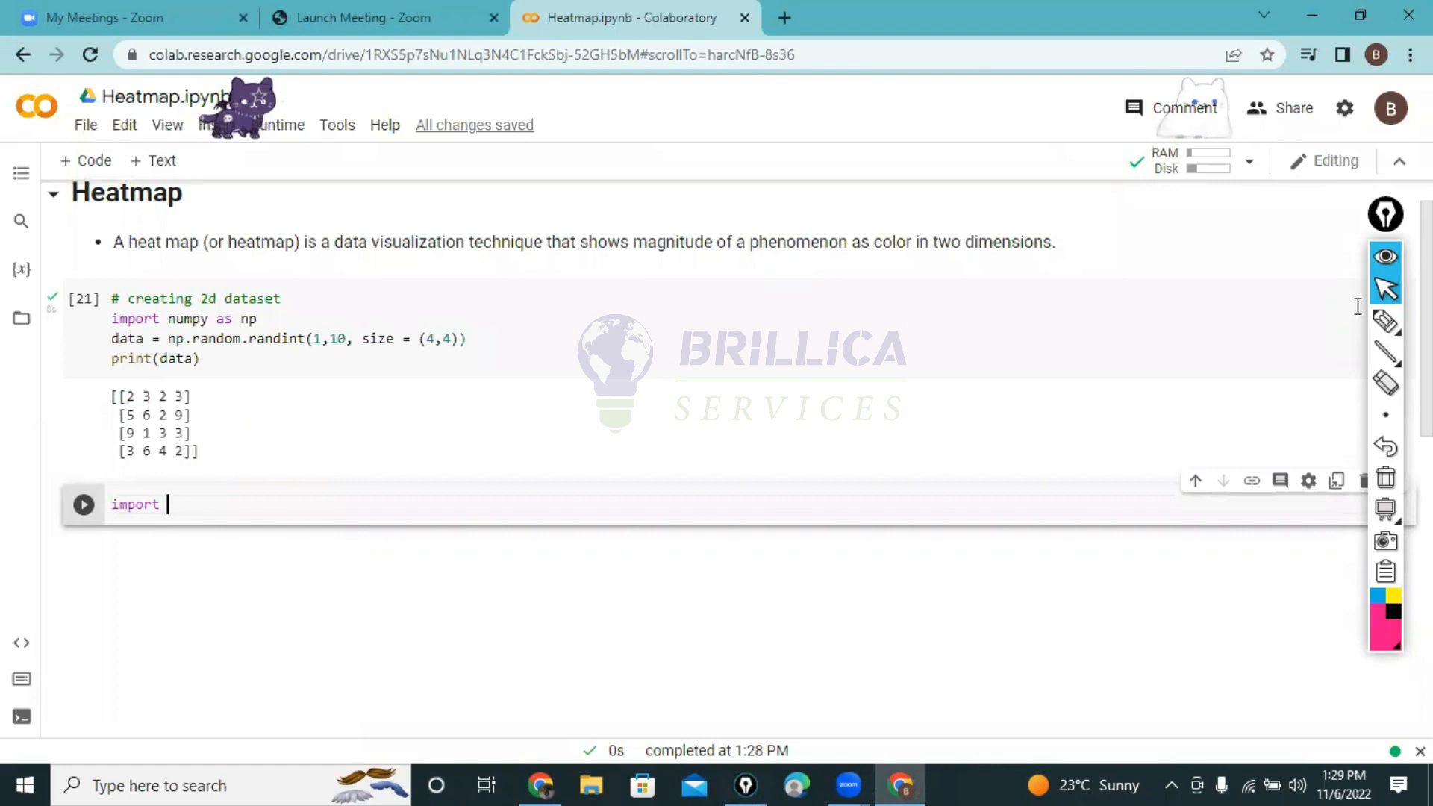
pyautogui.write('matplotlib.pyplot as plt')
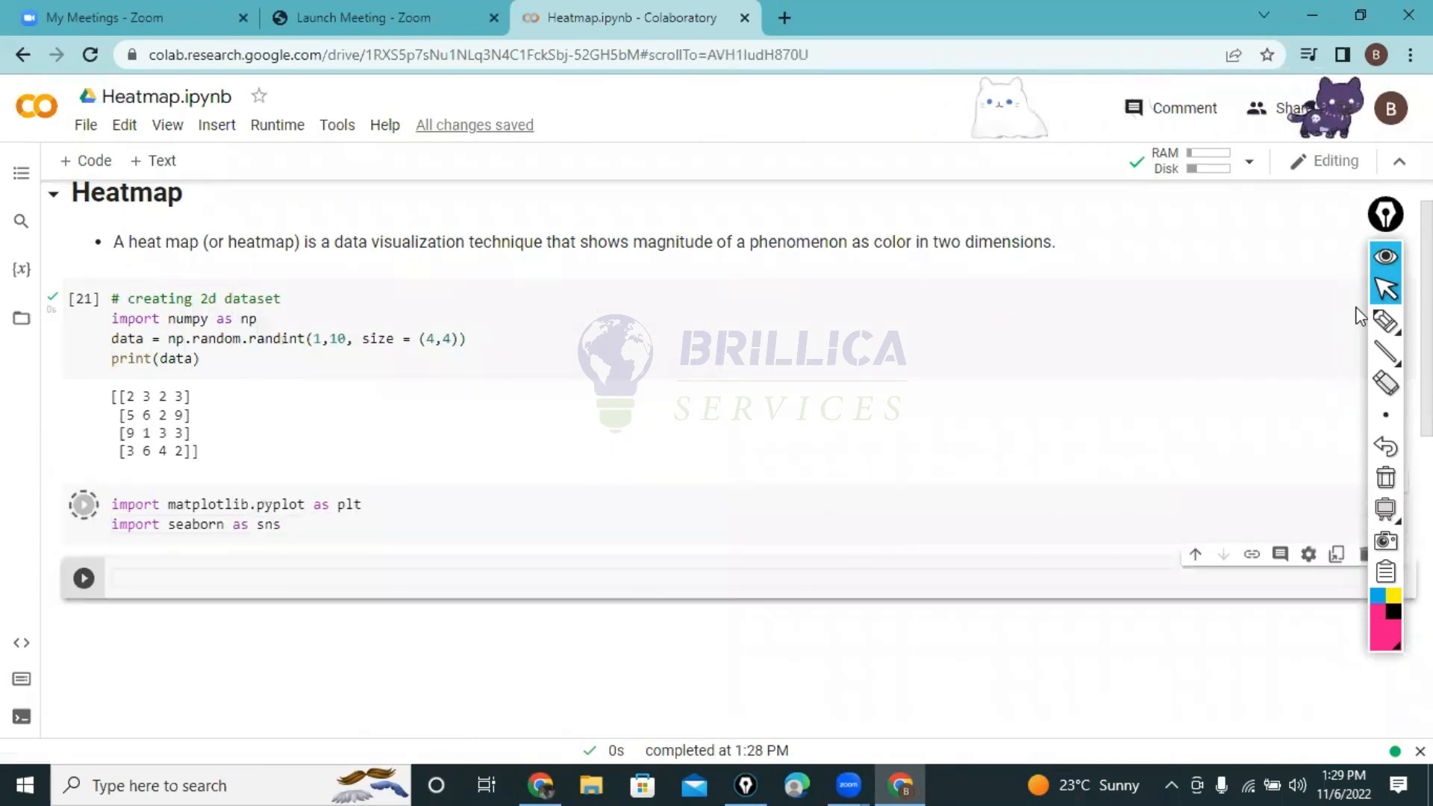
pyautogui.click(84, 504)
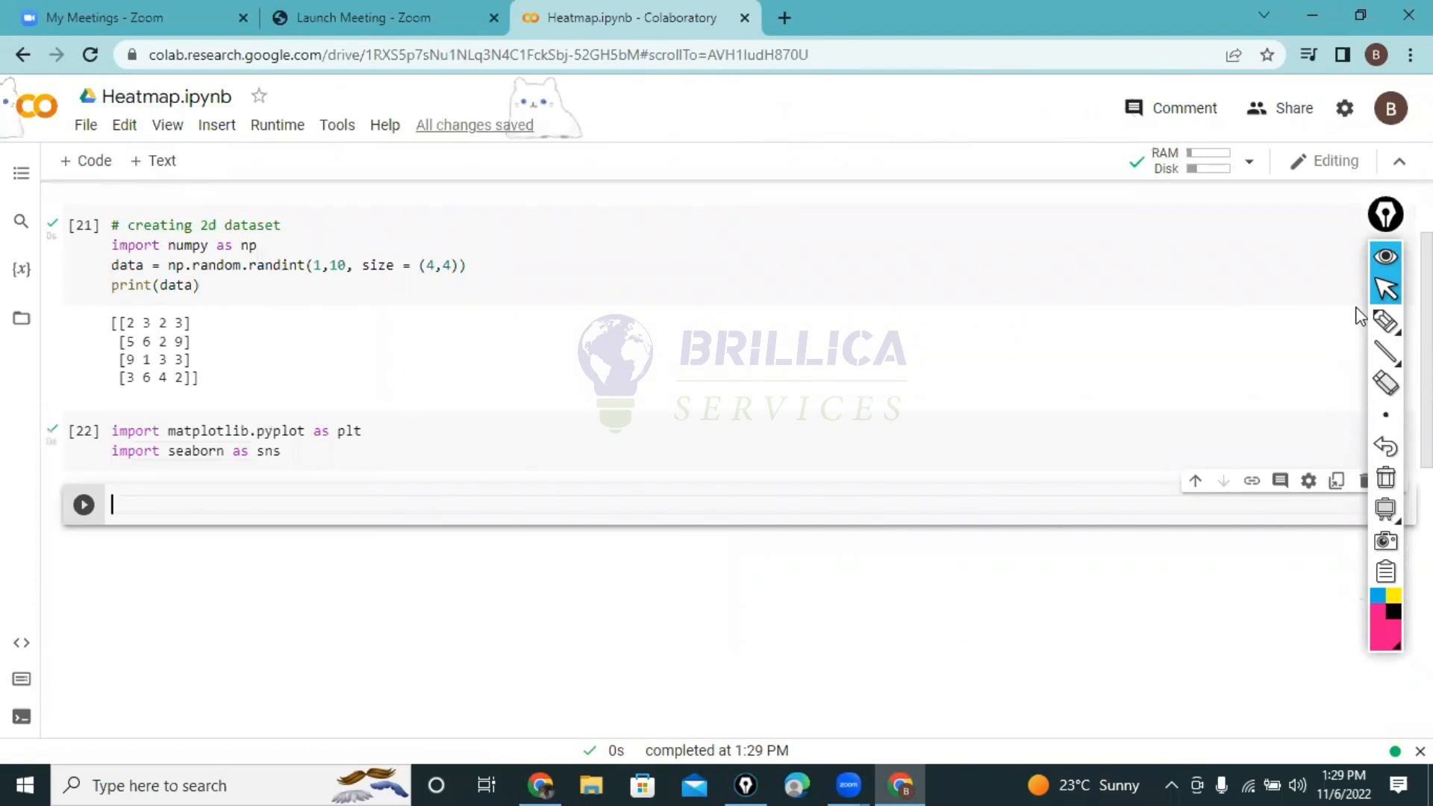
# Step: Write sns.heatmap(data) and run it to render the 4x4 heatmap with its colour scale
pyautogui.write('s')
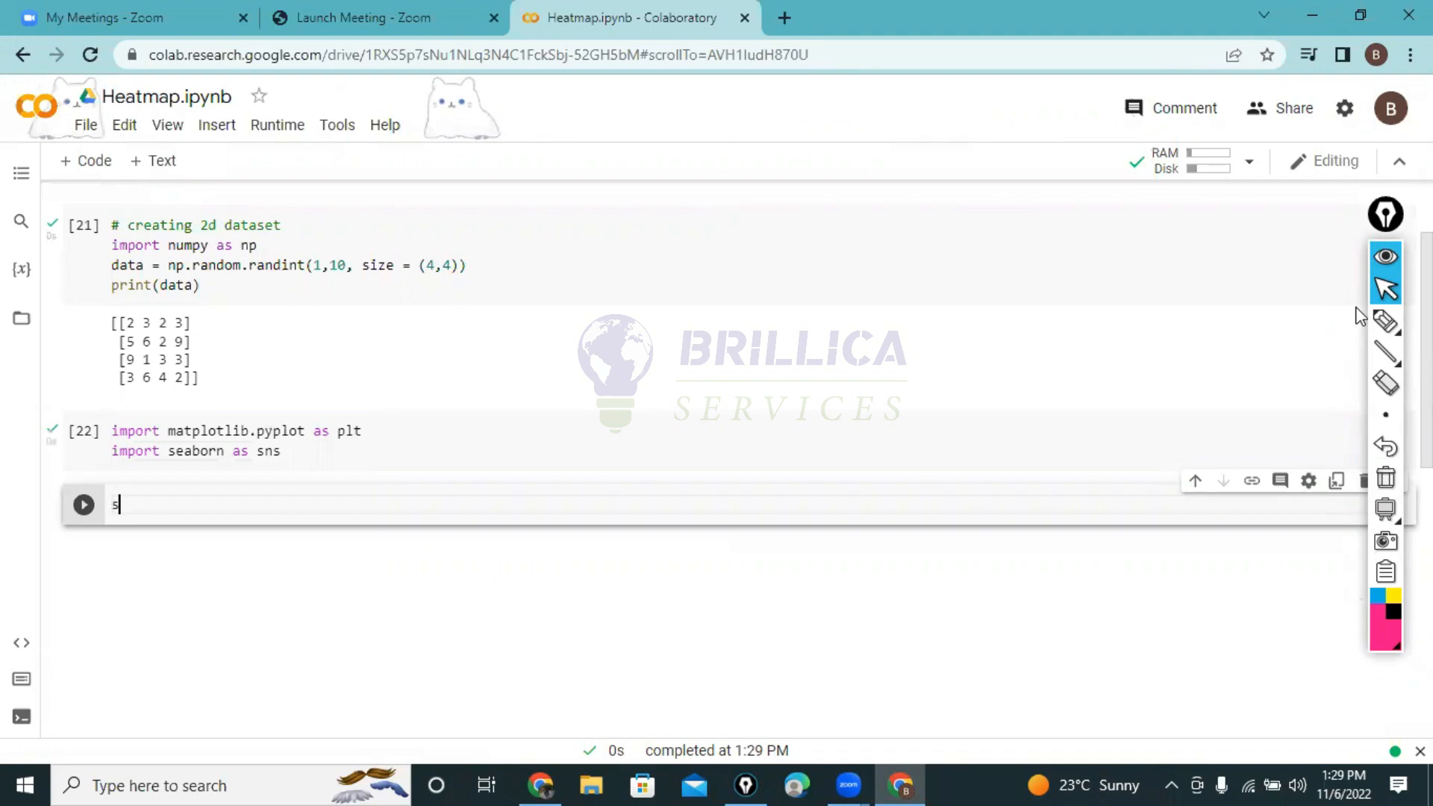
pyautogui.write('ns.heatma')
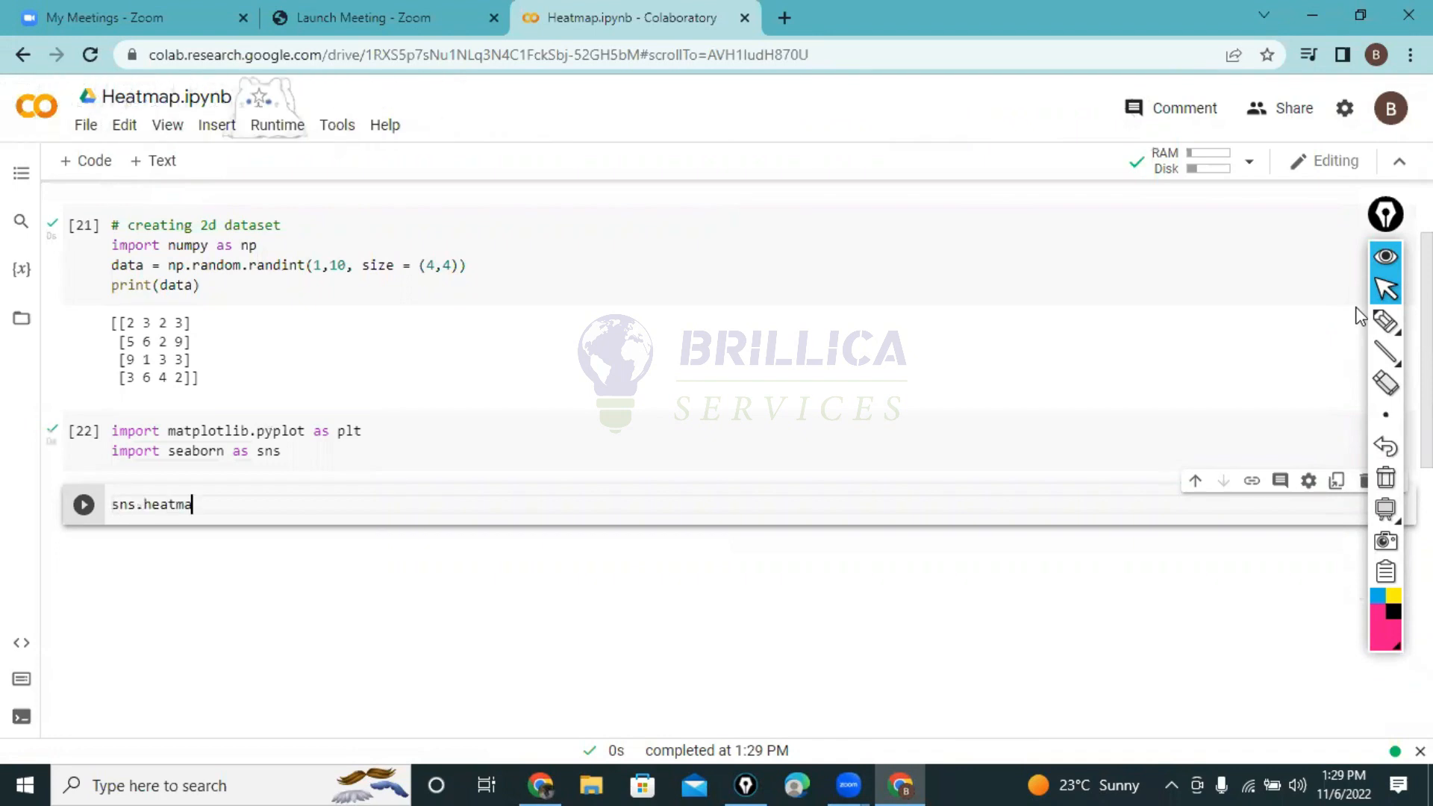
pyautogui.write('p()')
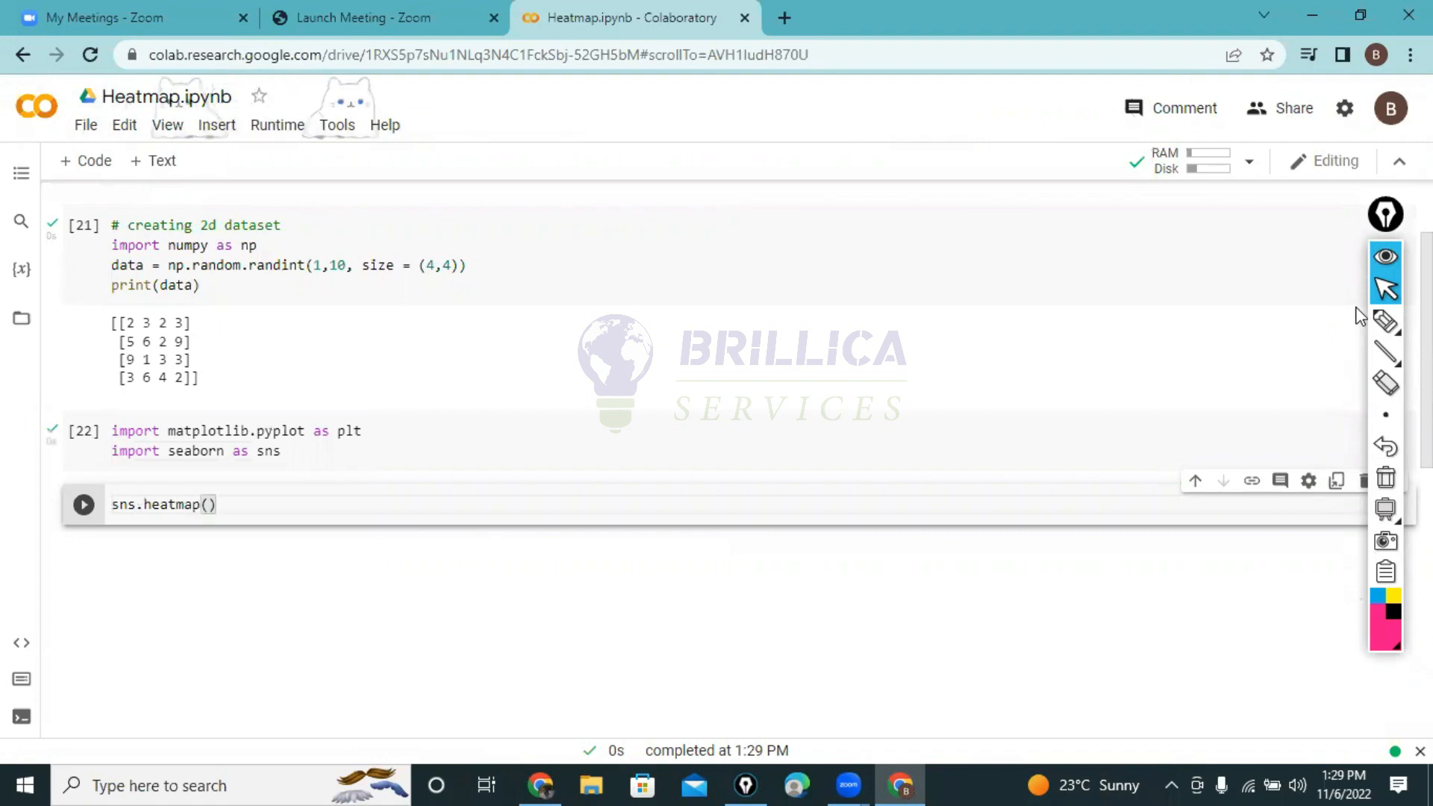
pyautogui.write('data')
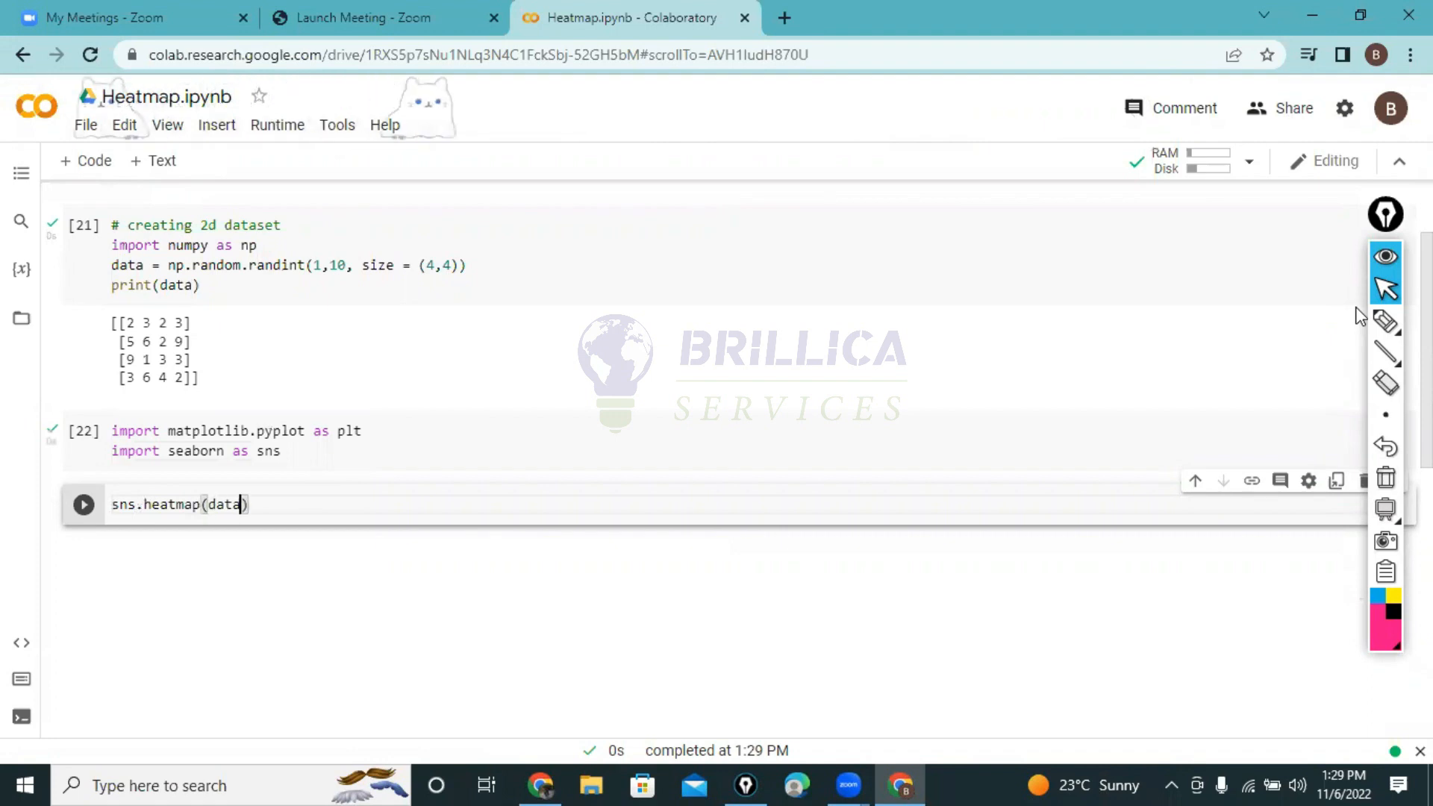
pyautogui.click(83, 503)
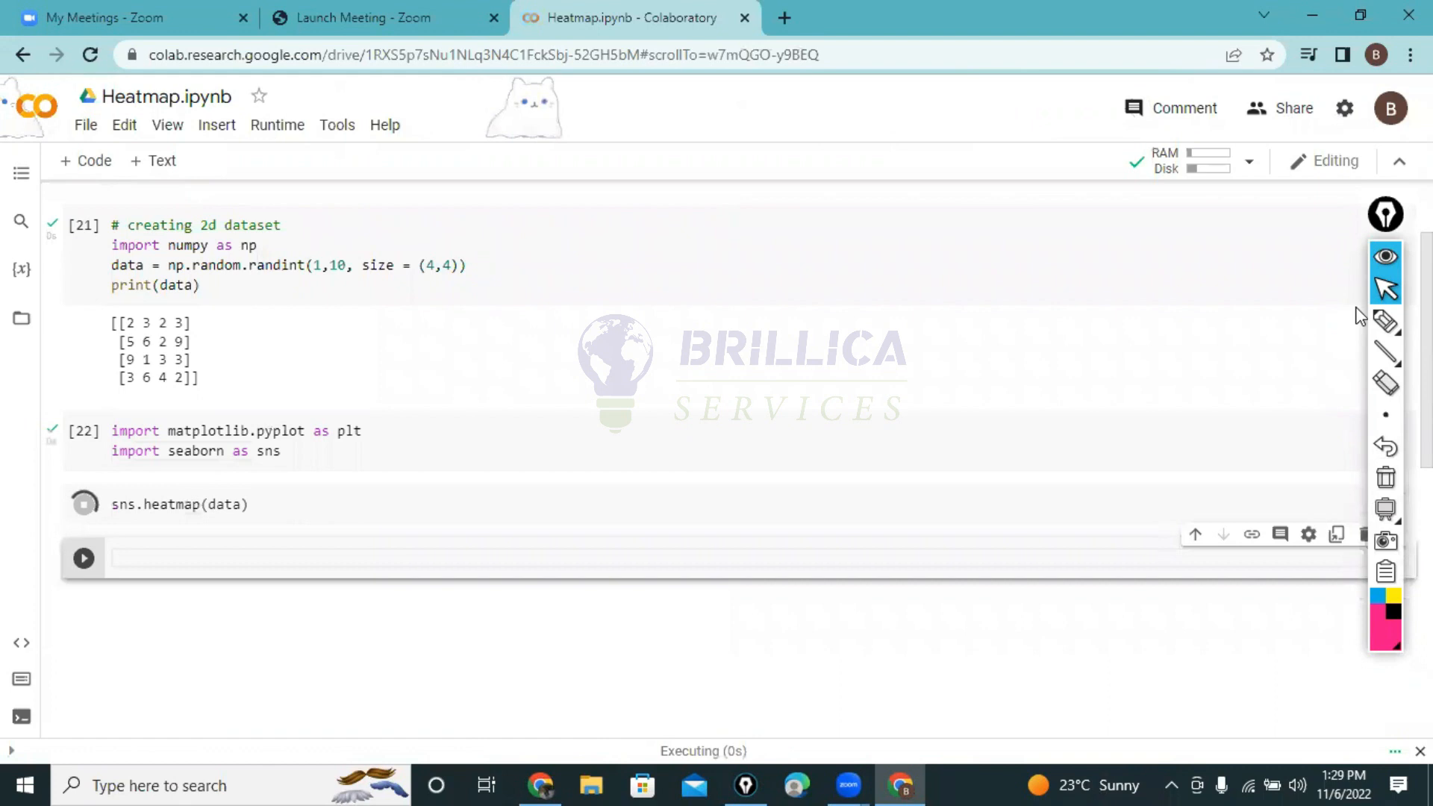
pyautogui.click(84, 503)
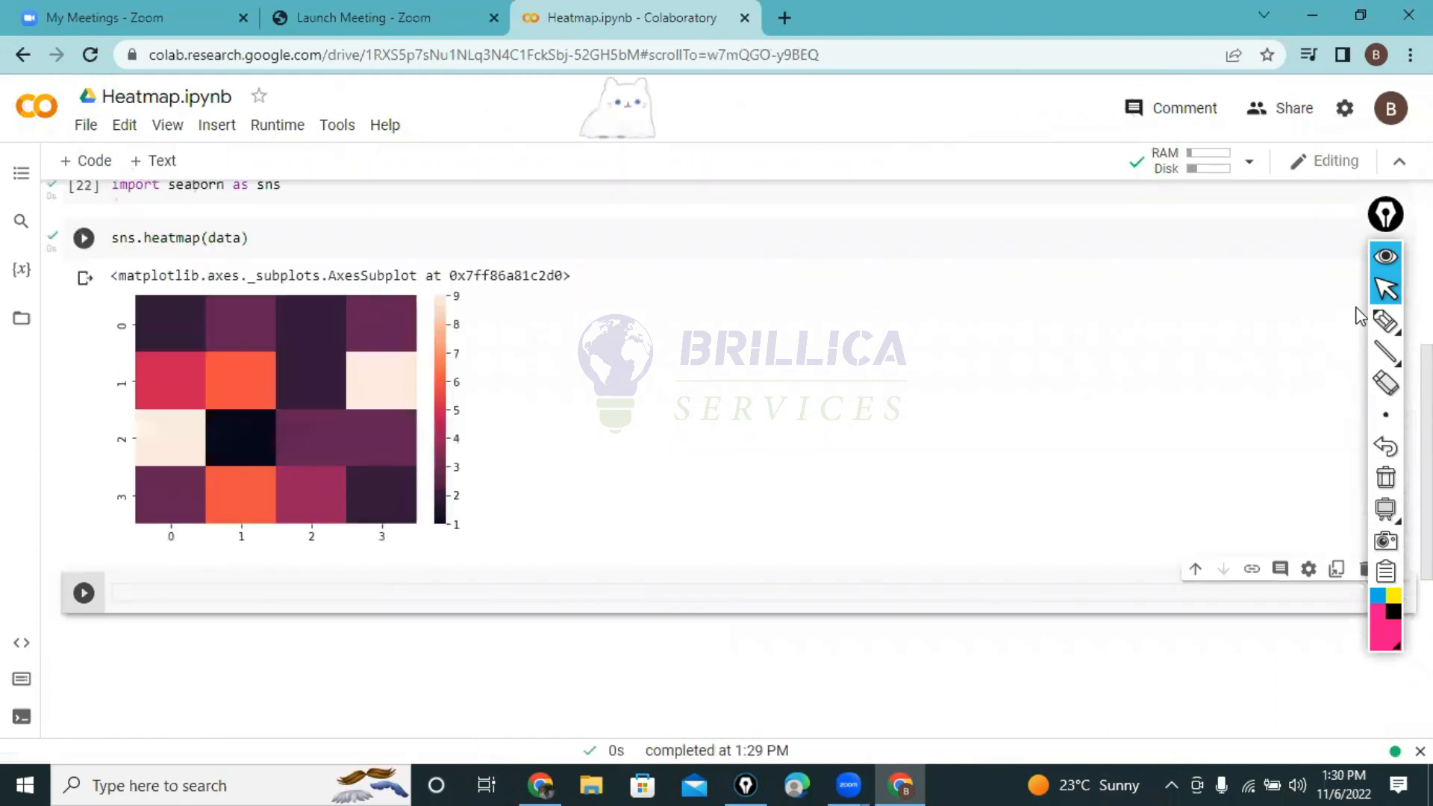
pyautogui.click(366, 593)
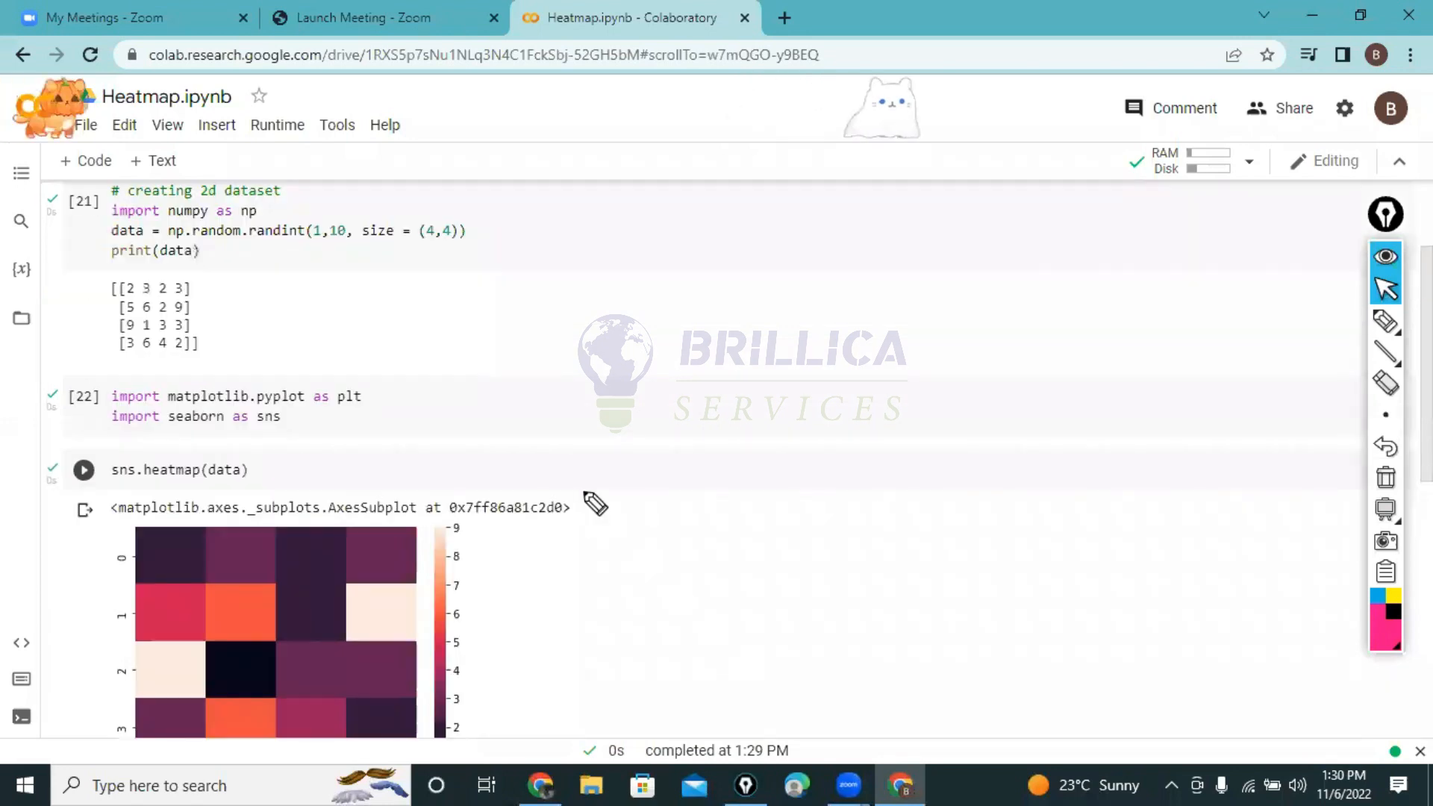
pyautogui.click(1385, 321)
pyautogui.write('p')
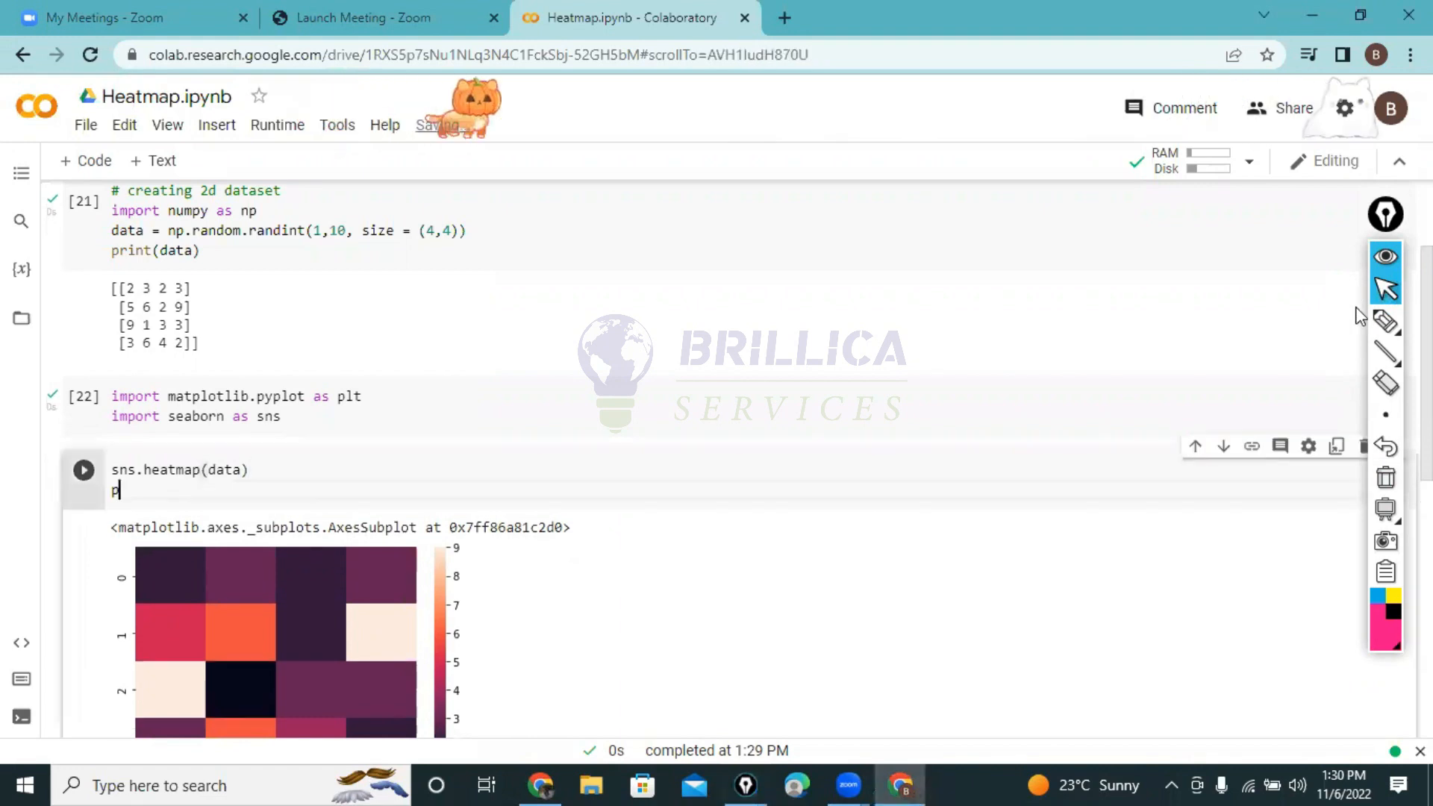
# Step: Add plt.show() below the heatmap call and rerun so the axes text line disappears
pyautogui.write('lt.show')
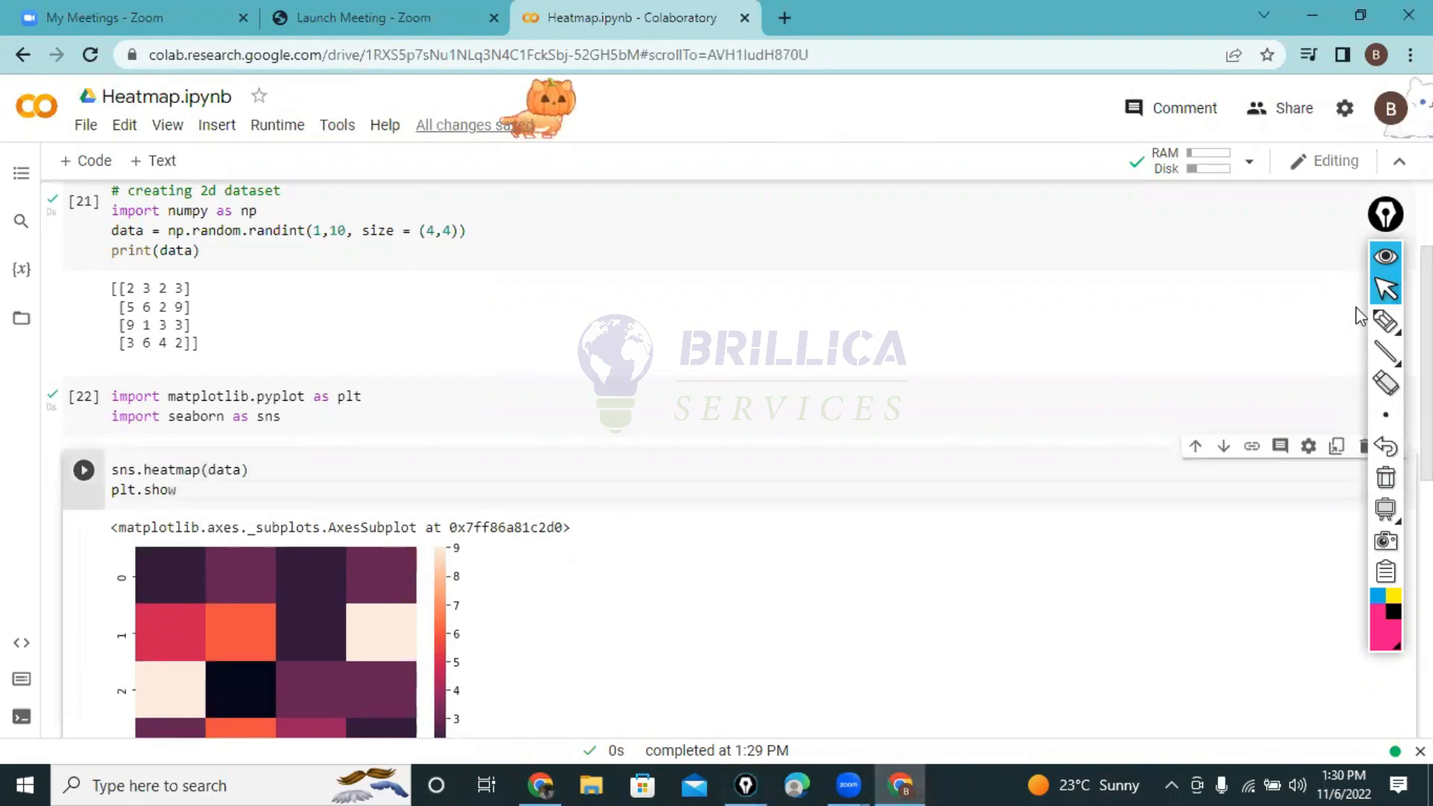
pyautogui.scroll(-3)
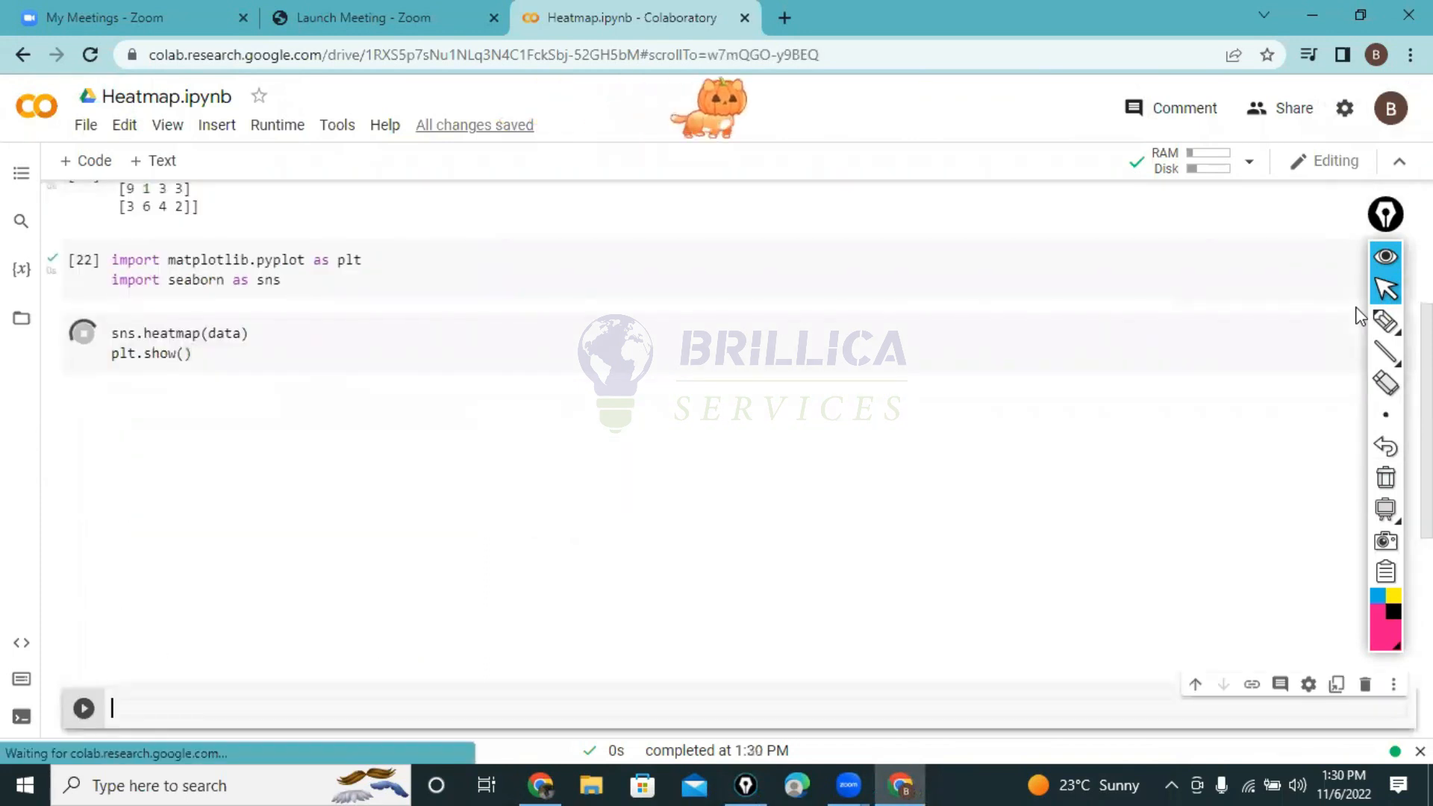
pyautogui.click(82, 333)
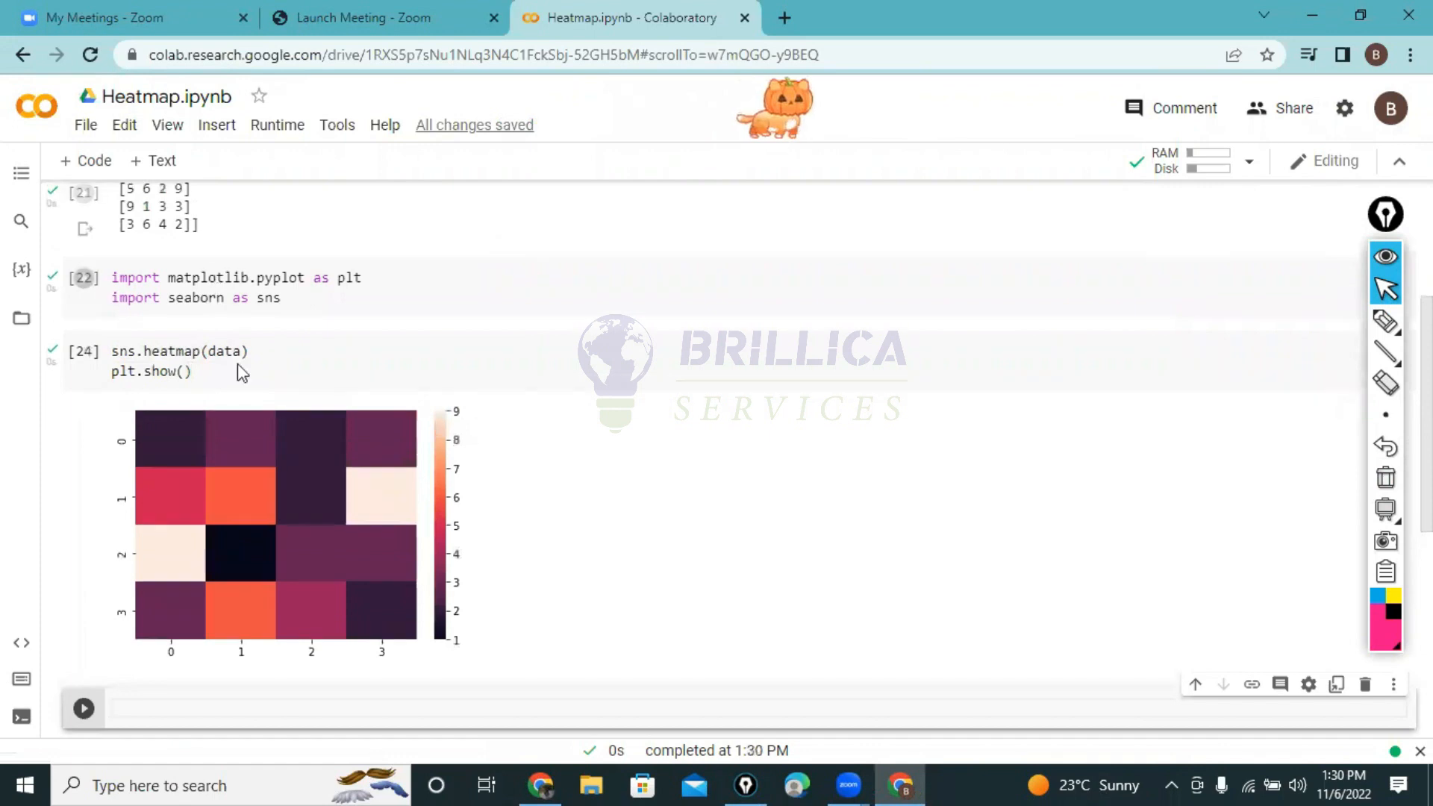
pyautogui.click(237, 362)
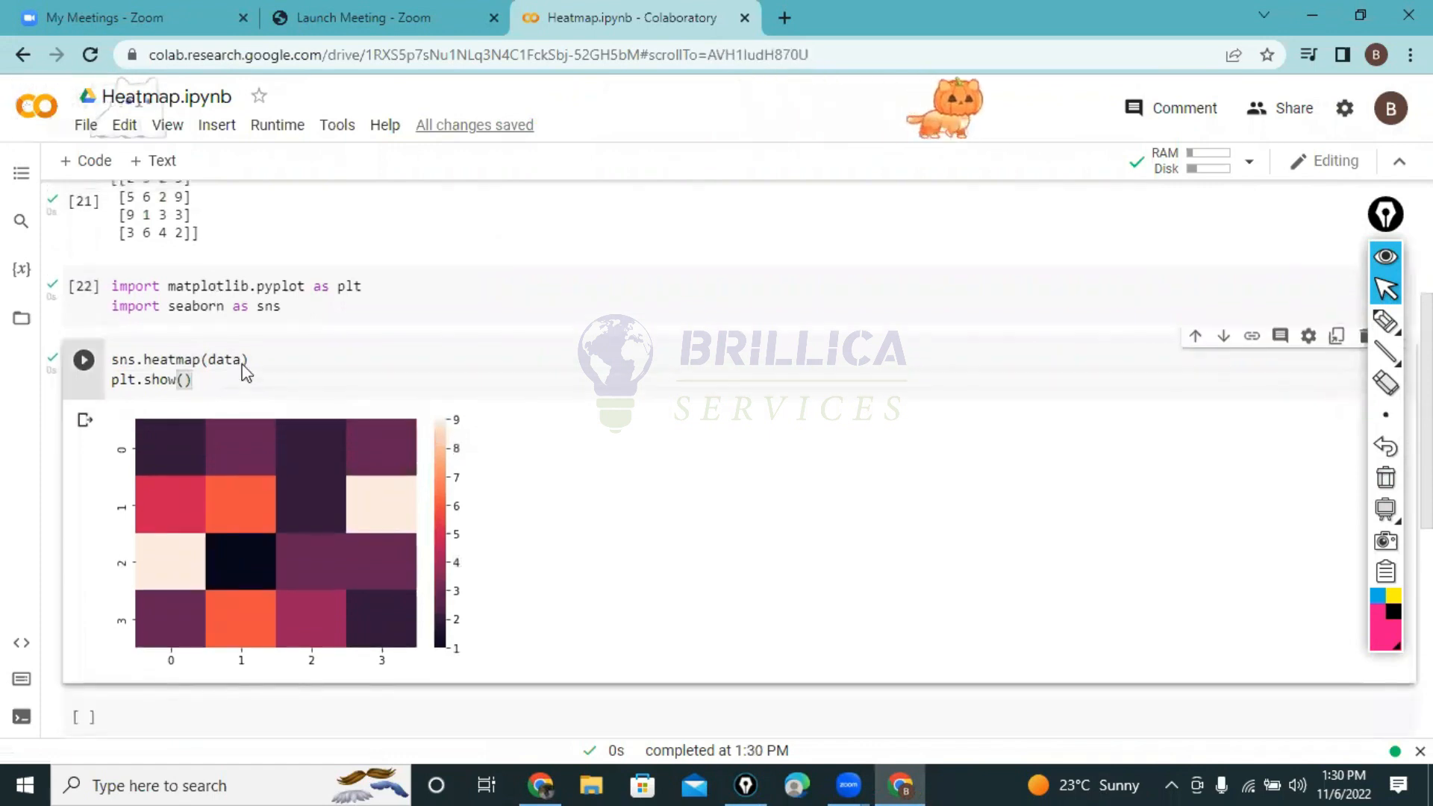
pyautogui.scroll(-3)
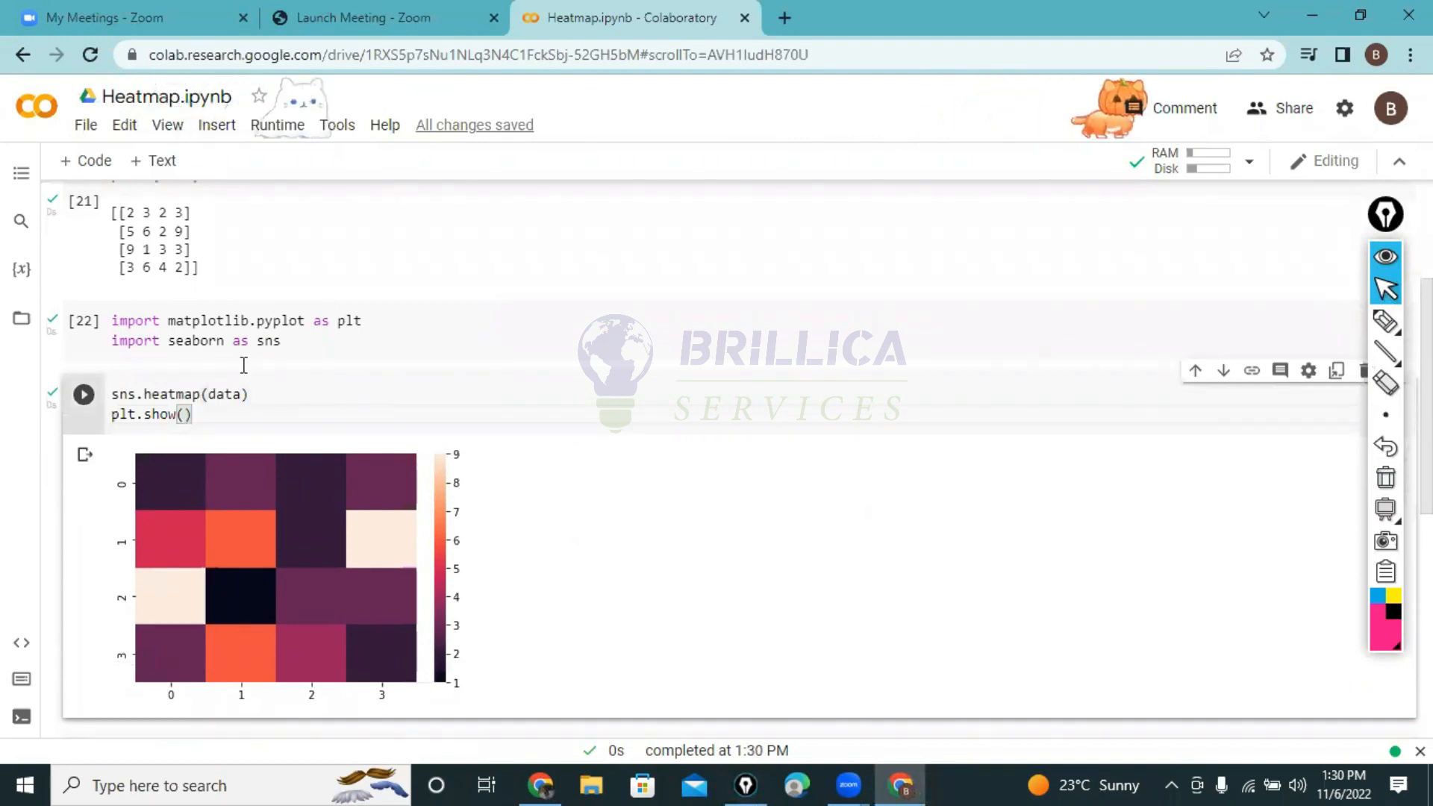
pyautogui.click(1385, 321)
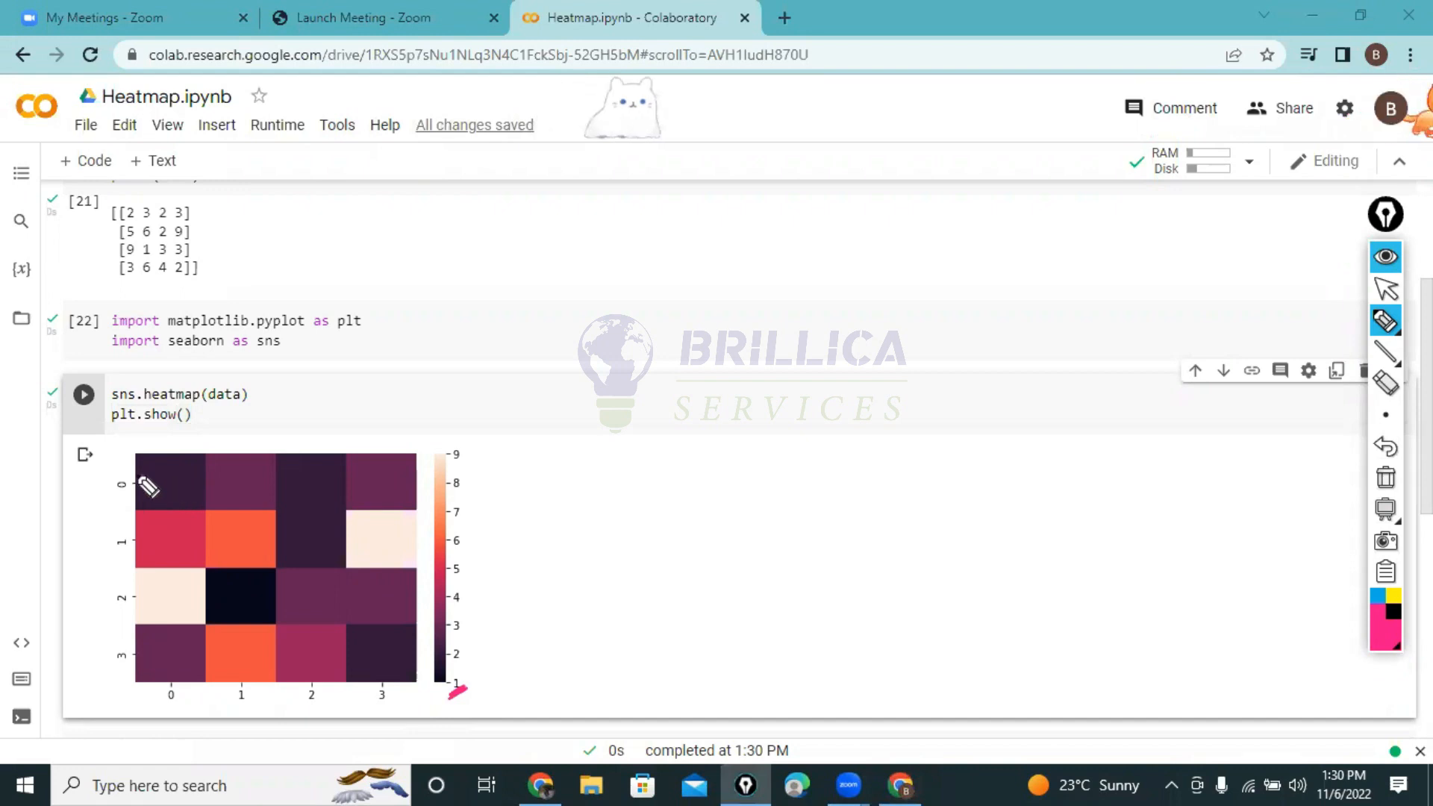
pyautogui.moveTo(220, 594)
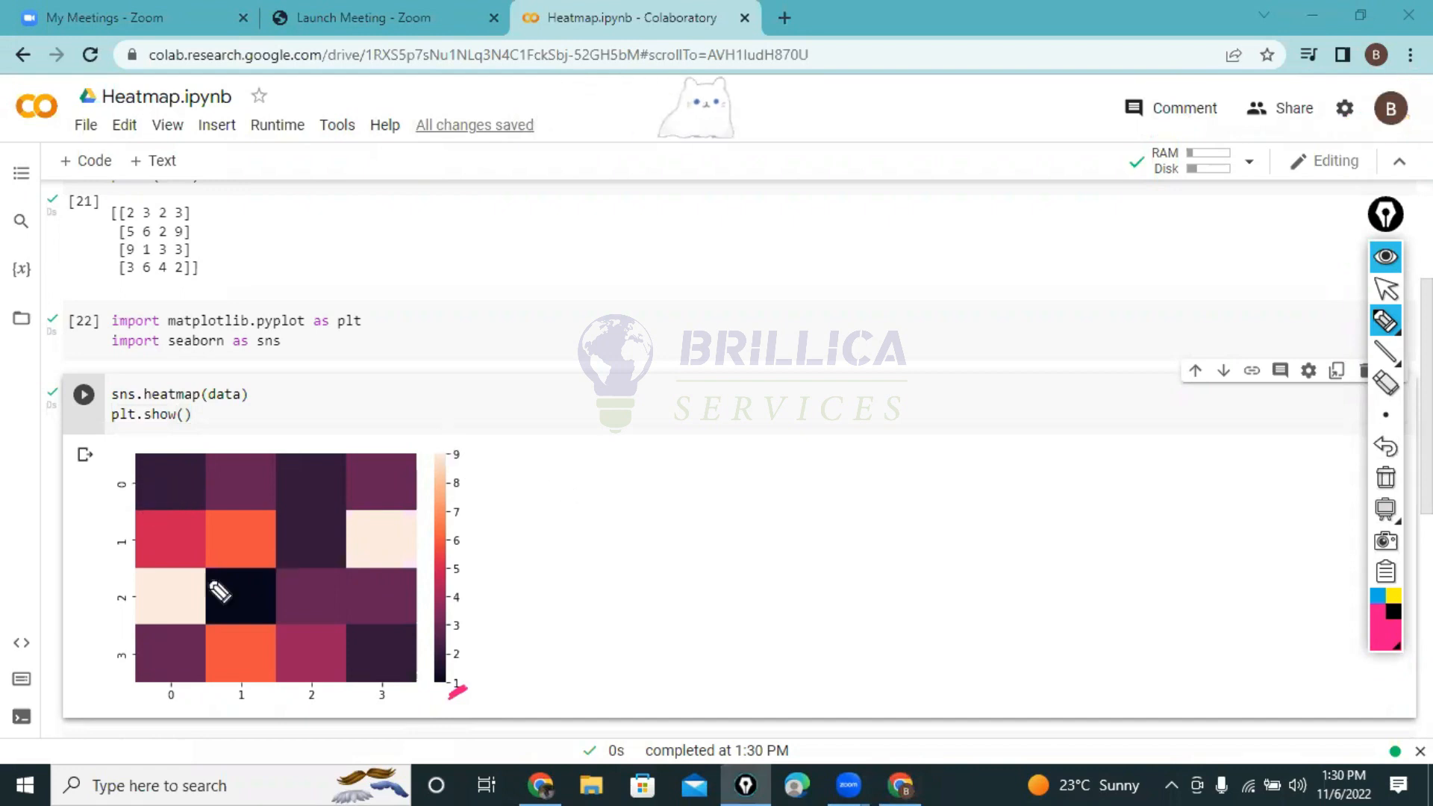
pyautogui.moveTo(676, 508)
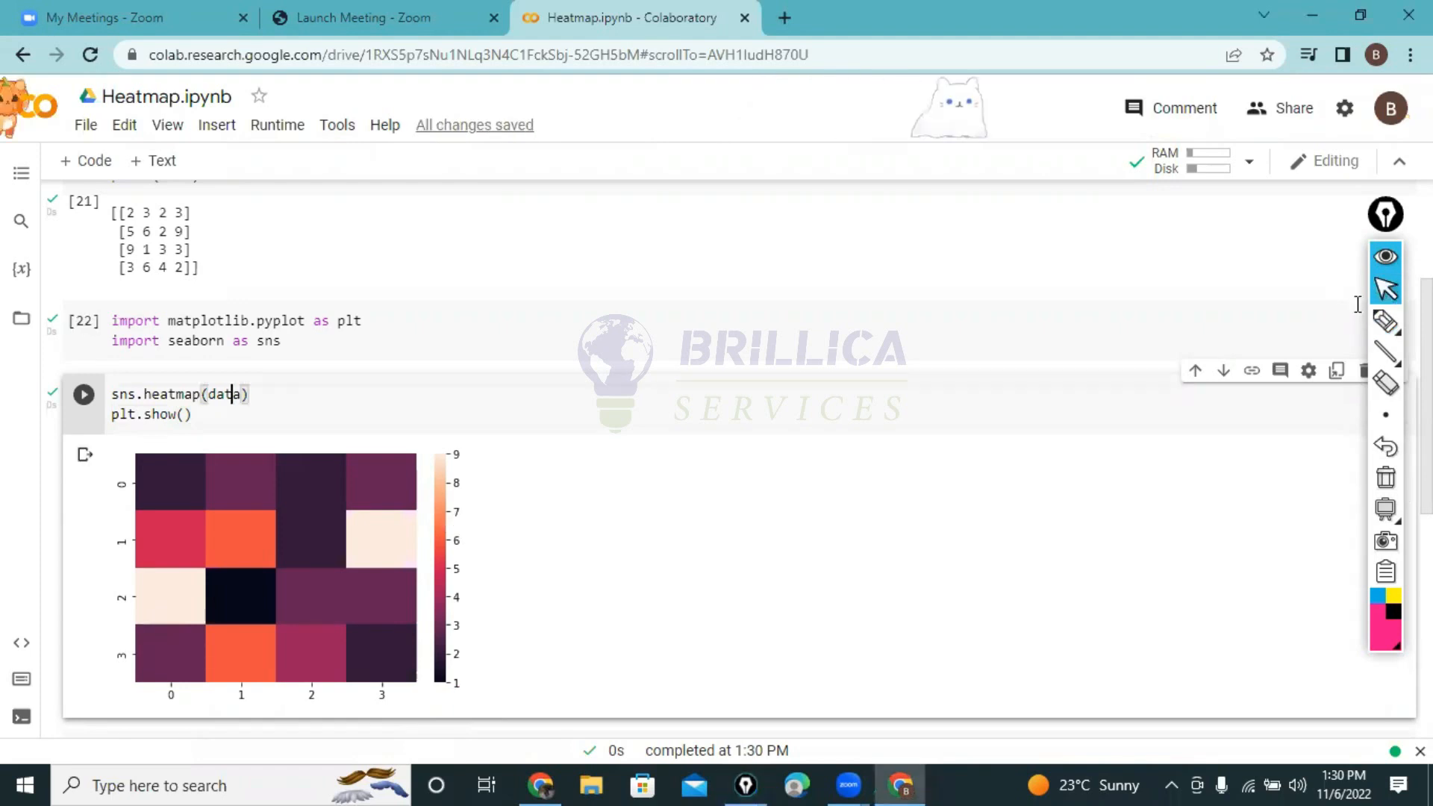
# Step: Add annot = True to the heatmap call and rerun to show each cell's value
pyautogui.write(',')
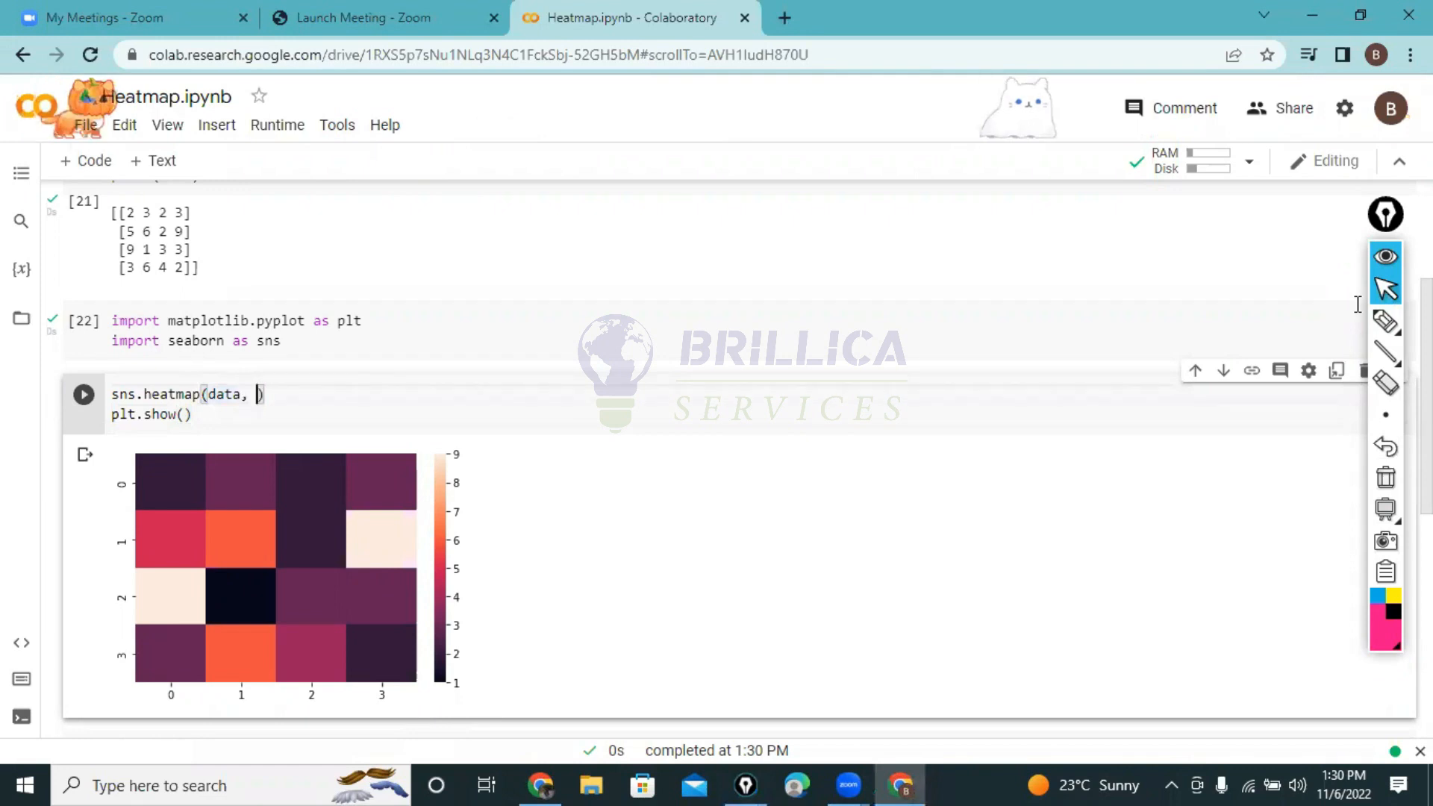
pyautogui.write('annot =')
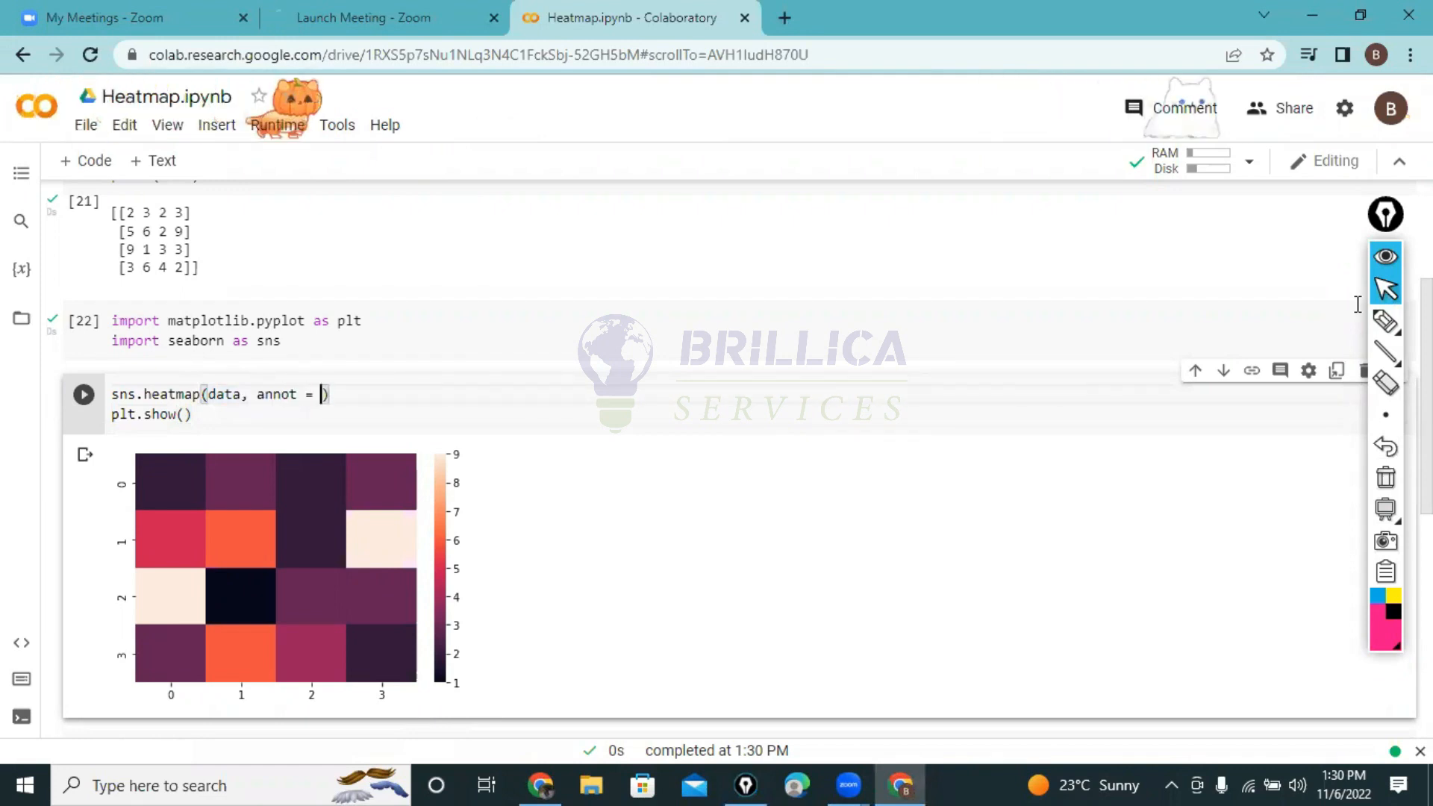
pyautogui.write('True')
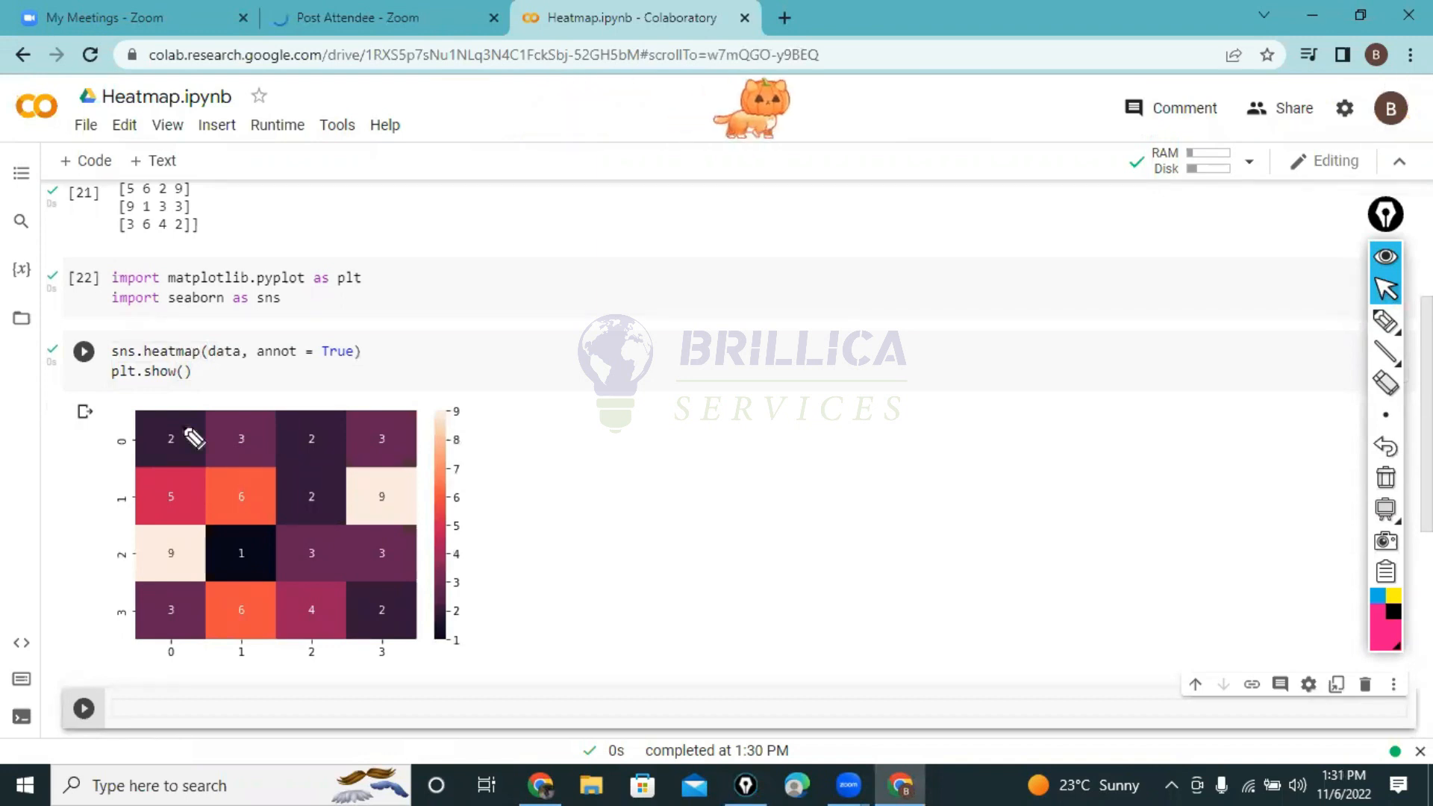
pyautogui.moveTo(182, 425); pyautogui.dragTo(156, 457)
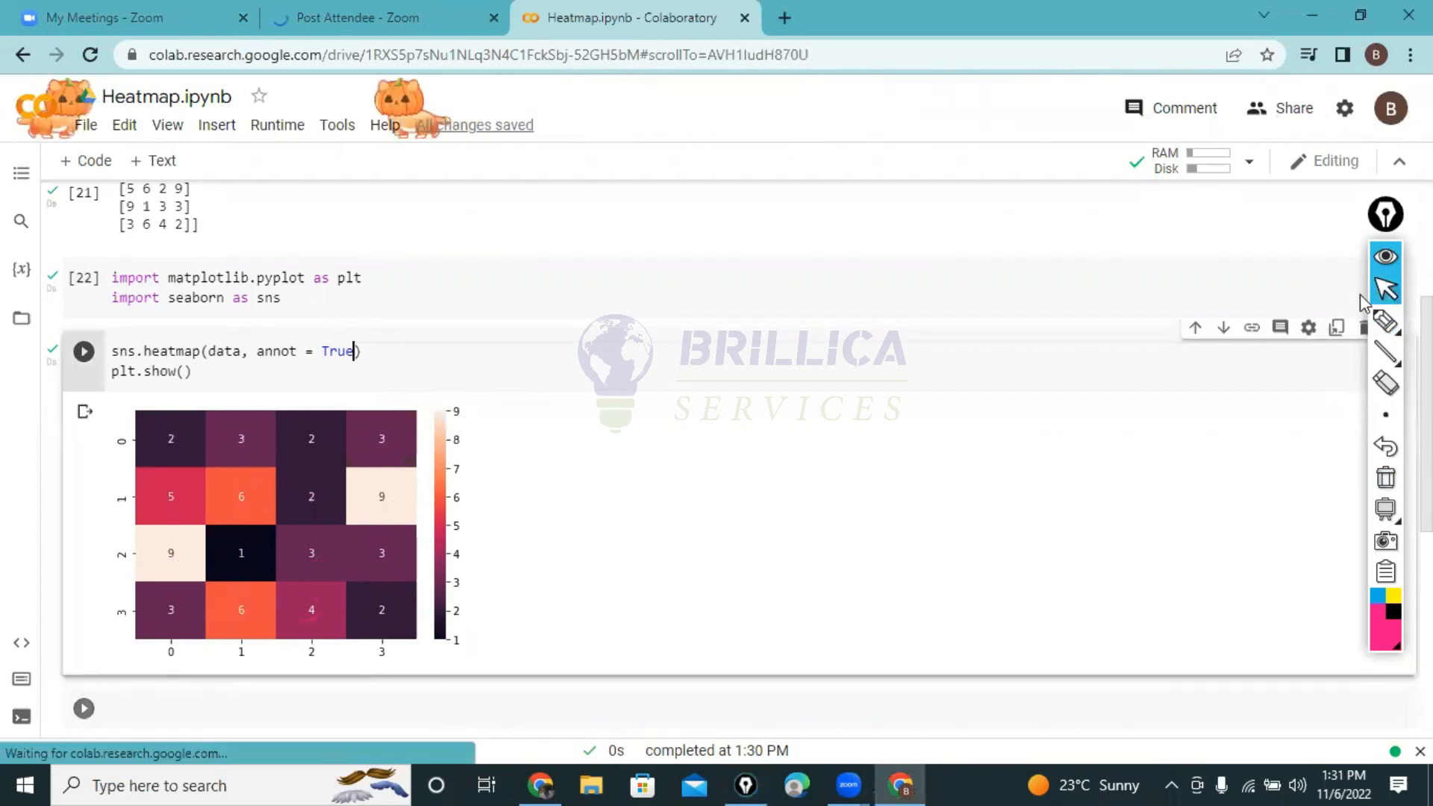
# Step: Add vmin = 1, vmax = 10 to the heatmap call and rerun with the fixed colour range
pyautogui.write(', vmin =')
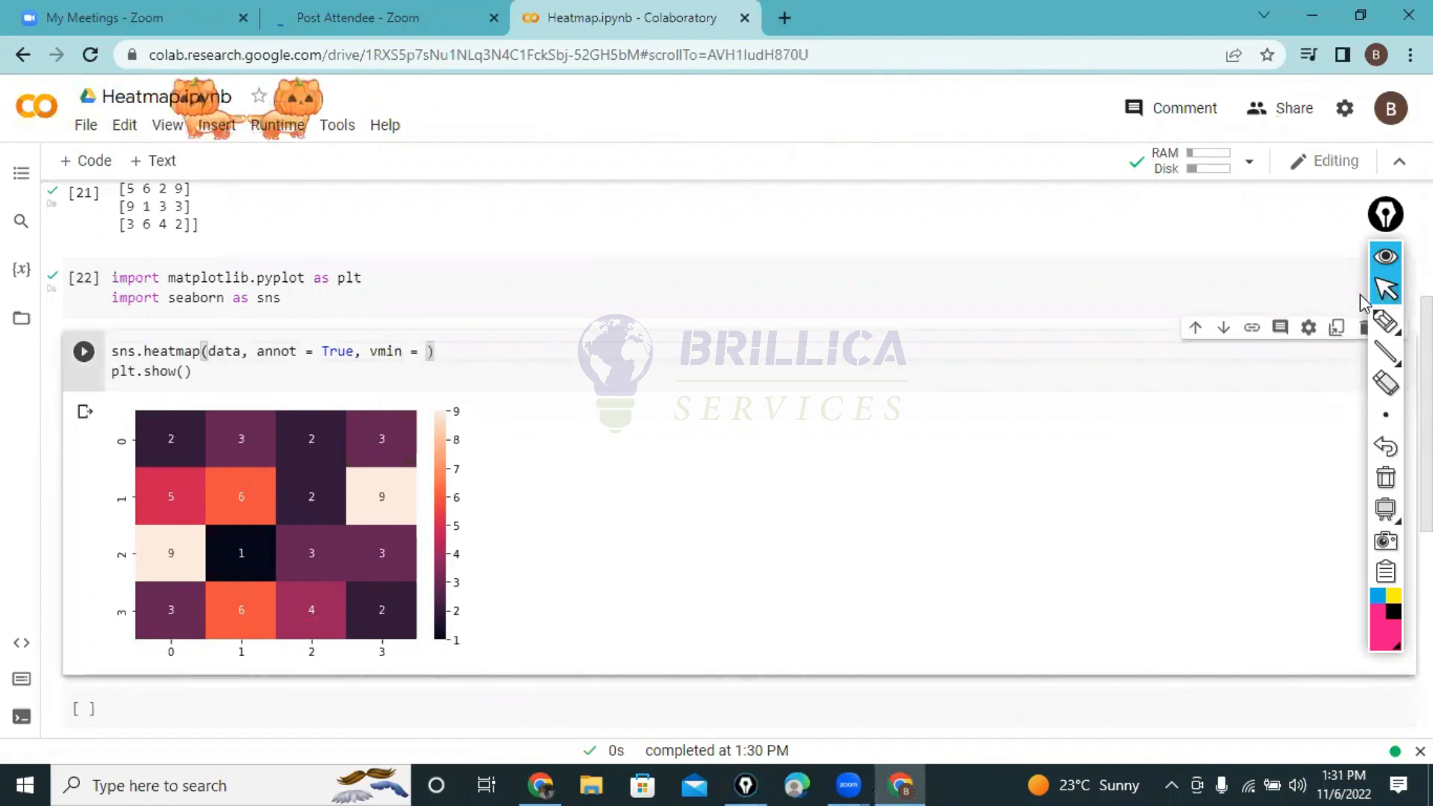
pyautogui.write('1, vmax = 10')
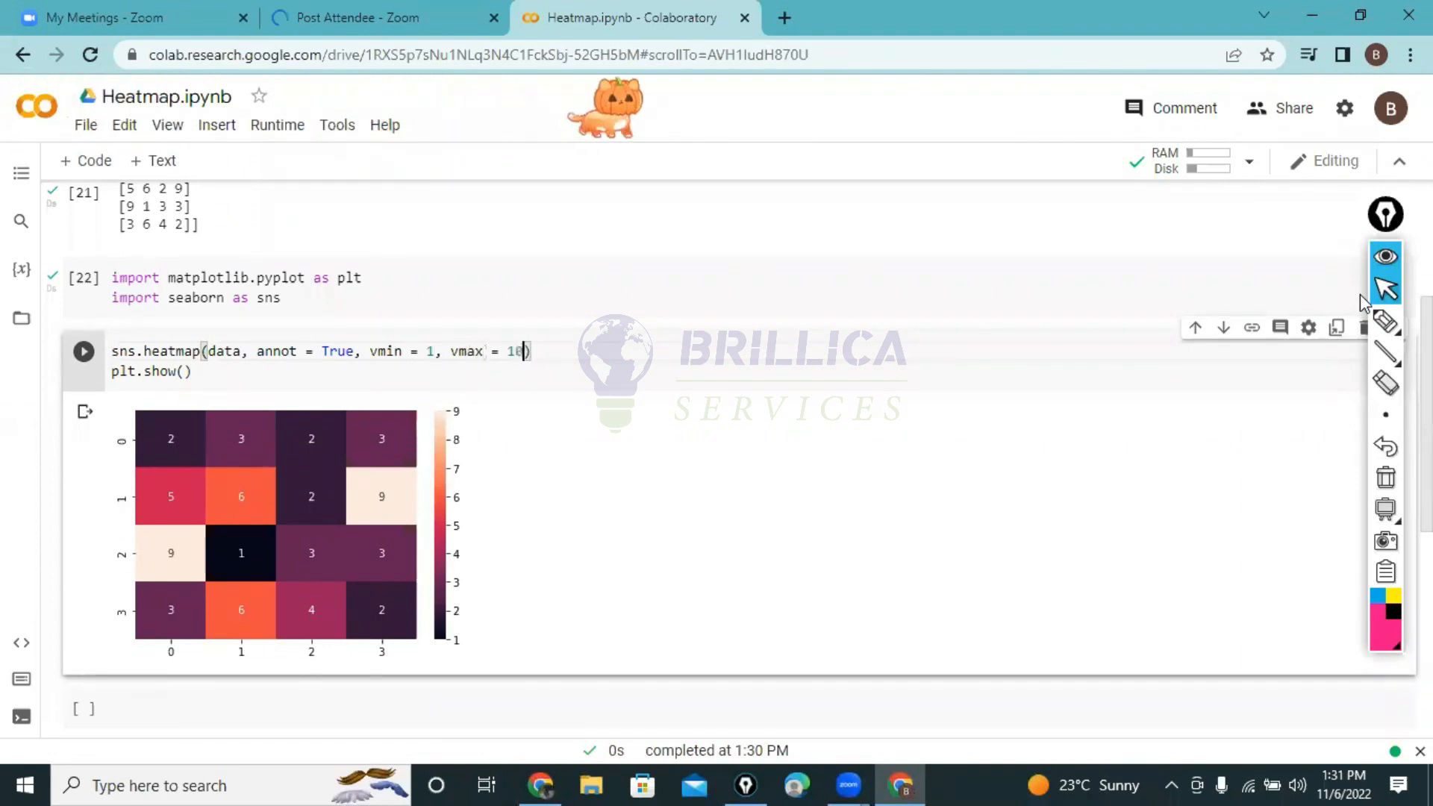
pyautogui.click(84, 350)
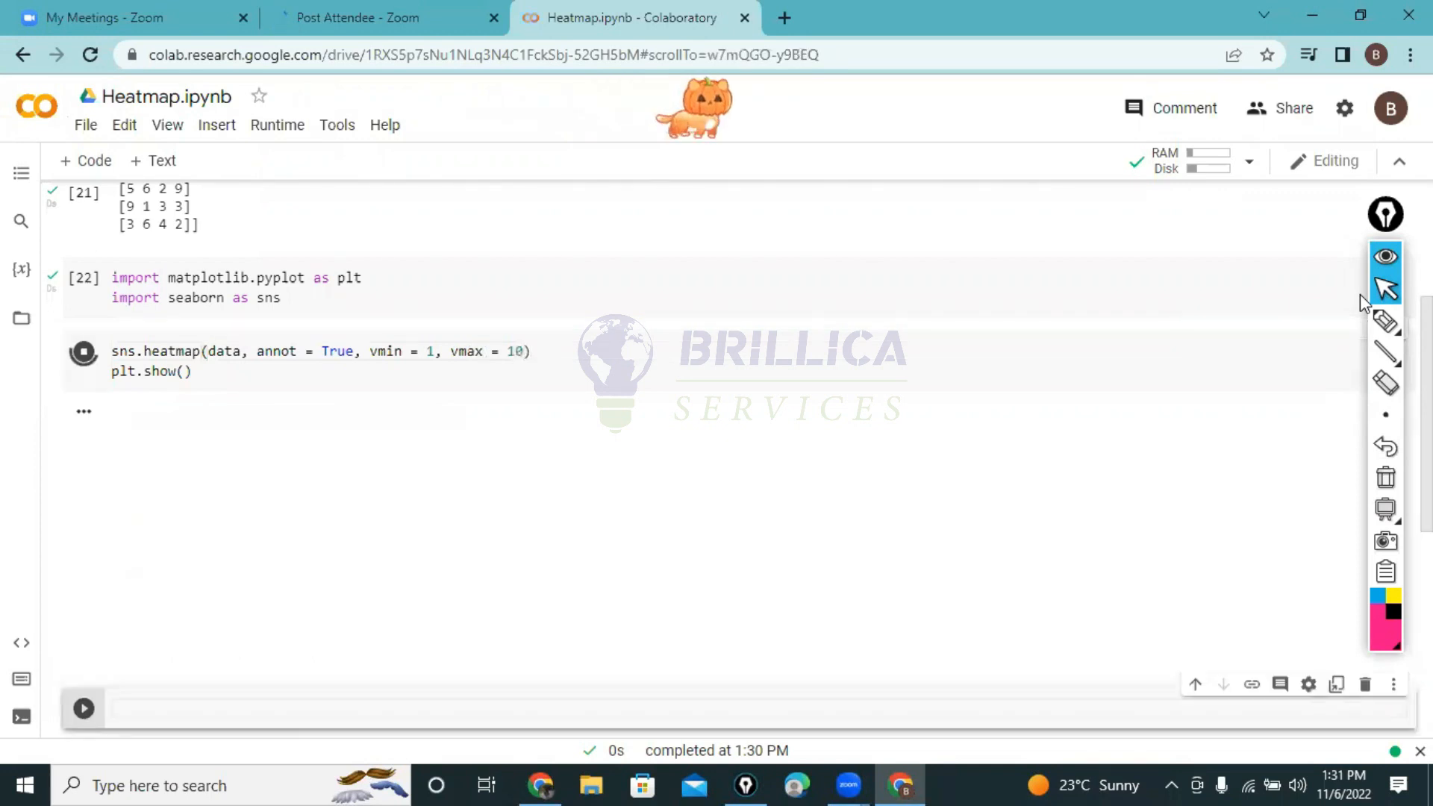
pyautogui.click(84, 351)
pyautogui.write('plt.figure')
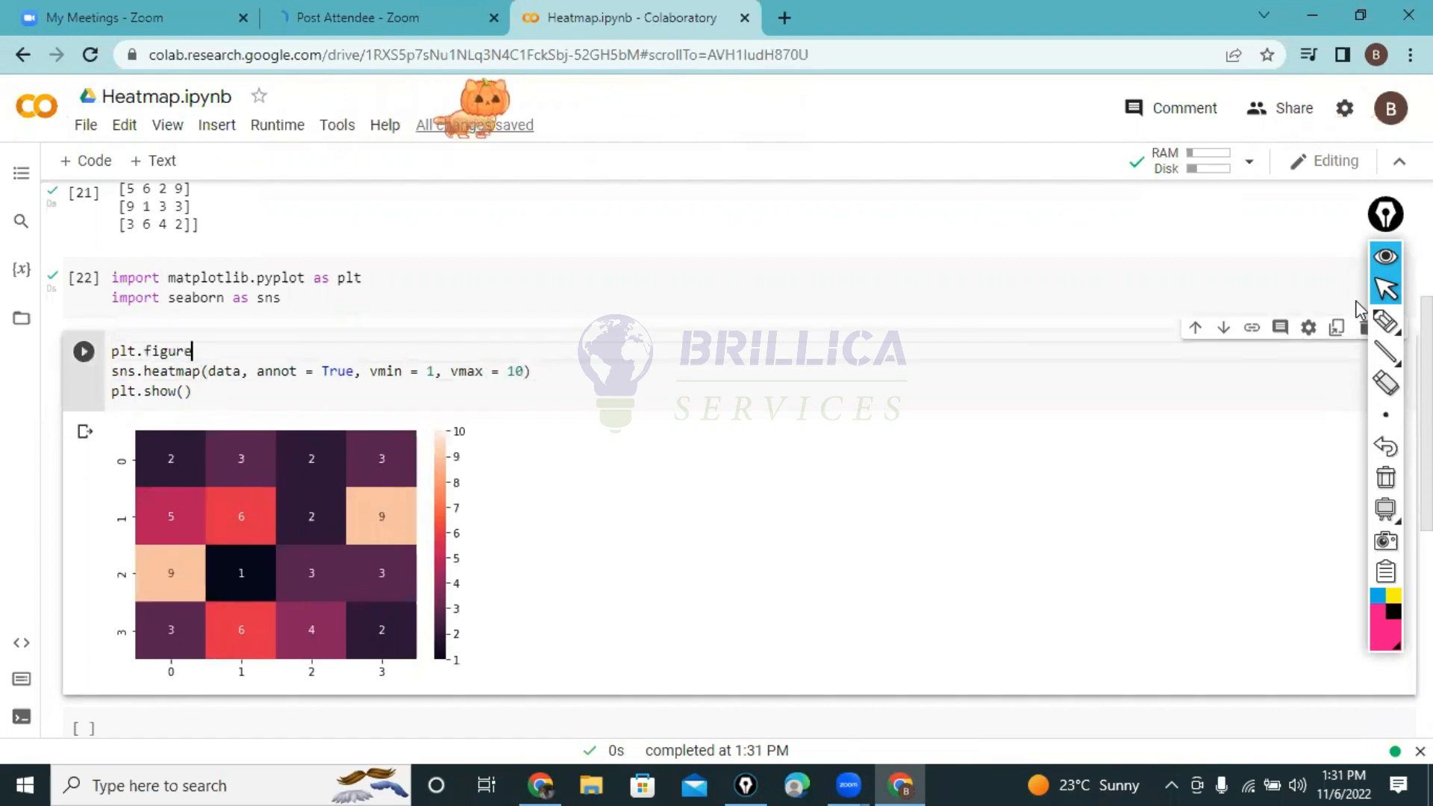
# Step: Insert plt.figure(figsize = (8,4)) above the heatmap line and rerun for a wider figure
pyautogui.write('(figs')
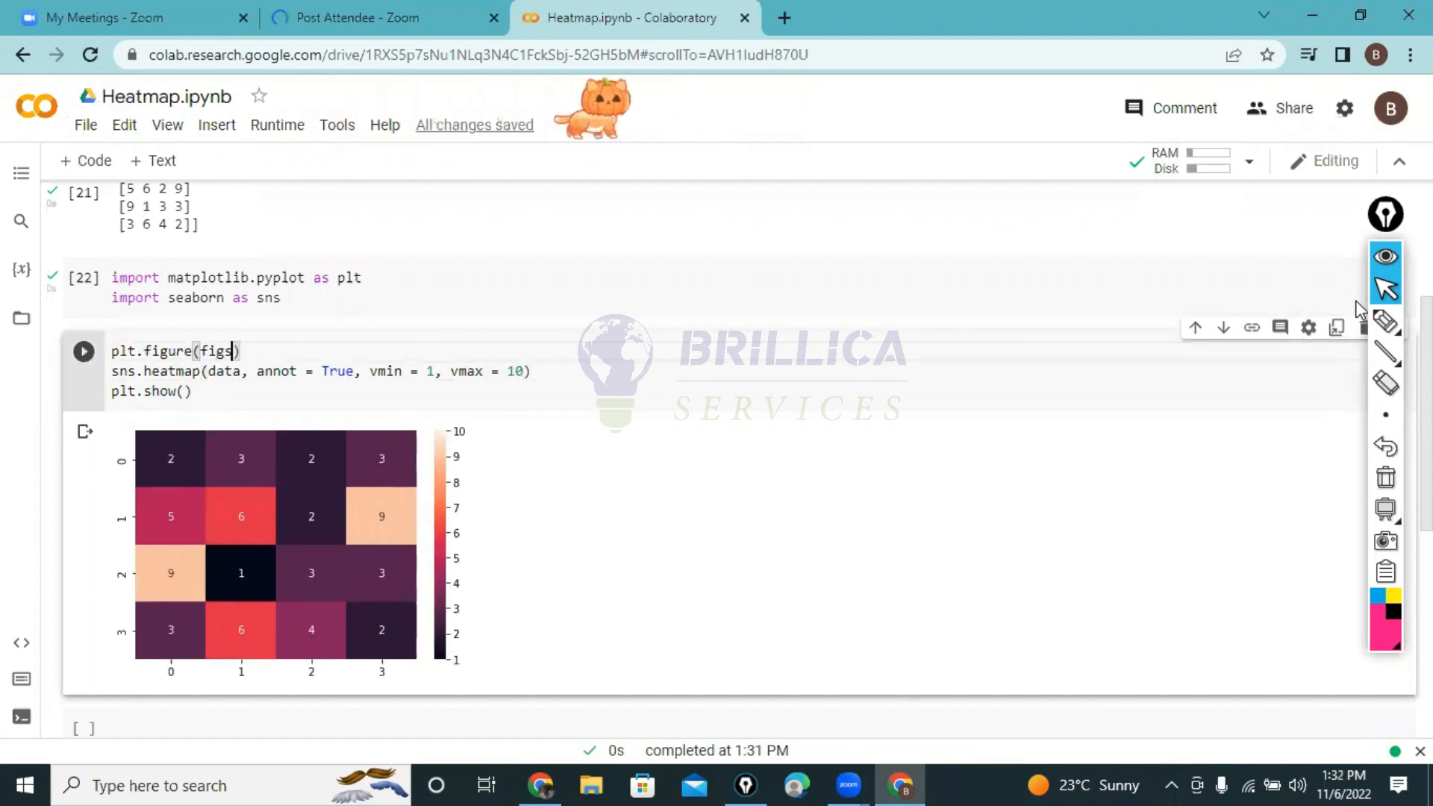
pyautogui.write('ize =')
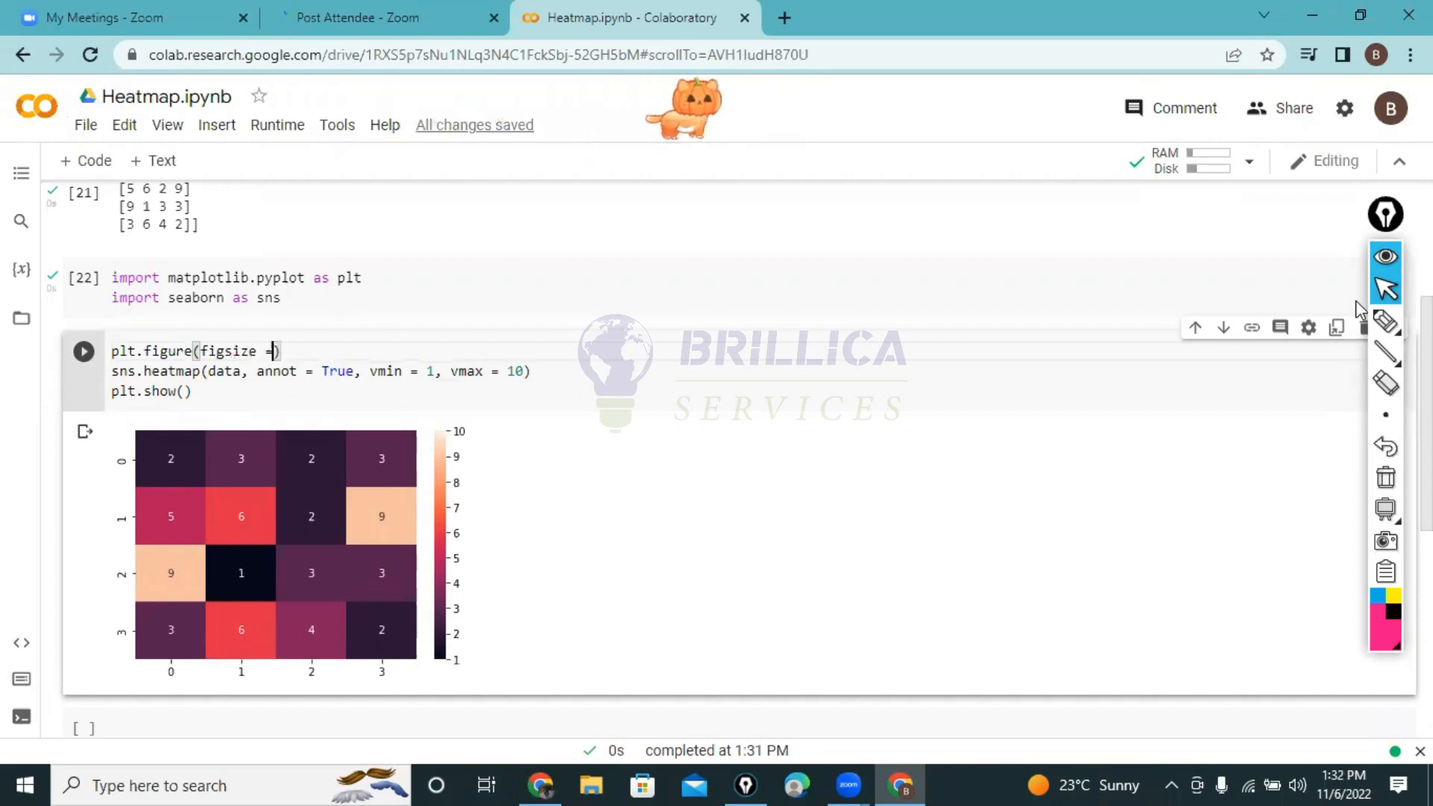
pyautogui.write('(')
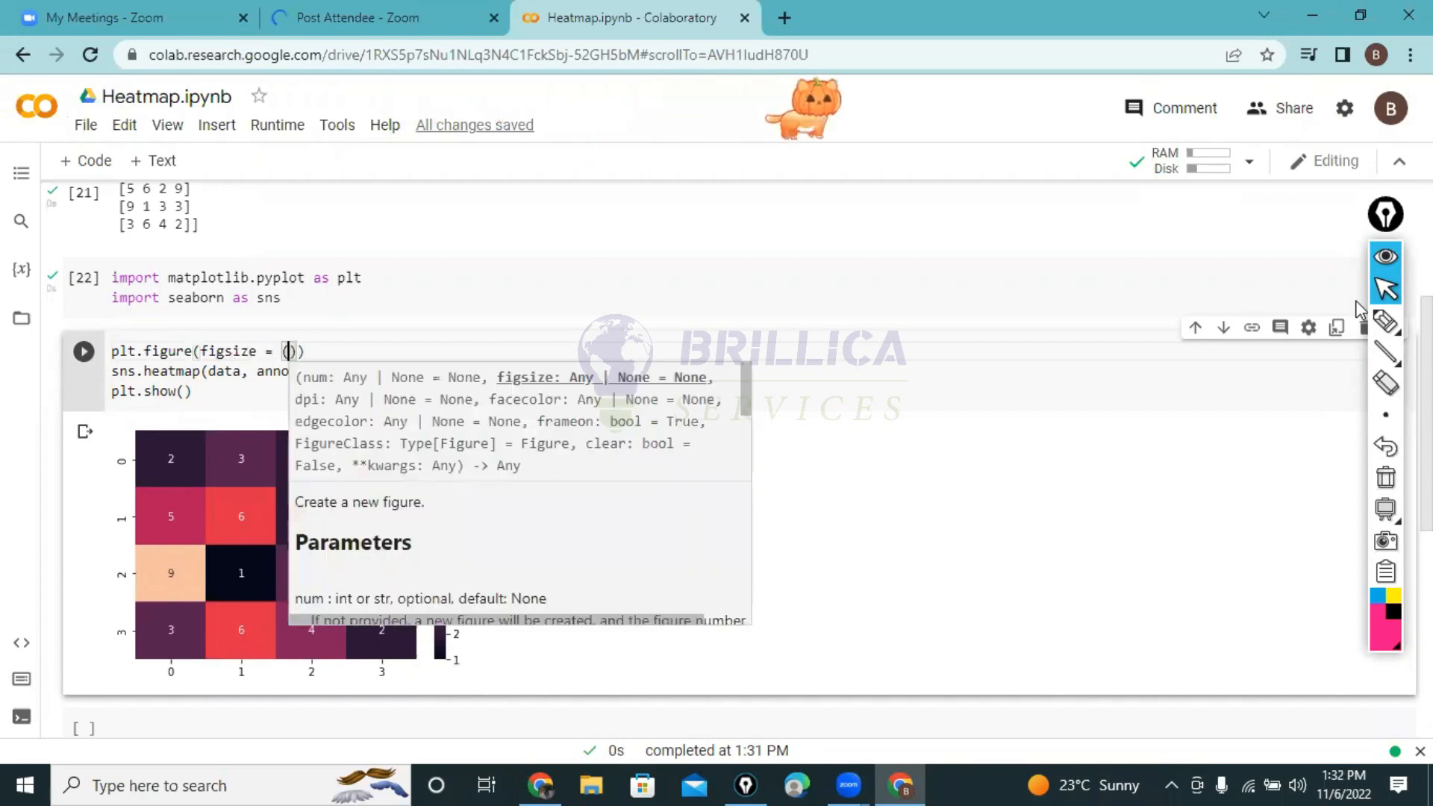
pyautogui.write('8,4')
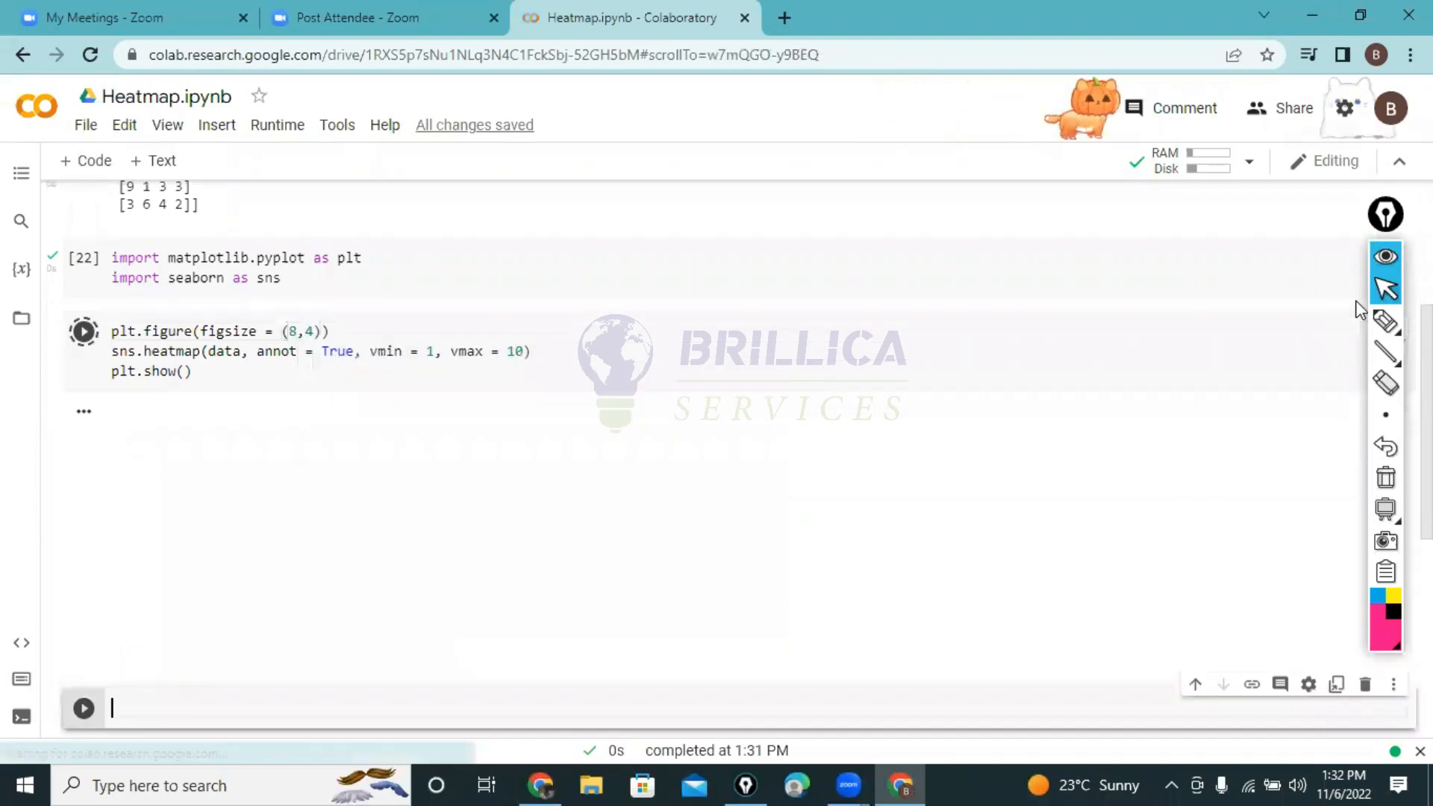
pyautogui.click(82, 331)
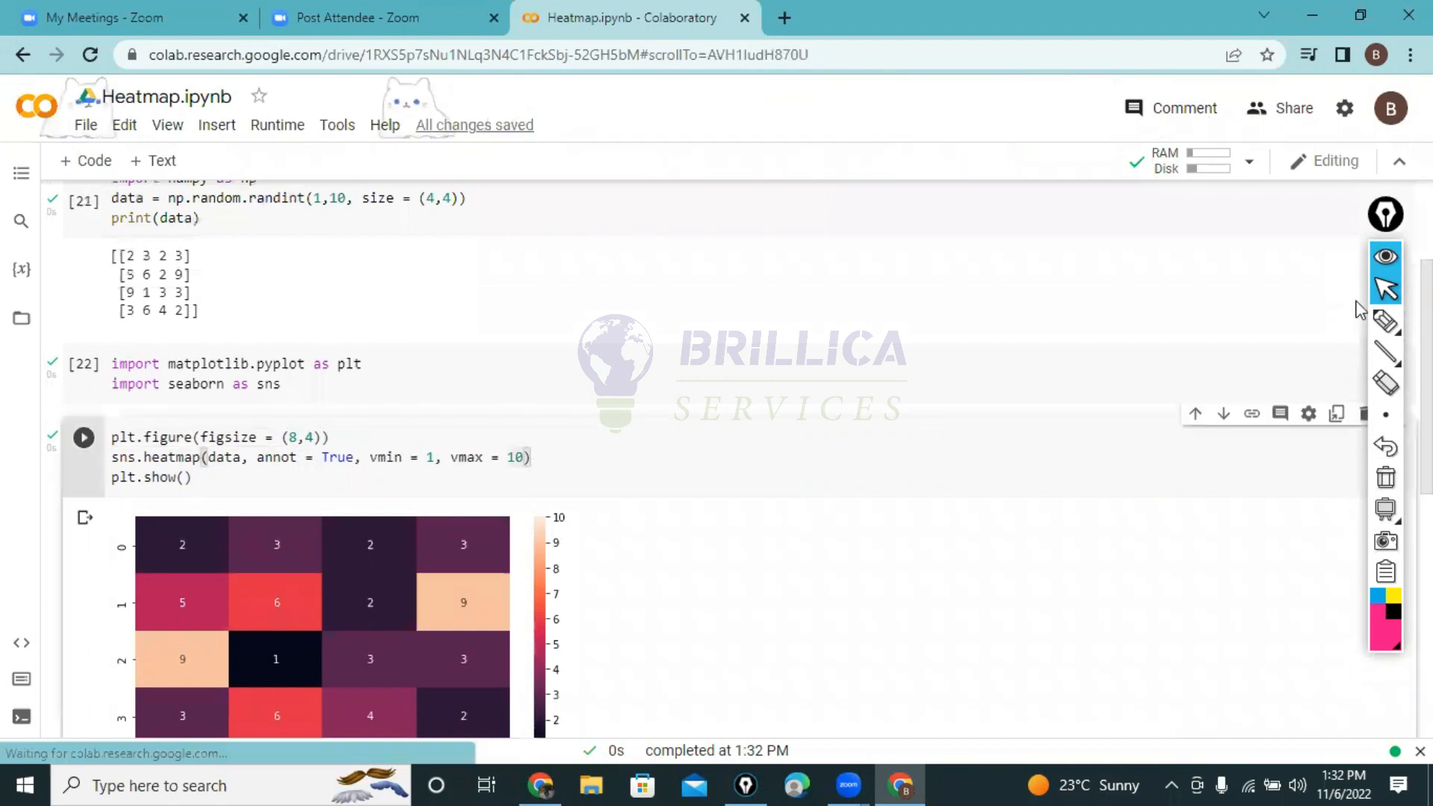
# Step: Add cmap = 'Greens' to the heatmap call and rerun it in green shades
pyautogui.write(", cmap = '")
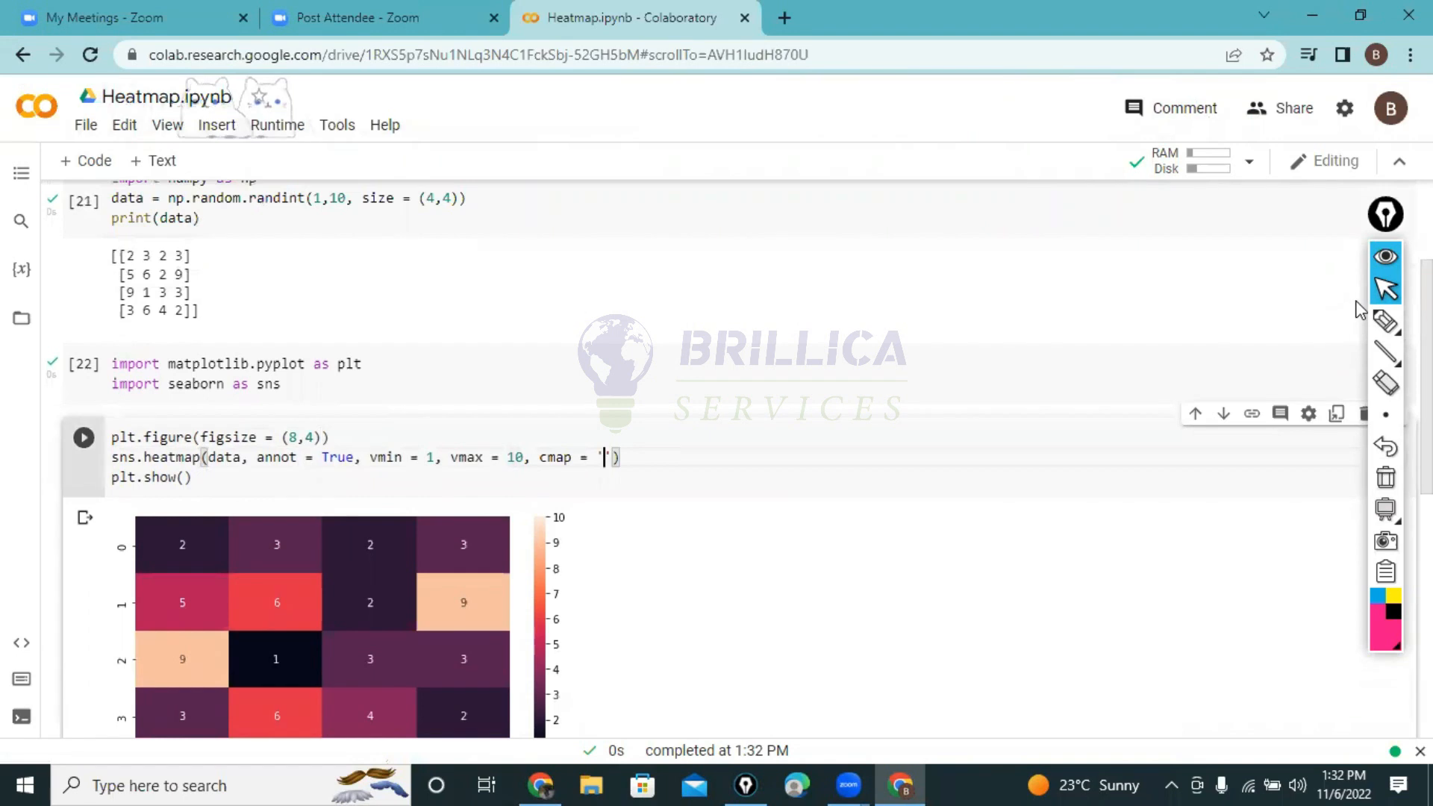
pyautogui.write('Greens')
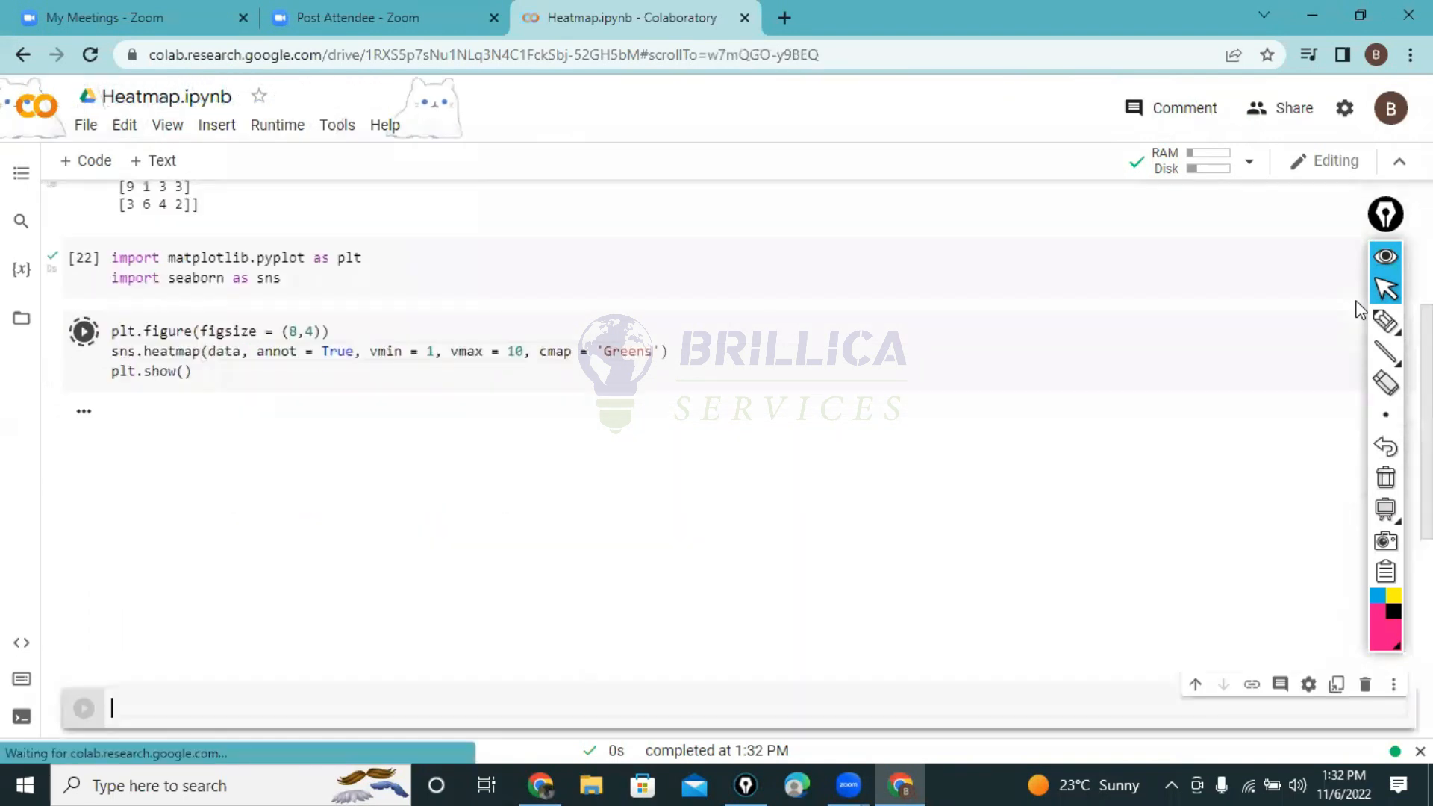
pyautogui.click(82, 331)
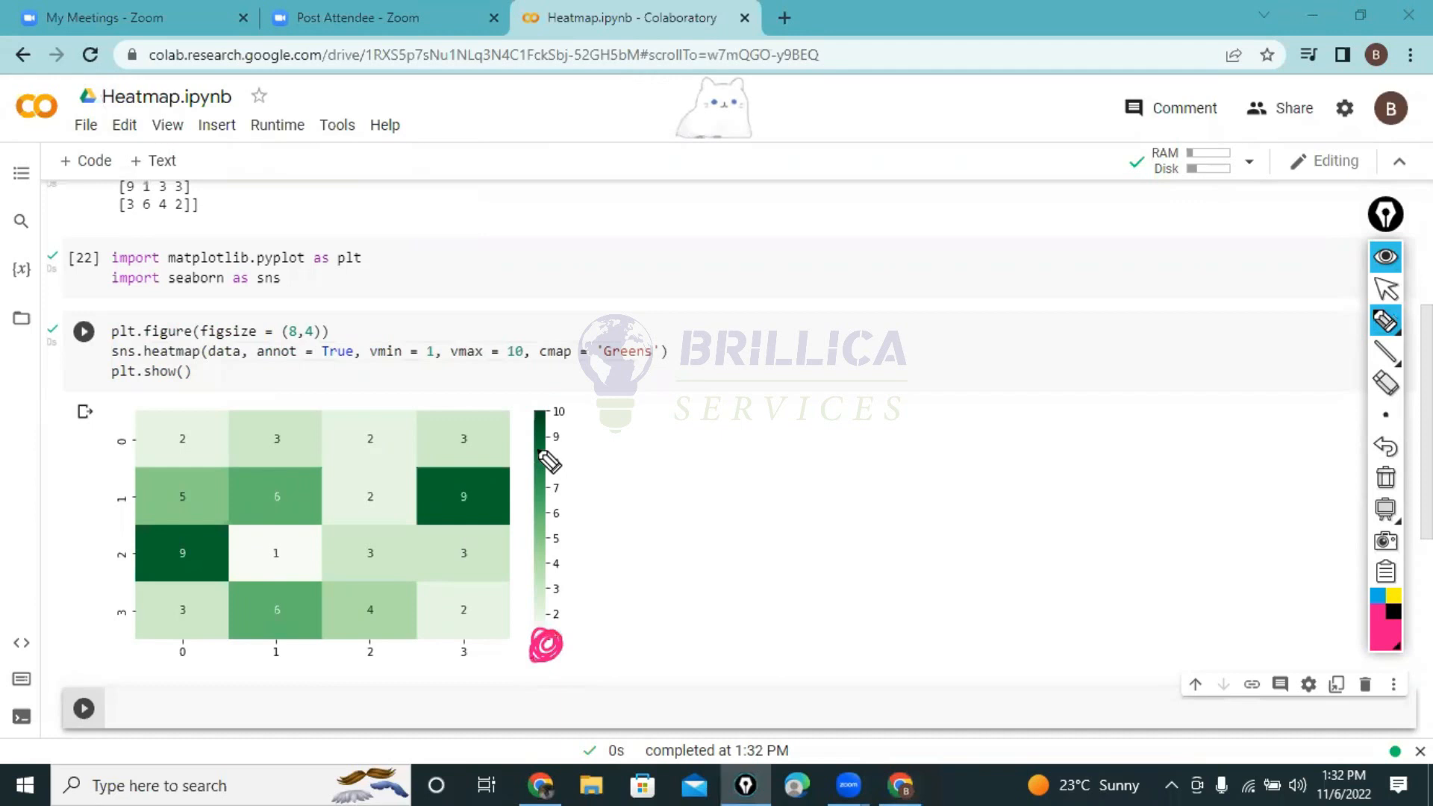
pyautogui.moveTo(572, 421)
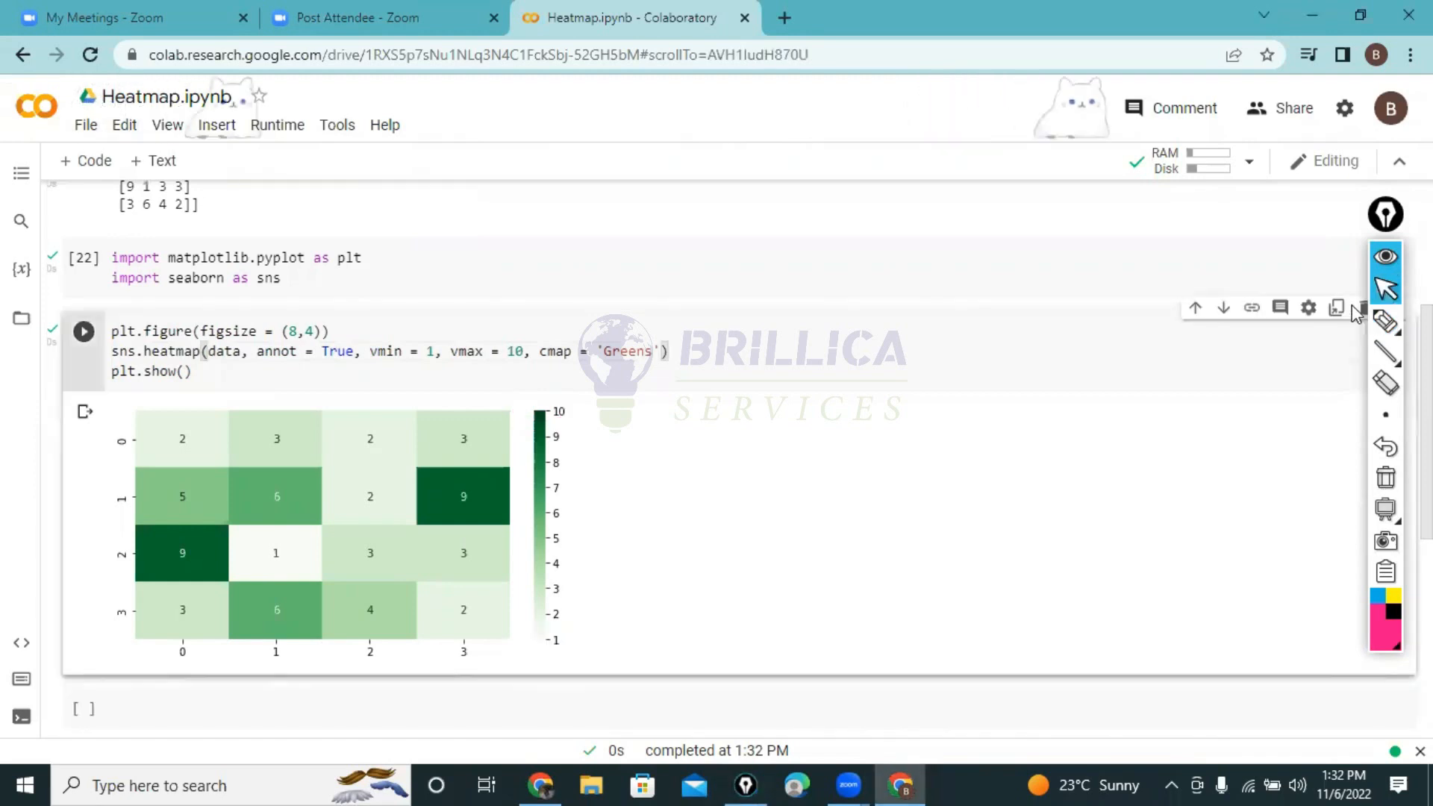
# Step: Change the colormap to 'Greens_r' and rerun for reversed greens
pyautogui.write('_r')
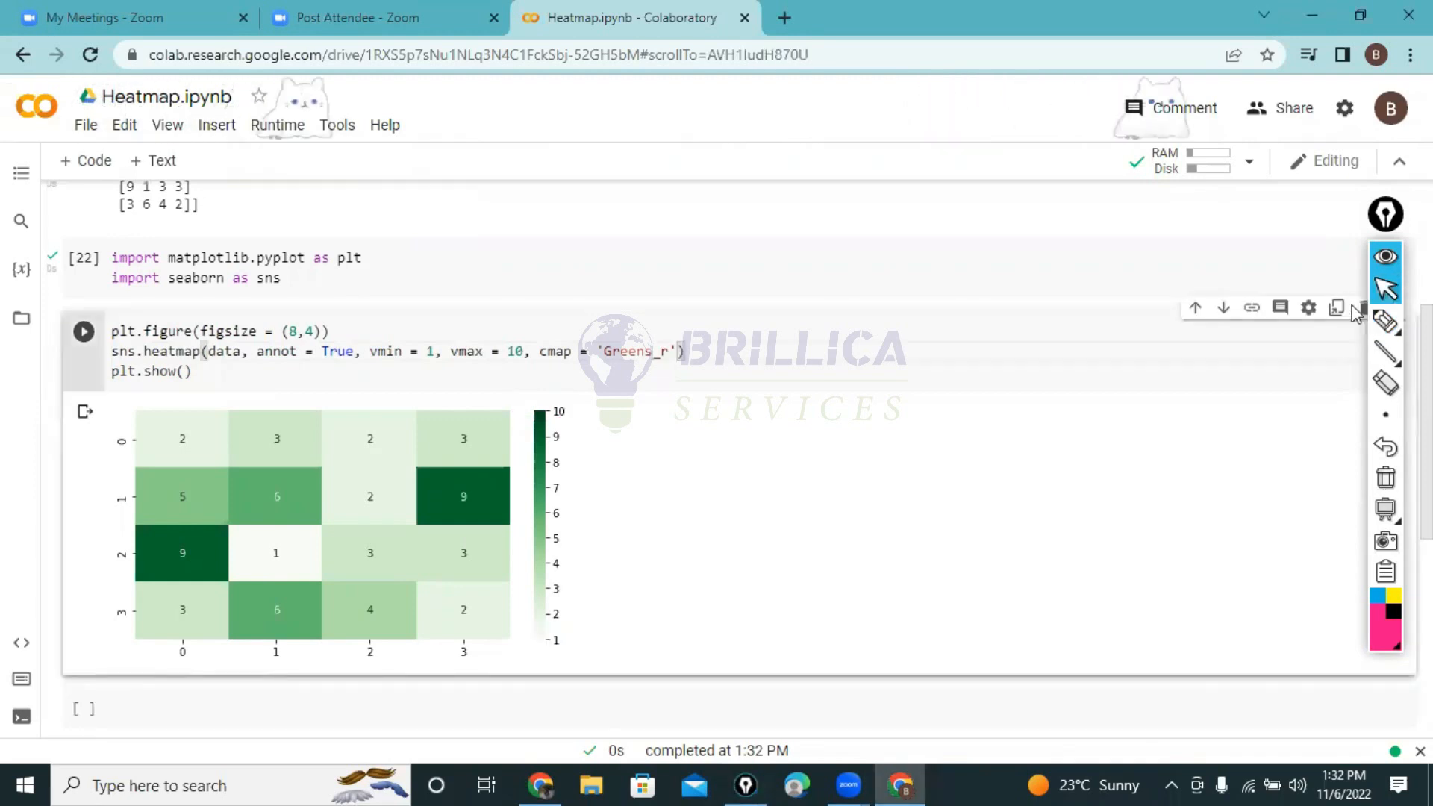
pyautogui.click(84, 331)
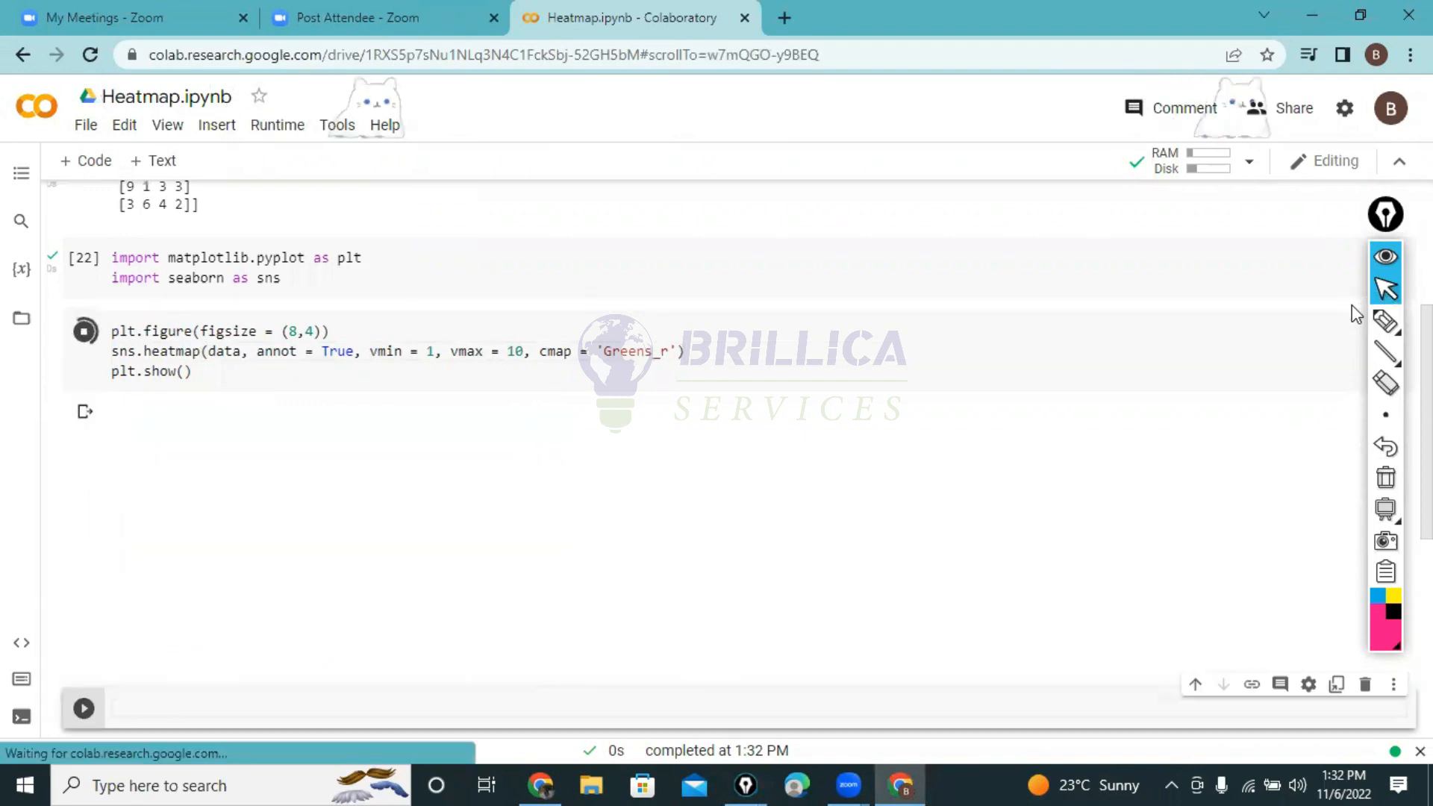
pyautogui.click(84, 332)
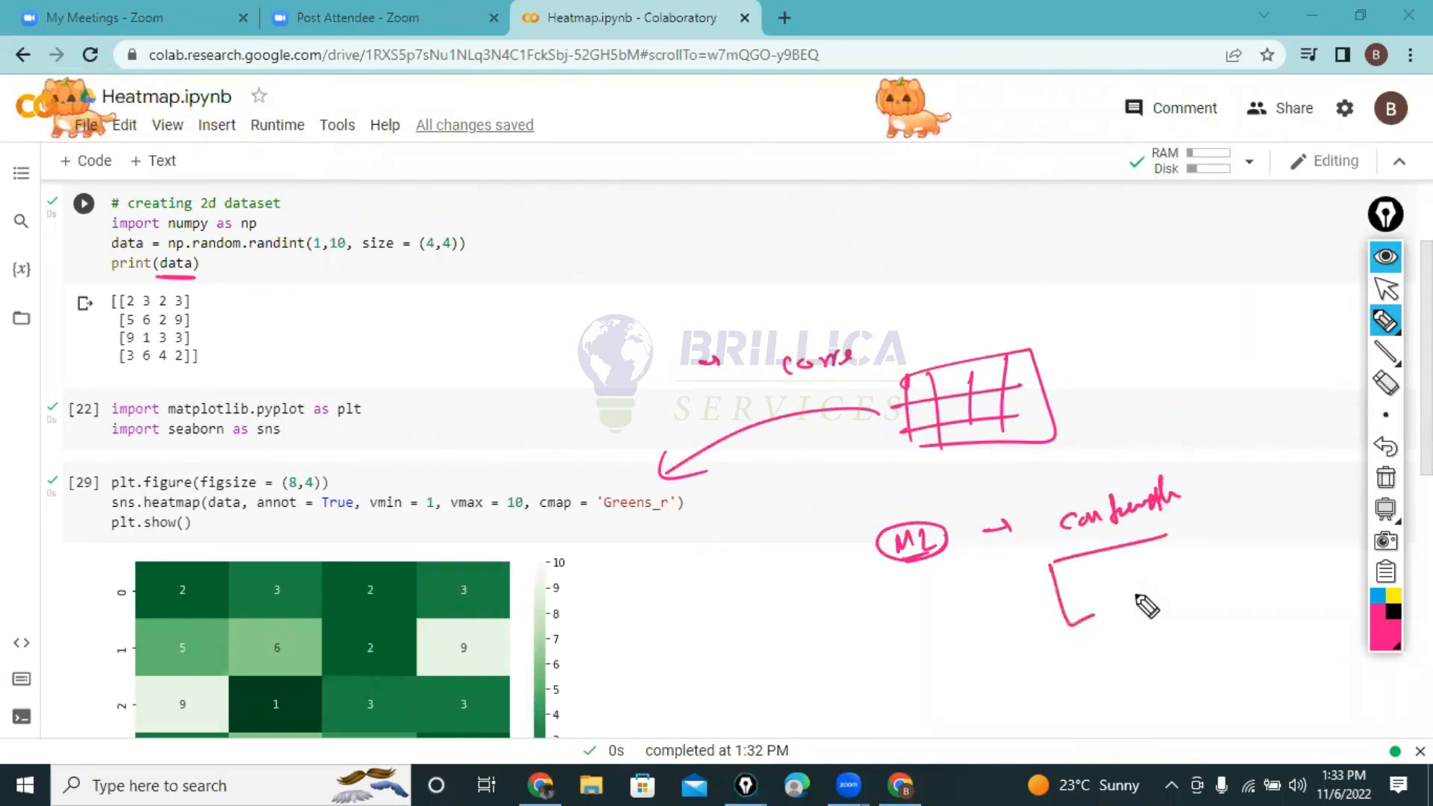
pyautogui.moveTo(1060, 557); pyautogui.dragTo(1193, 604)
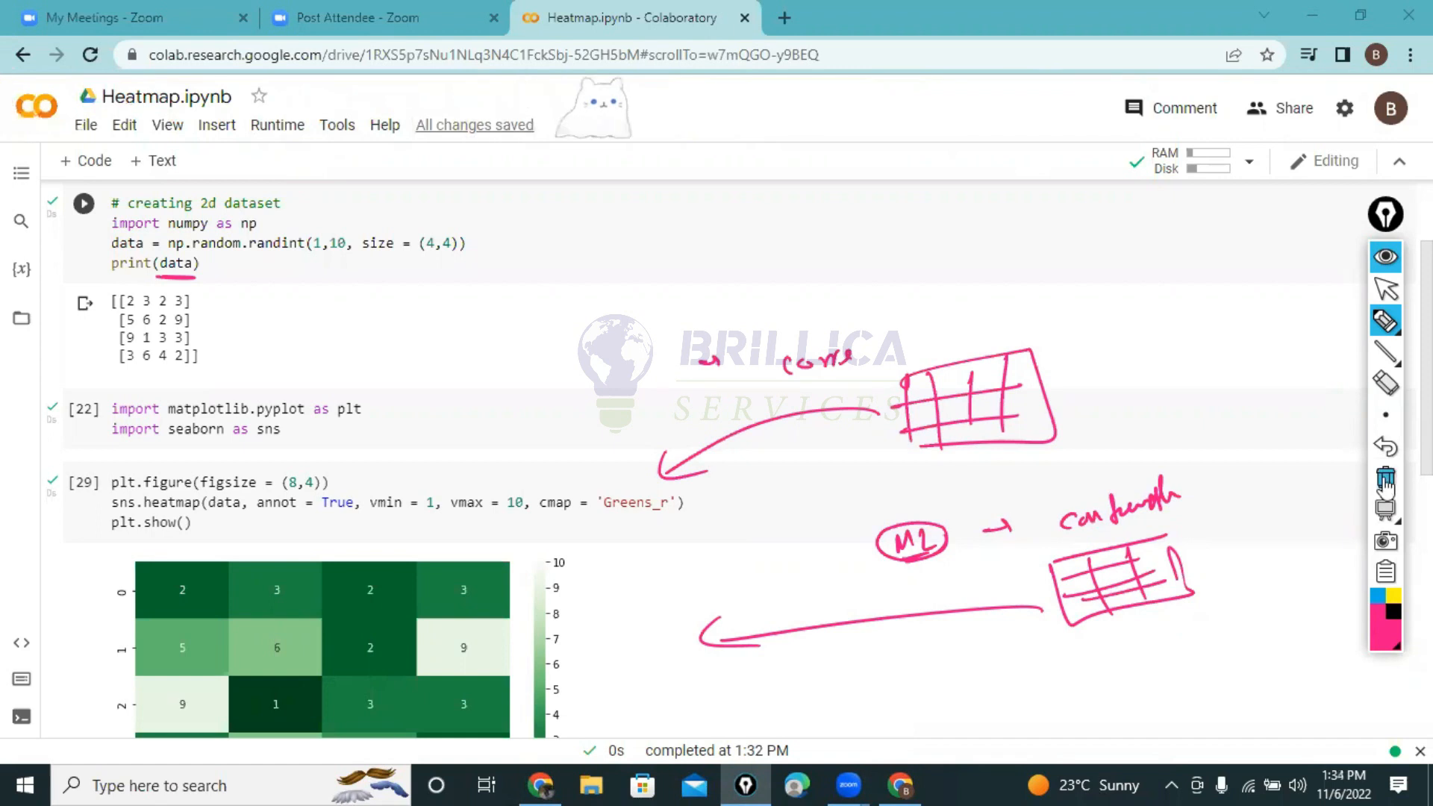
pyautogui.moveTo(1385, 478)
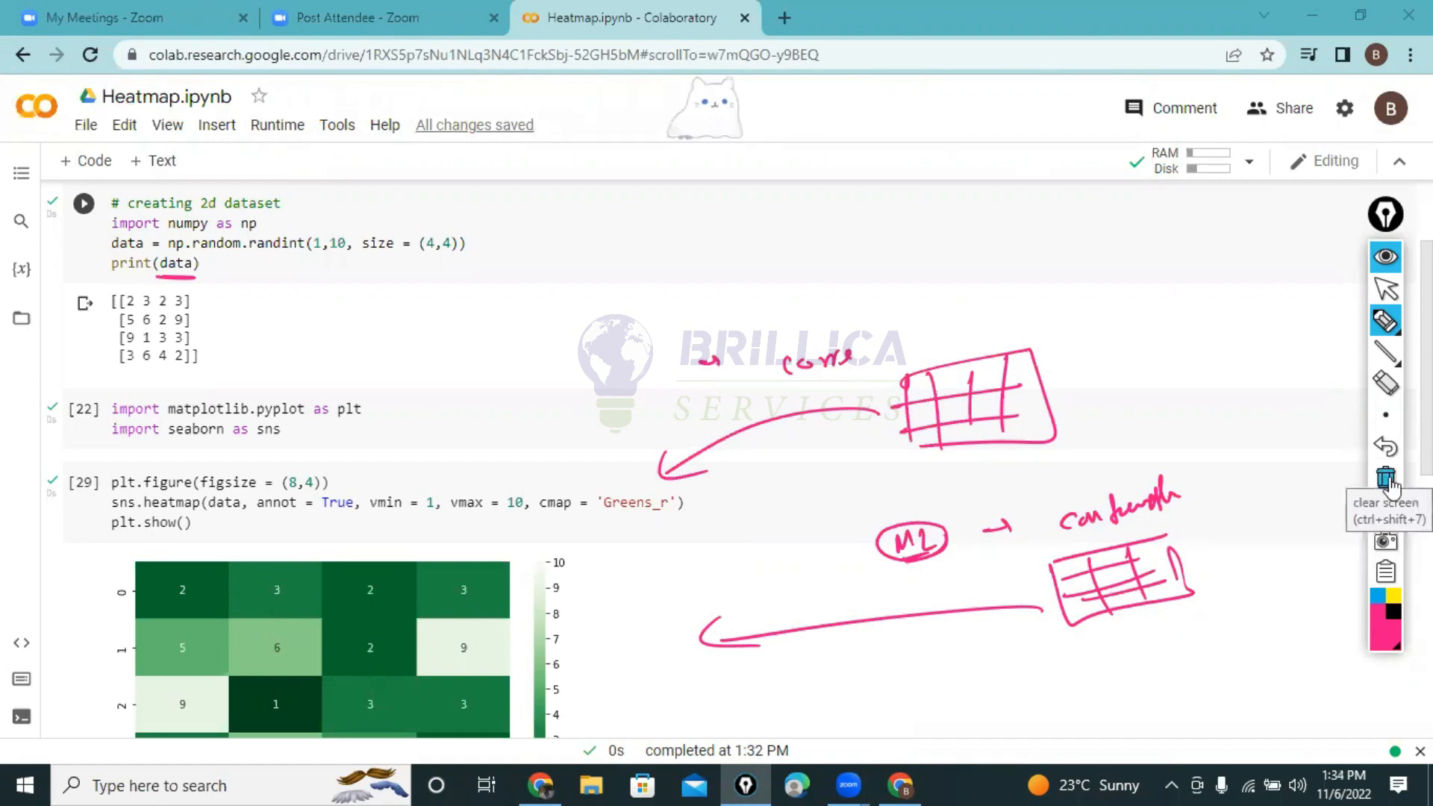